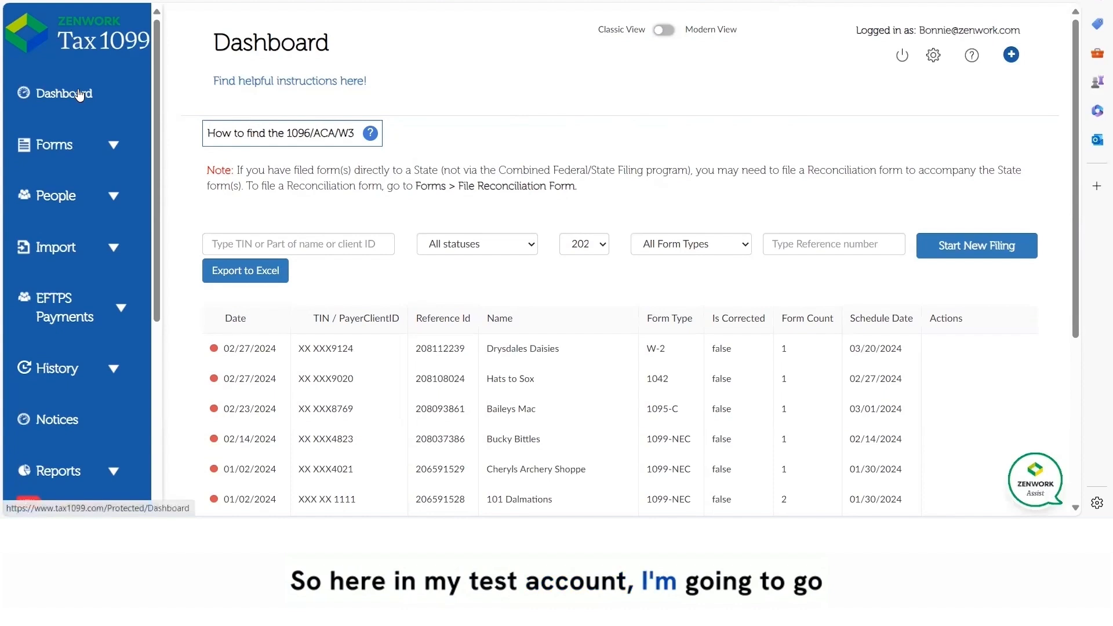
Step: Start a new FinCEN BOI filing from the sidebar's FINCEN BOI Reporting section
scroll(down, 3)
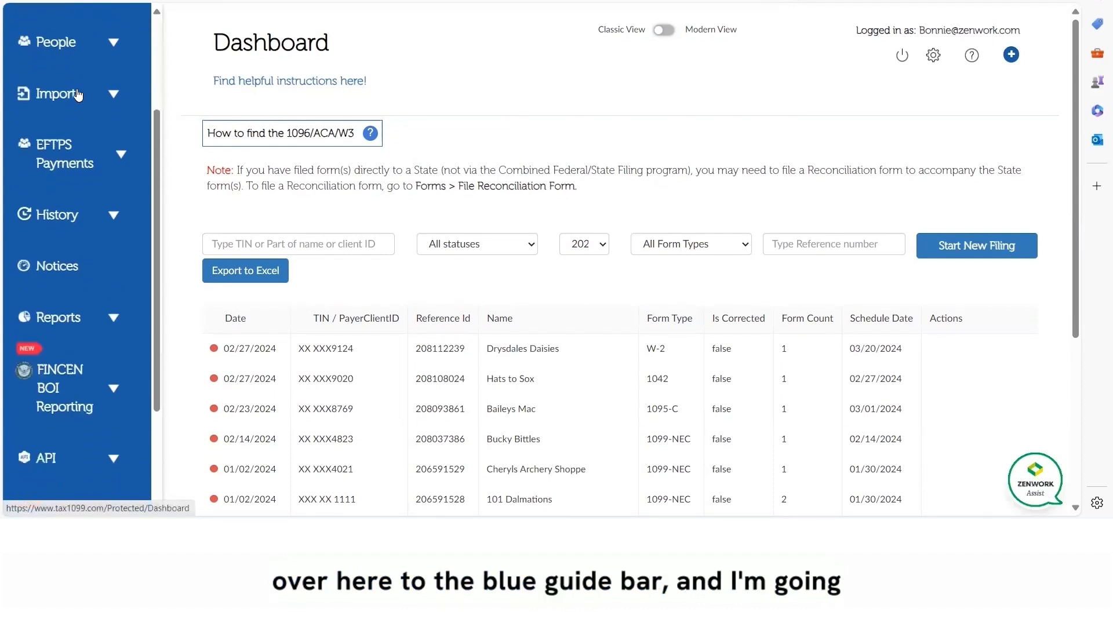
scroll(down, 3)
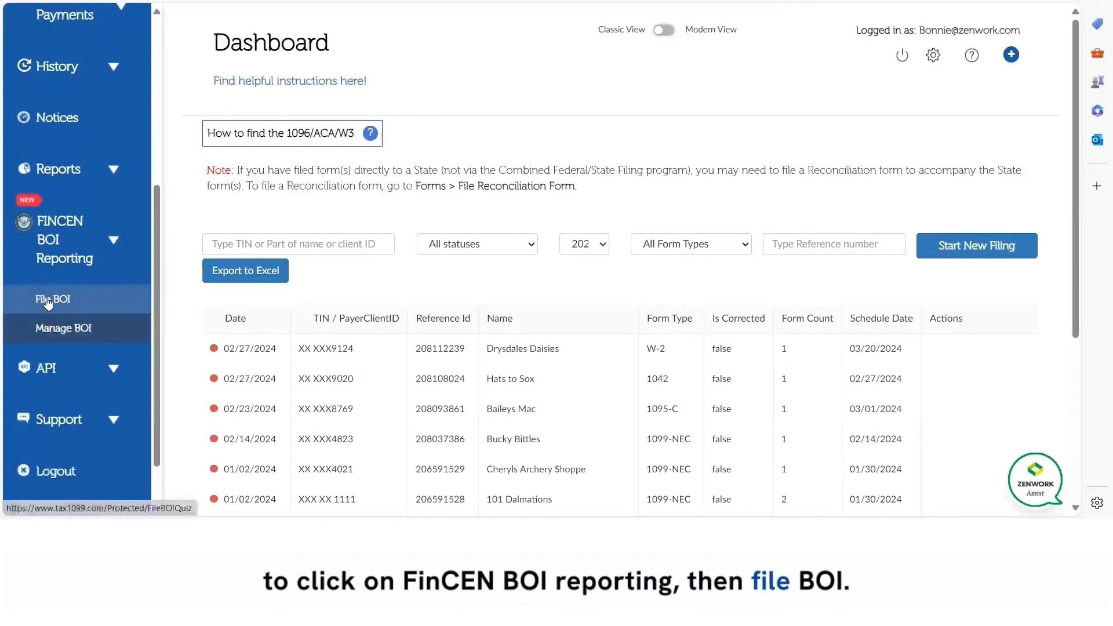
click(53, 300)
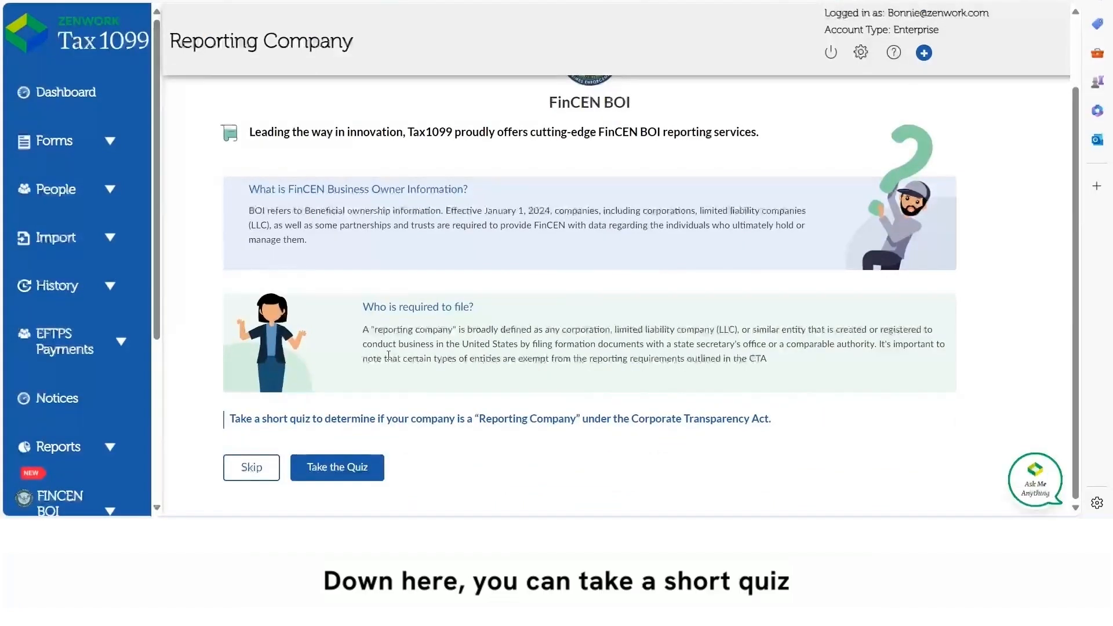
mouse_move(336, 467)
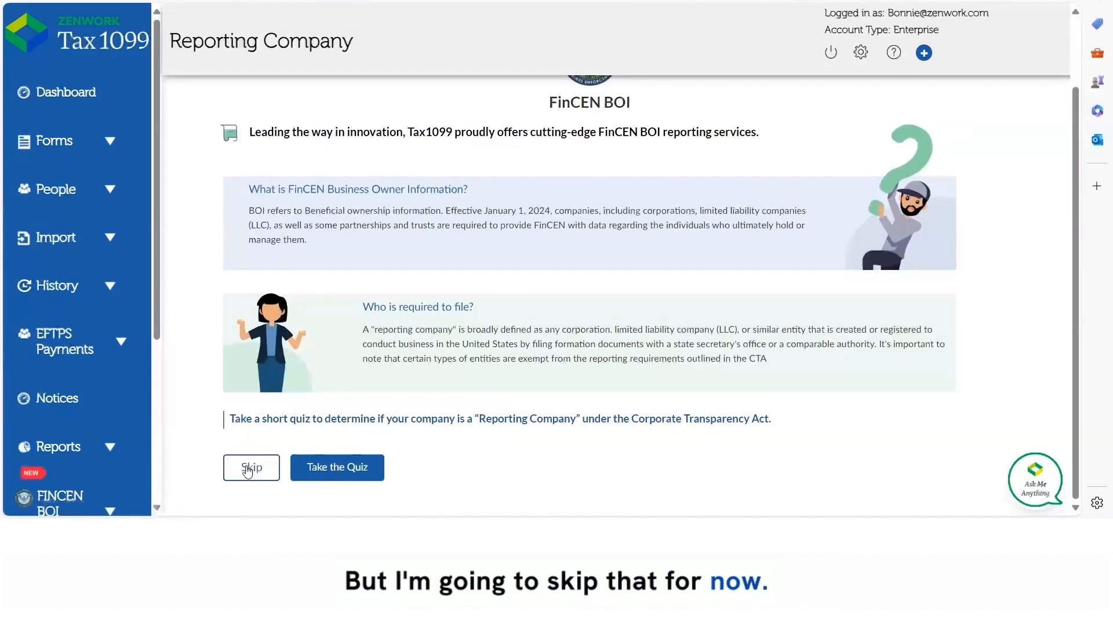
Step: Skip the reporting-company quiz to reach the list of existing reporting companies
click(251, 468)
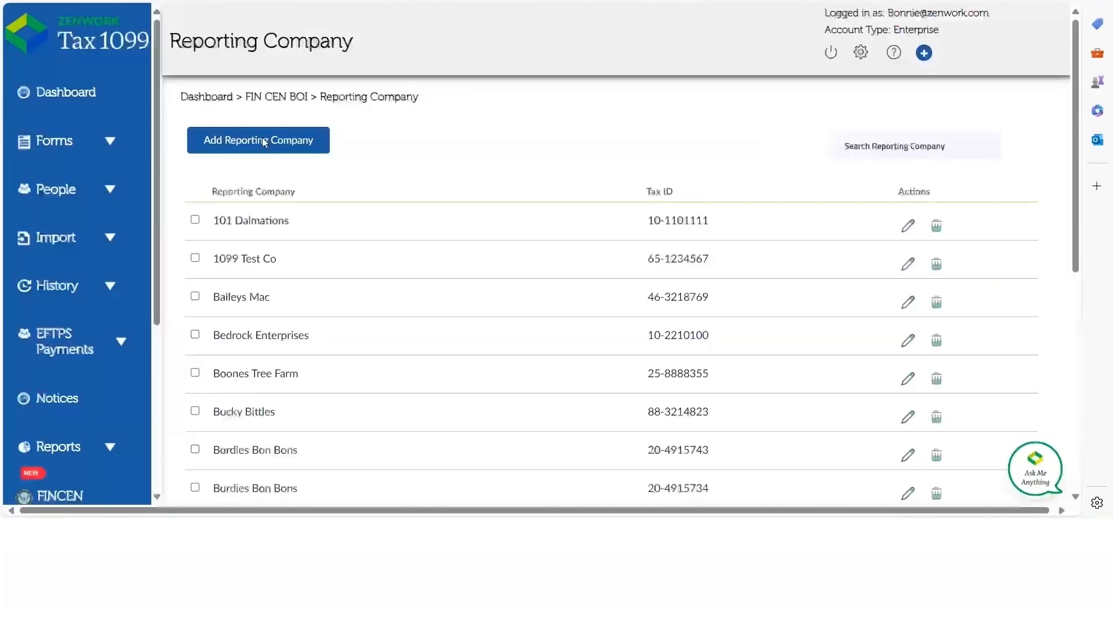
Step: Add a new reporting company with legal name 'Billys Charters'
click(258, 140)
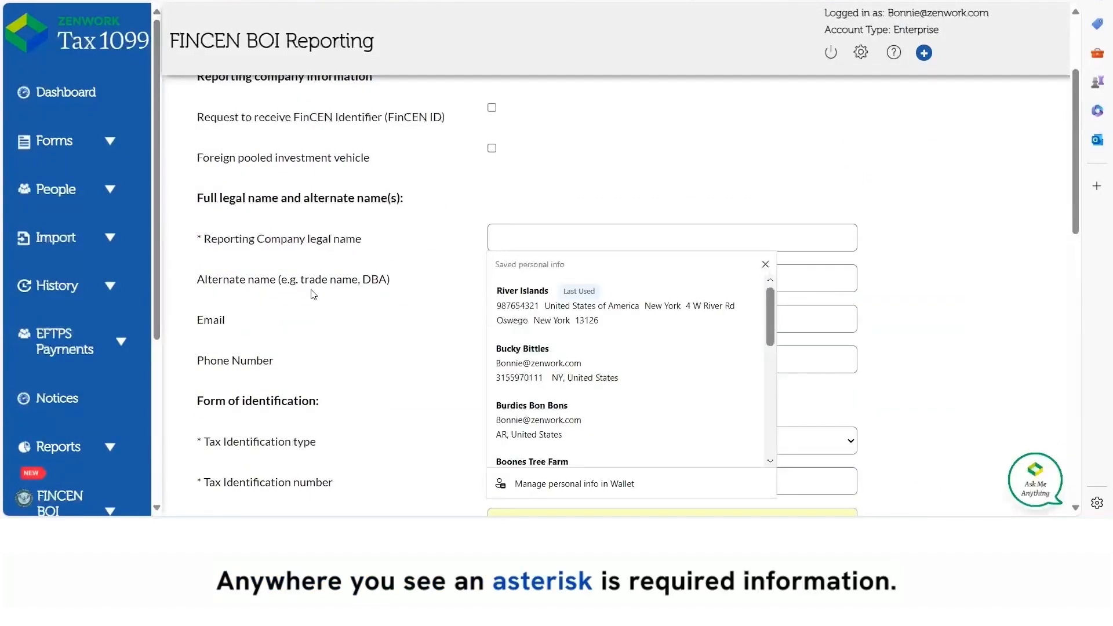
mouse_move(545, 210)
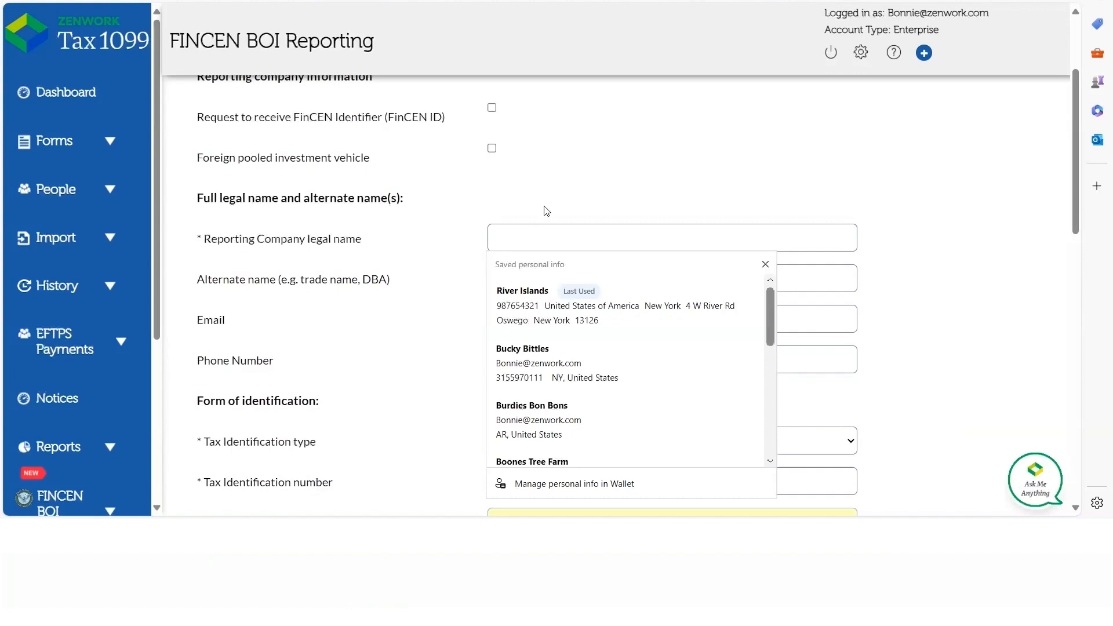
text(B)
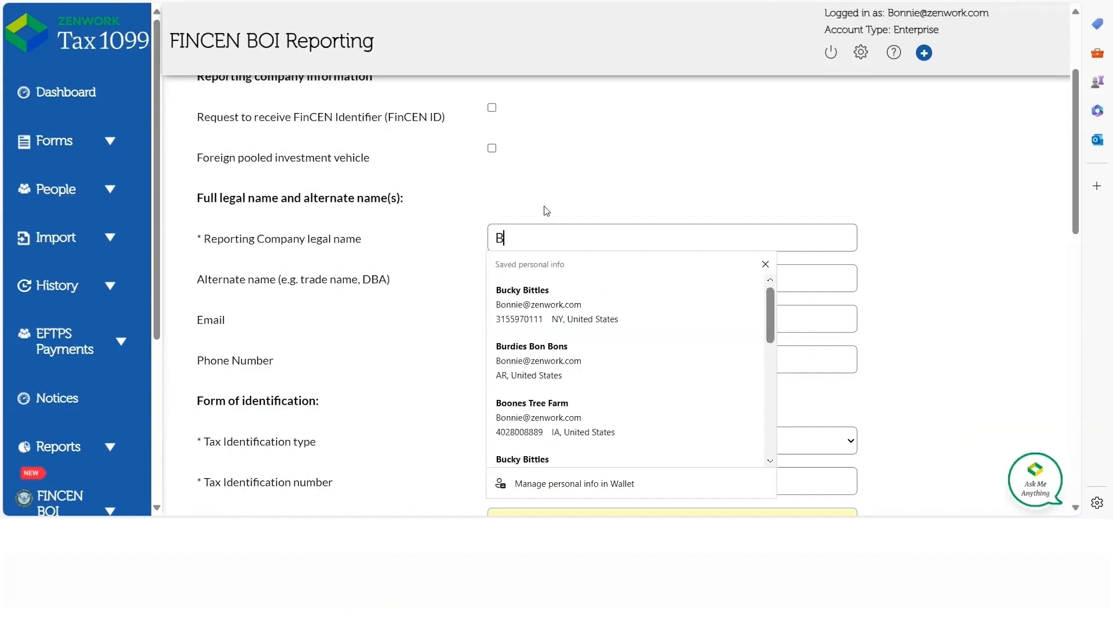
text(illys Char)
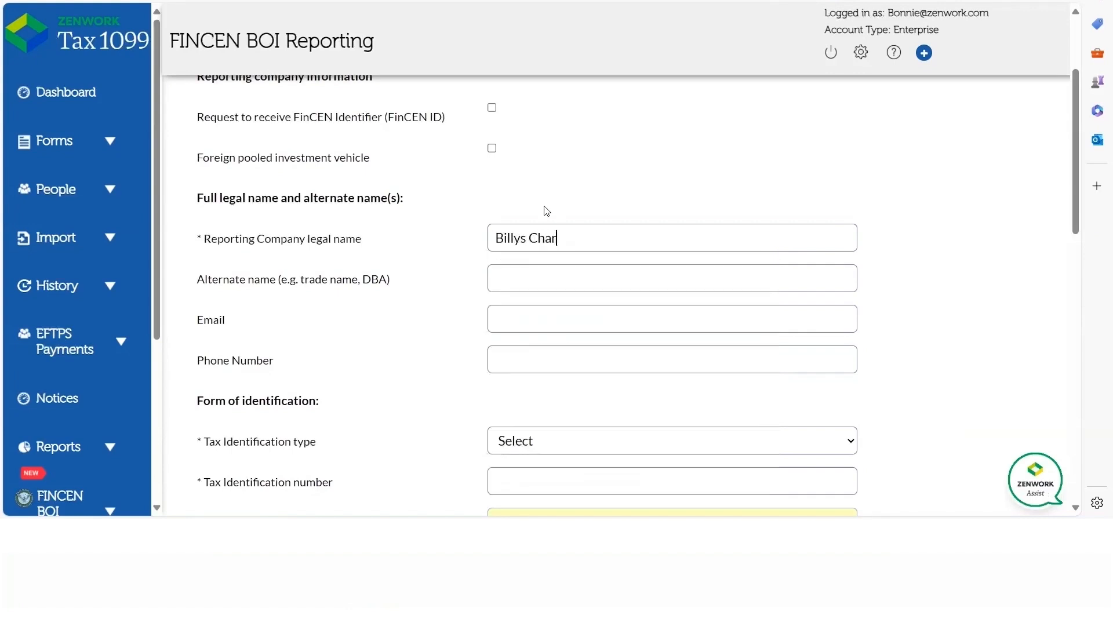
text(ters)
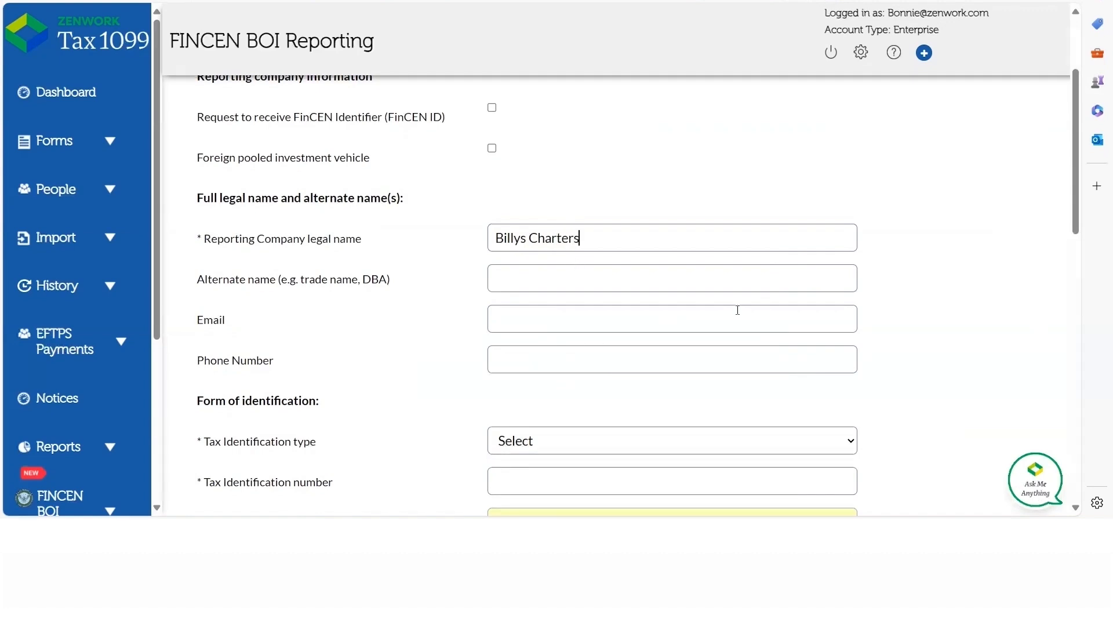
scroll(down, 3)
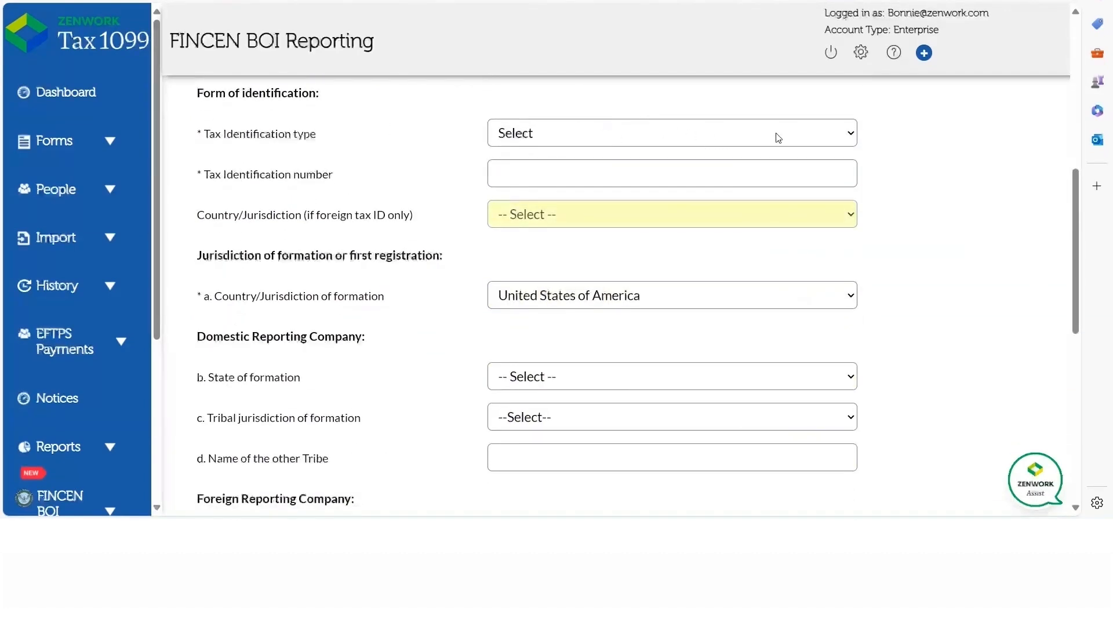
Step: Identify the company by EIN 132468 with New York as the state of formation
click(671, 132)
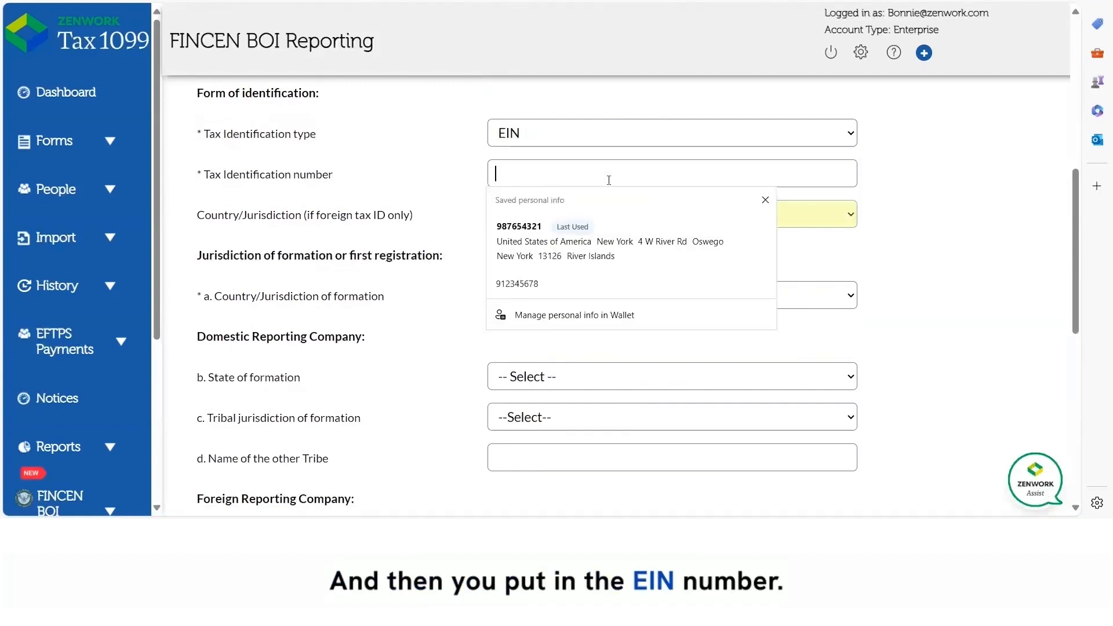
text(13)
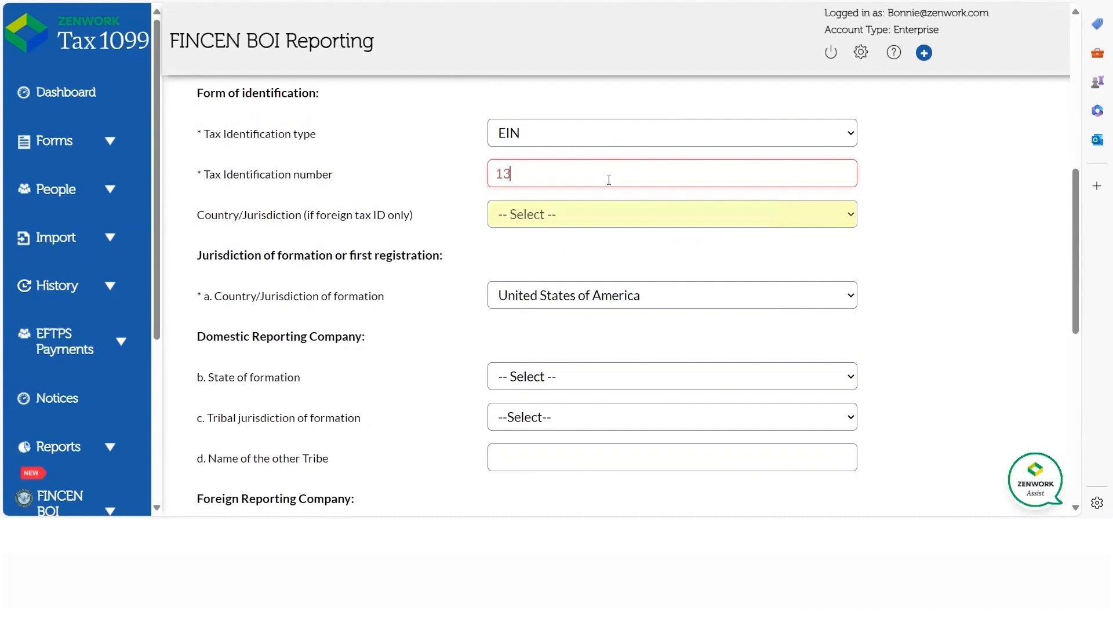
text(2468)
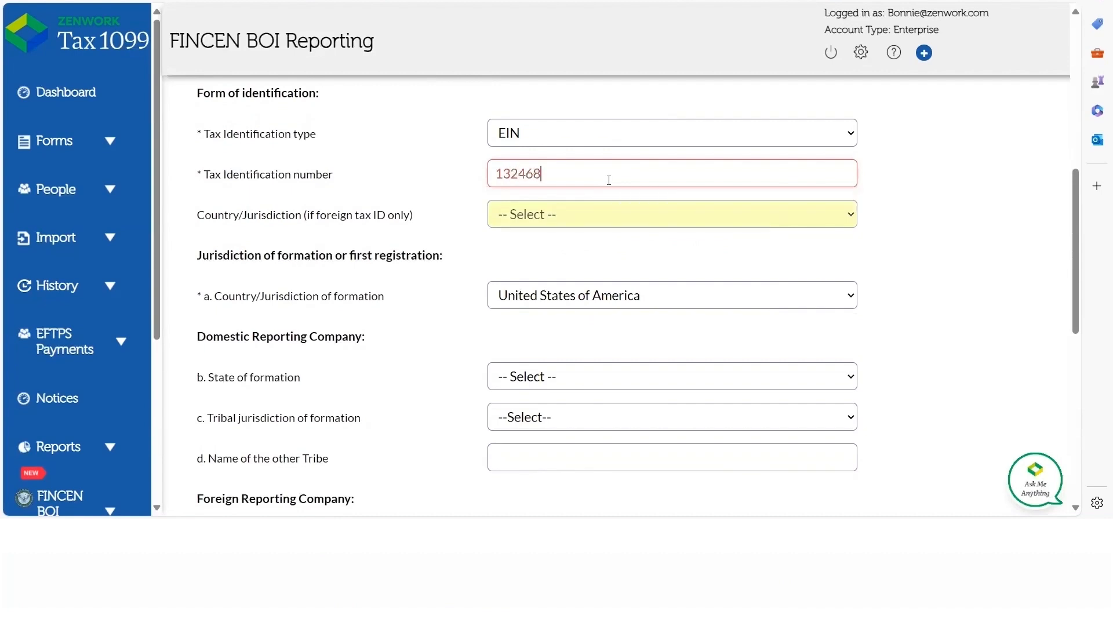
scroll(down, 3)
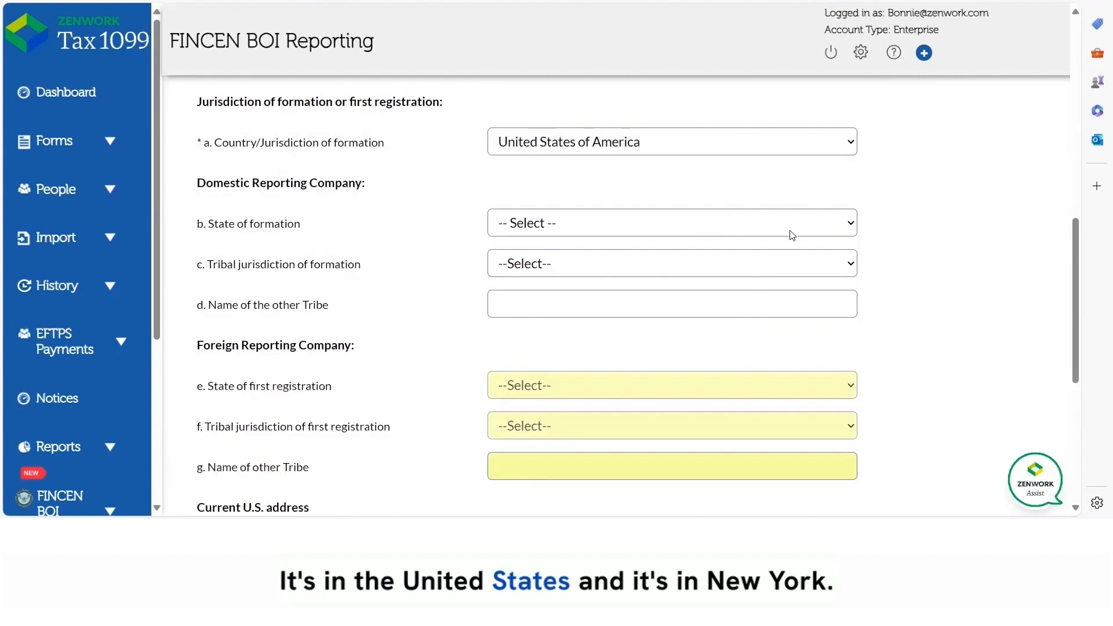
click(671, 223)
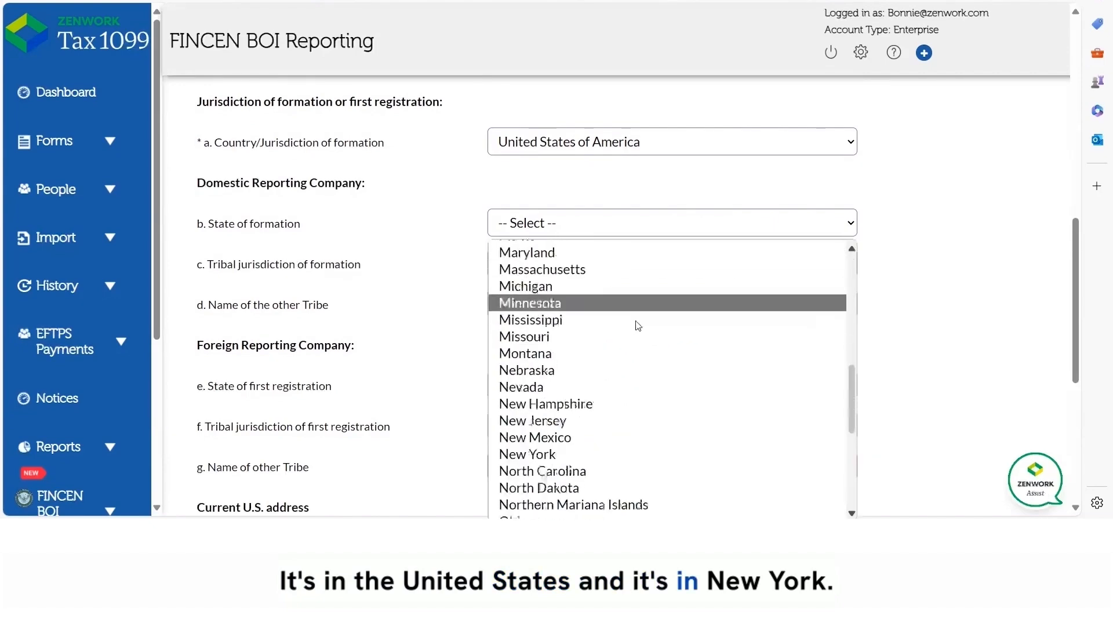
click(526, 454)
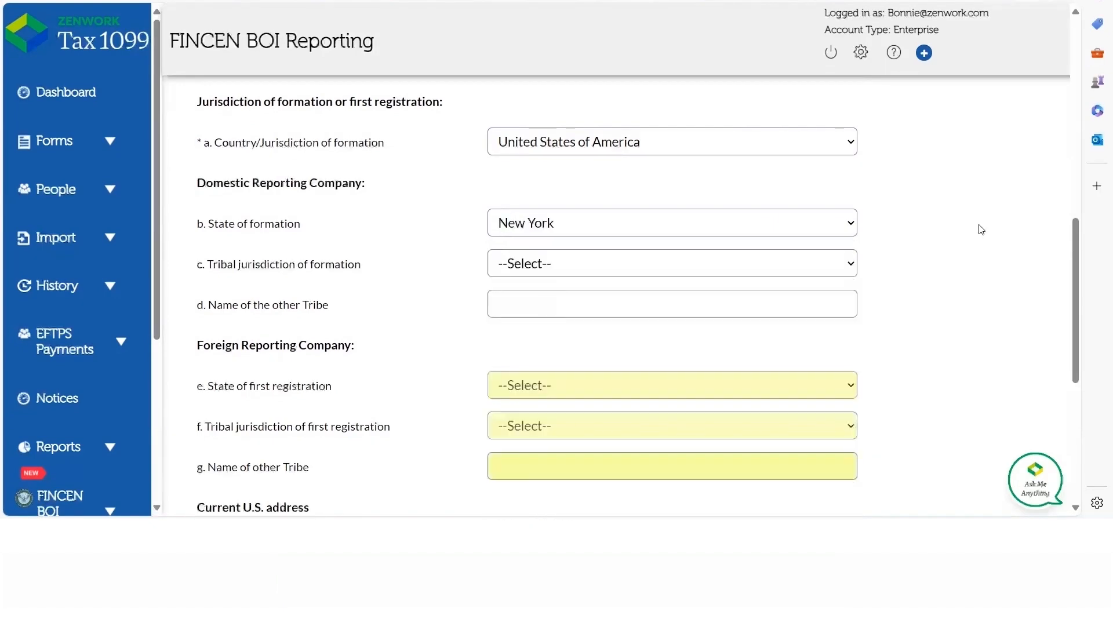
scroll(down, 3)
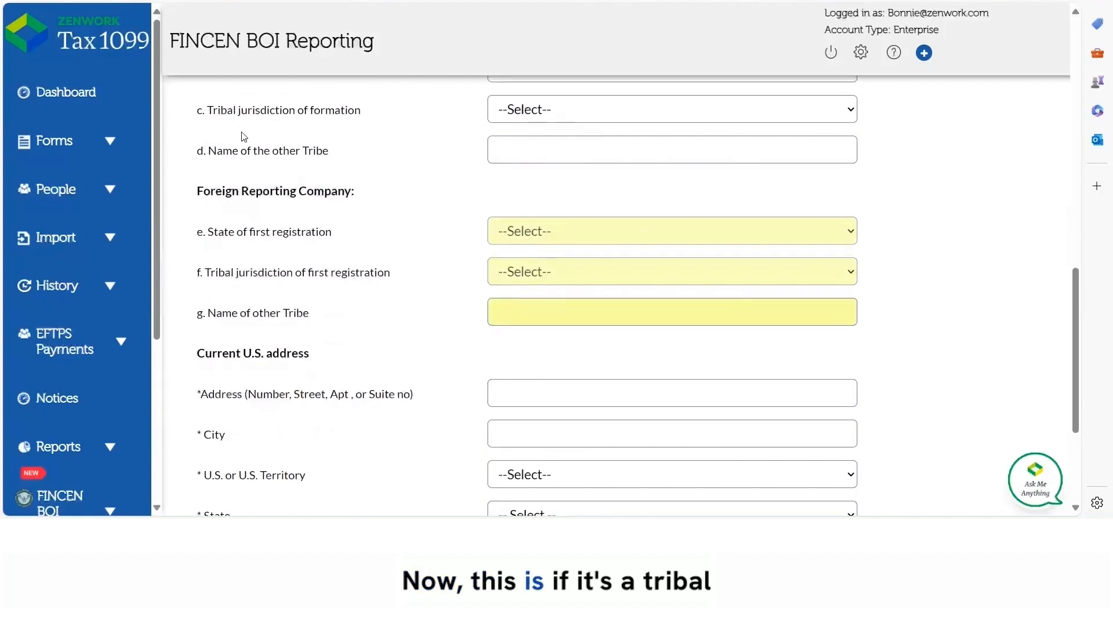
mouse_move(357, 126)
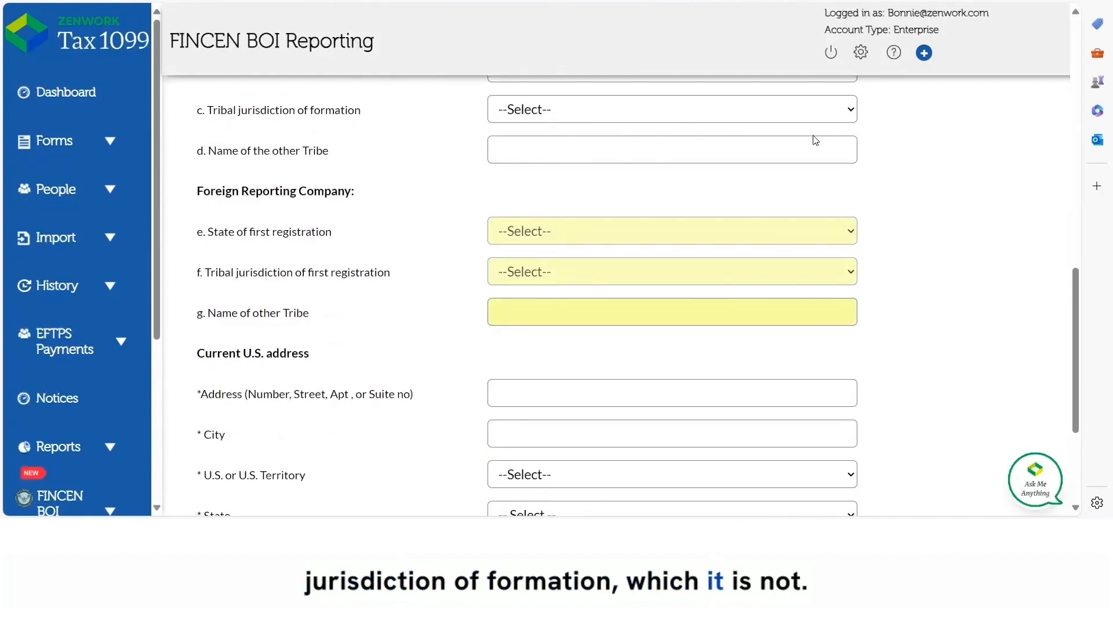
mouse_move(372, 174)
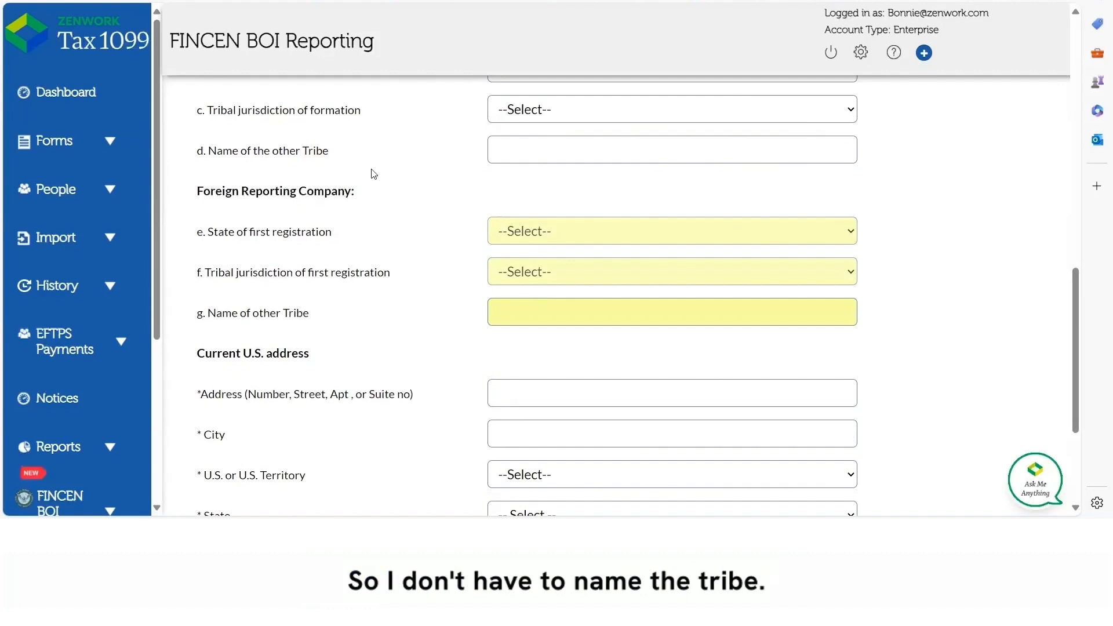
mouse_move(912, 193)
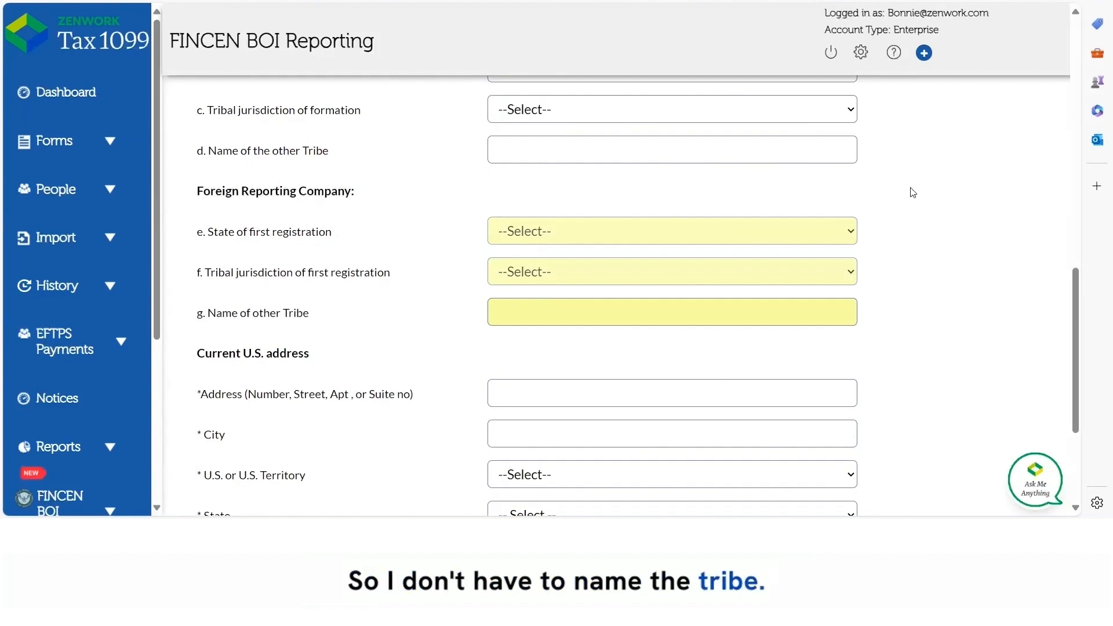
mouse_move(998, 228)
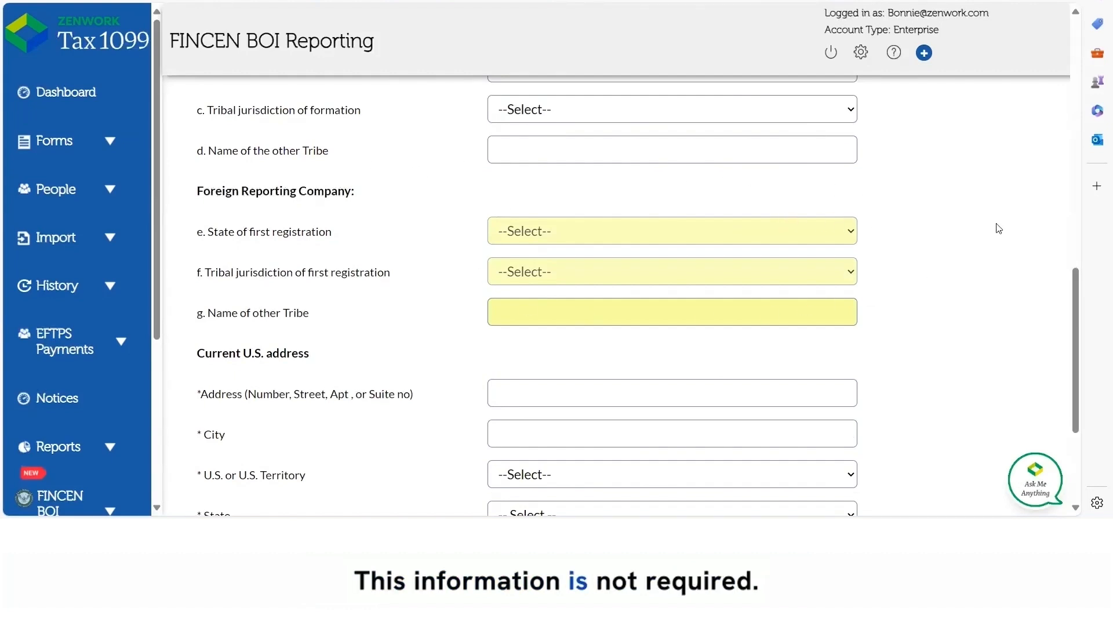
scroll(down, 3)
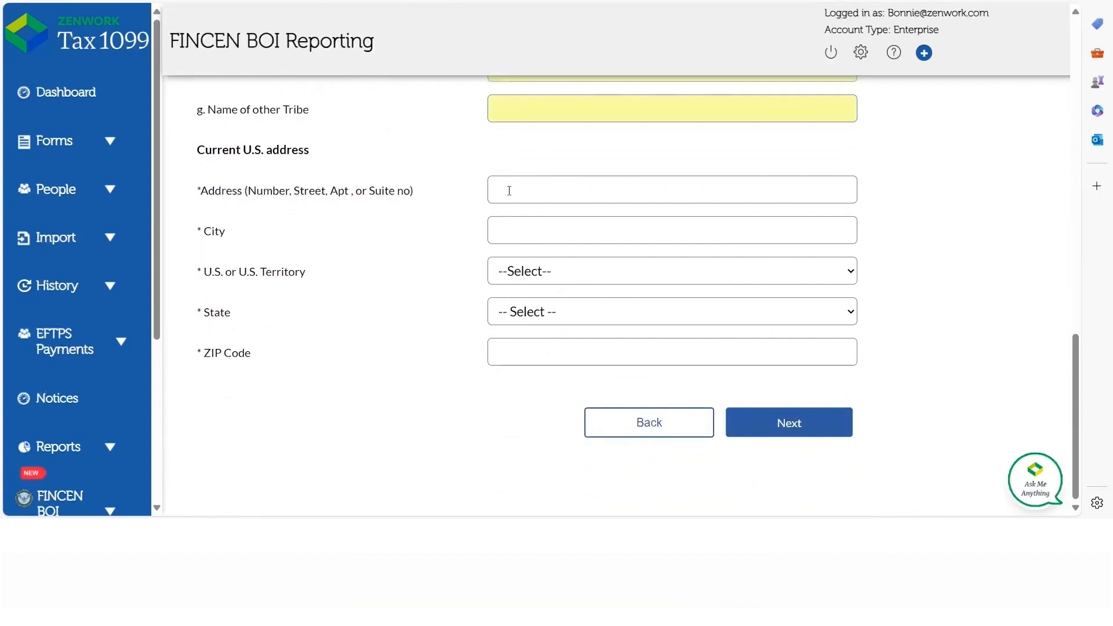
click(671, 189)
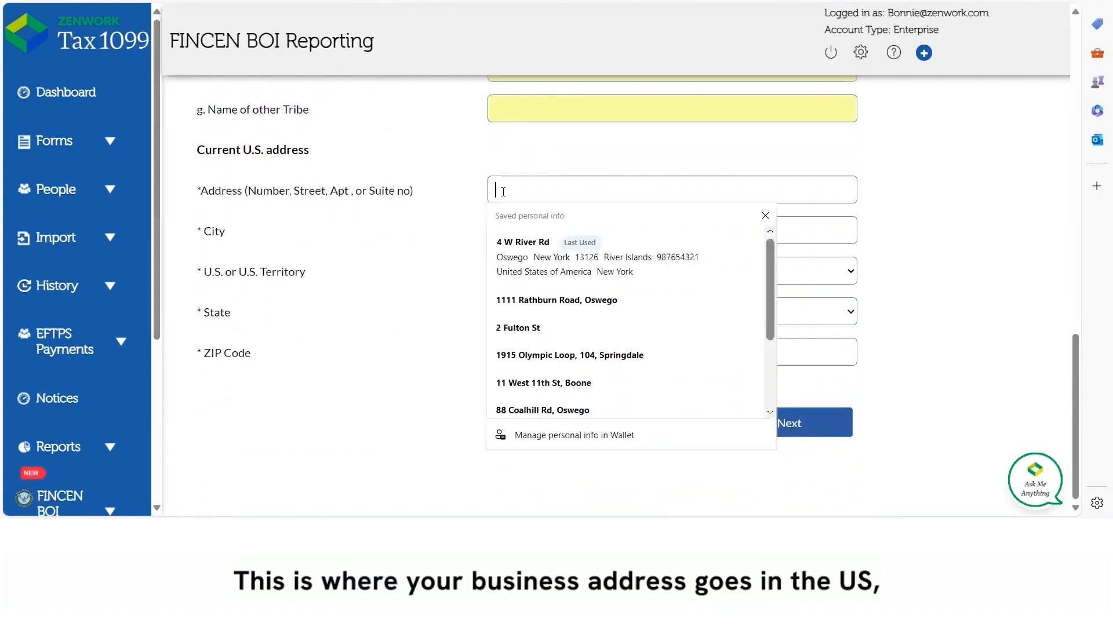
mouse_move(944, 169)
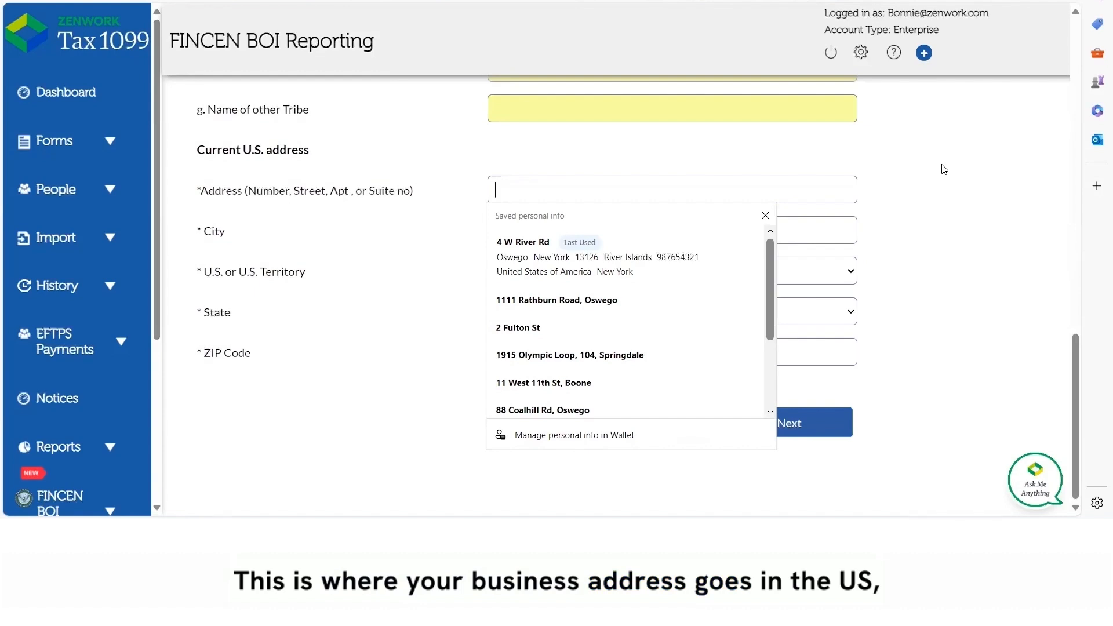
text(11 Oak Dr)
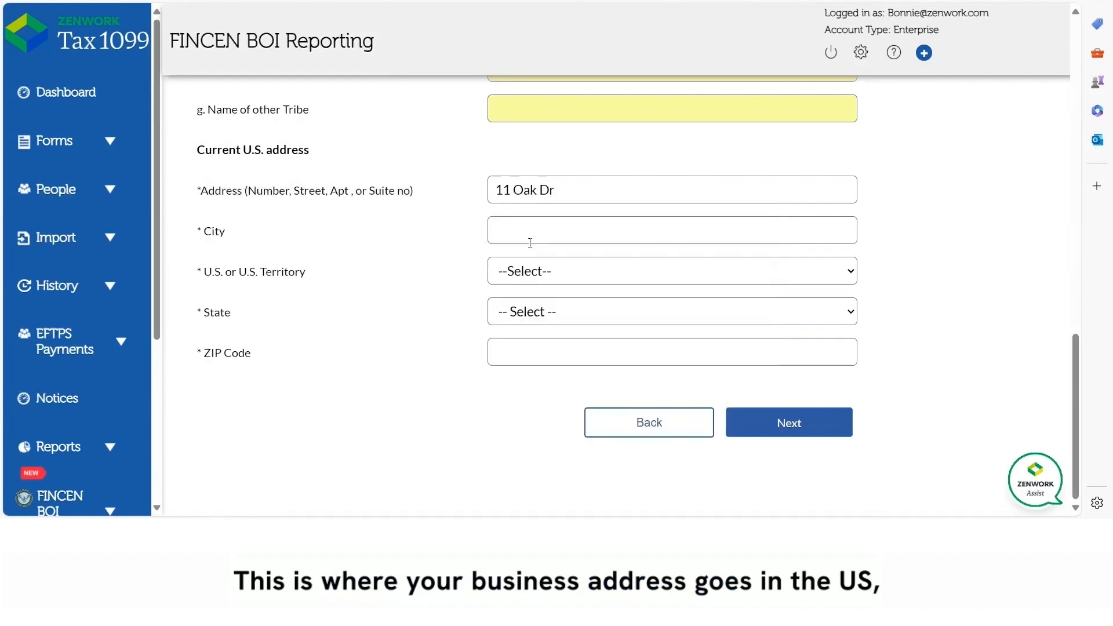
text(Oswego)
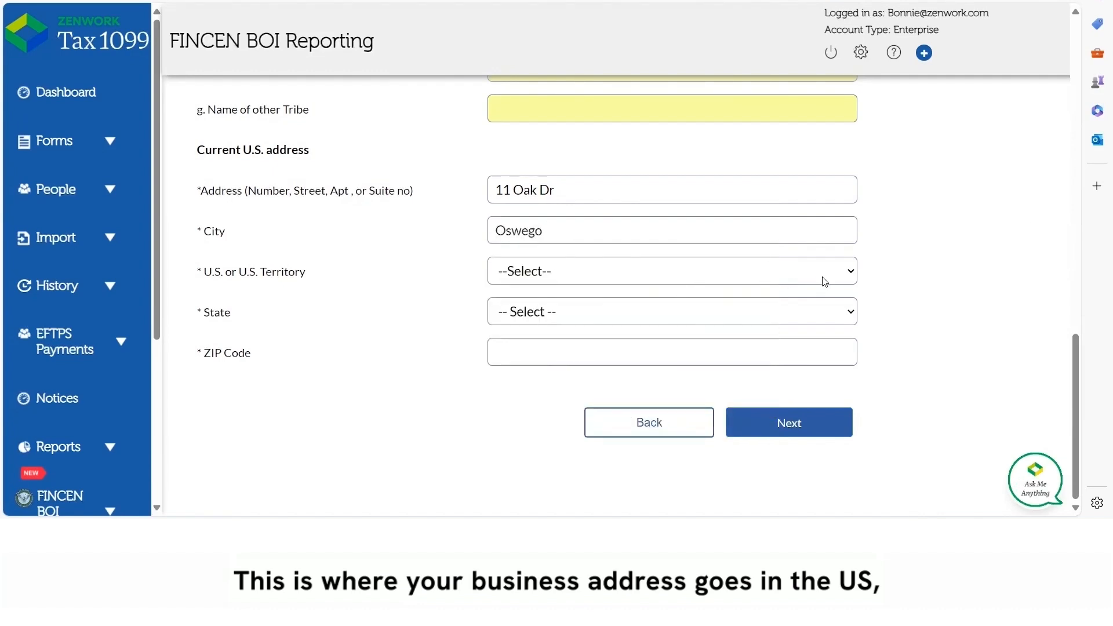
click(671, 270)
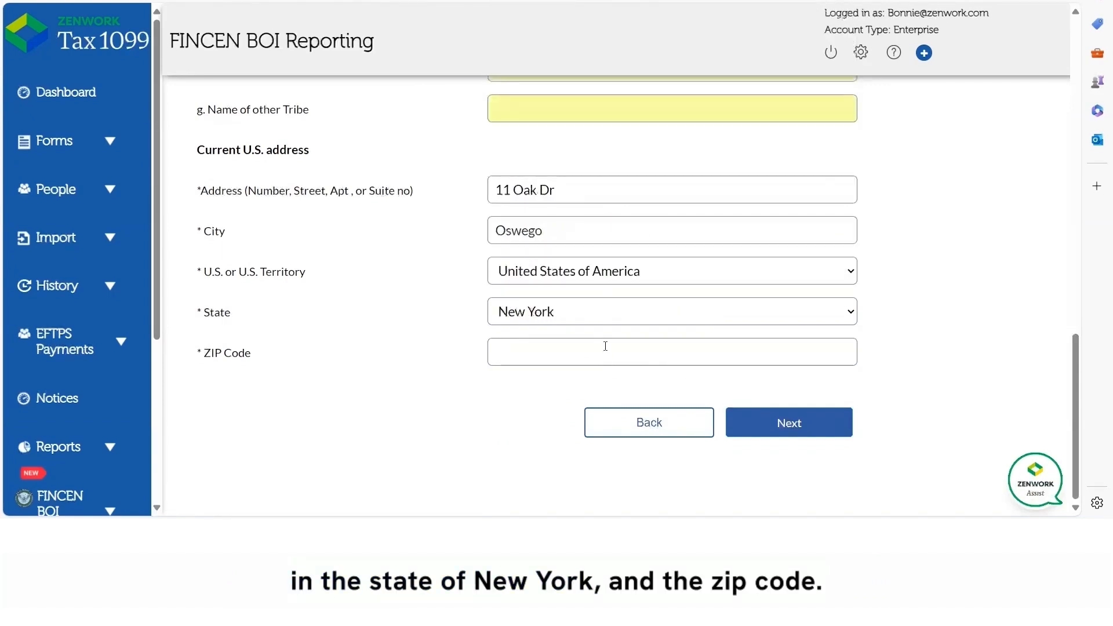
text(1)
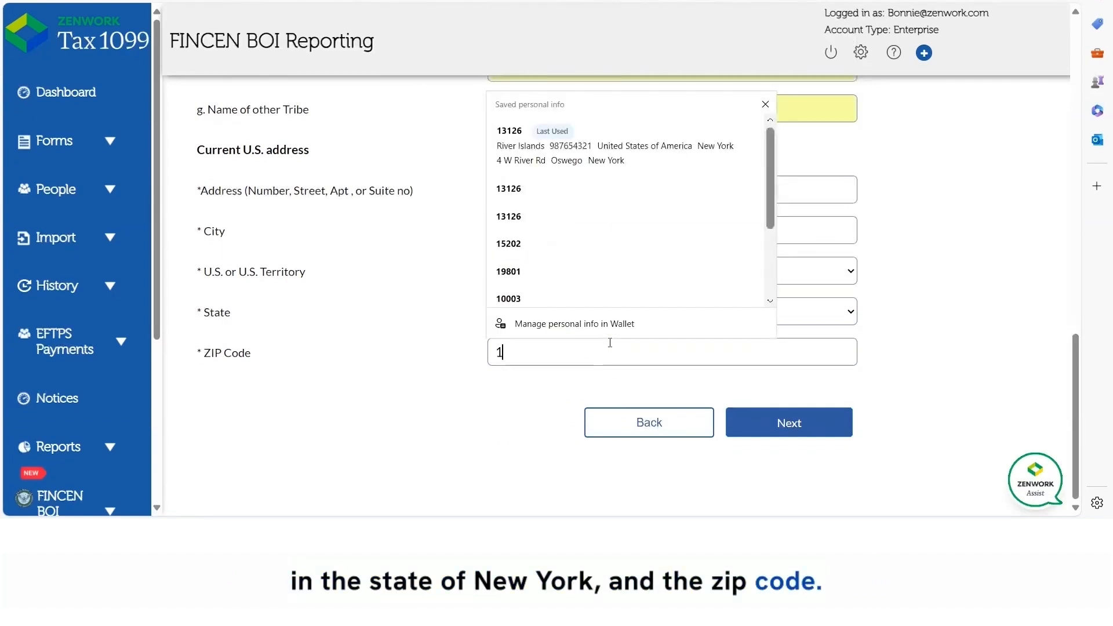
text(3126)
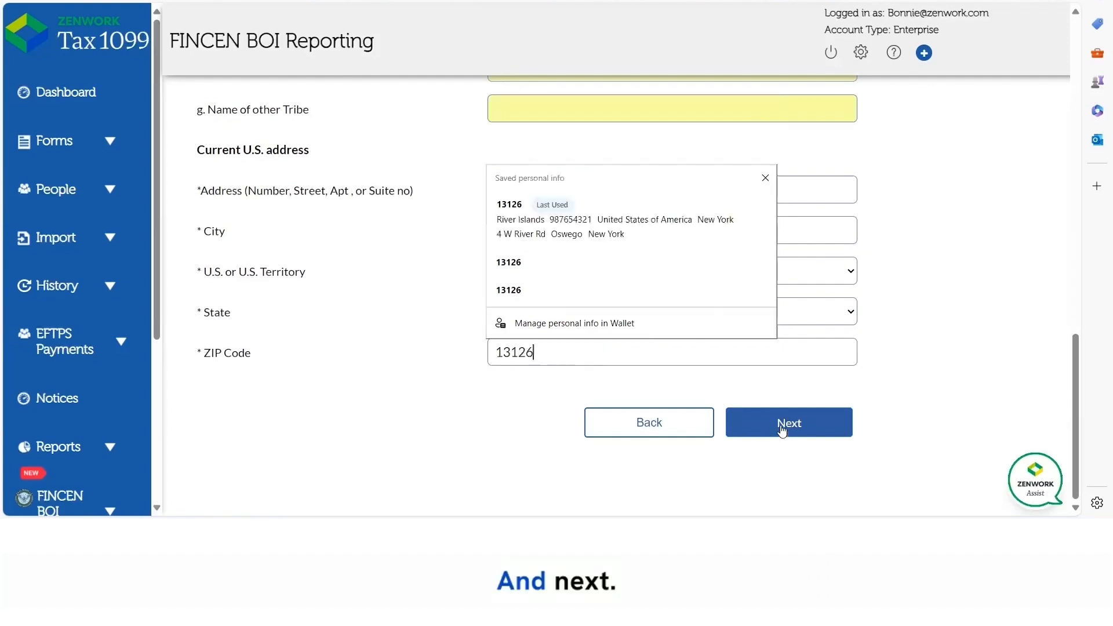
click(788, 422)
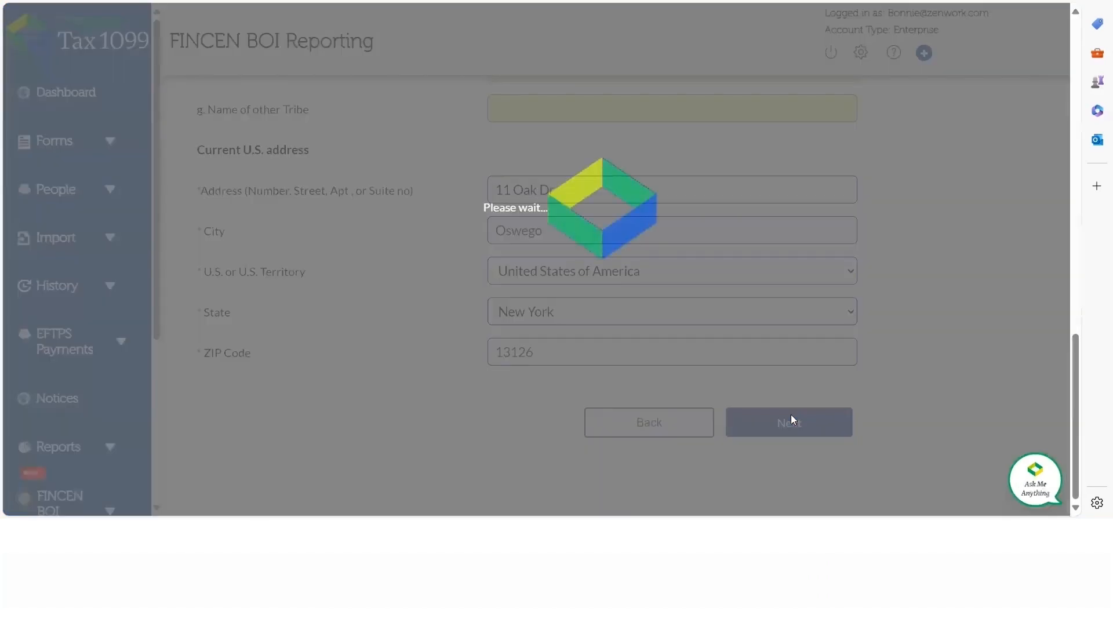
Step: Mark the filing as 'a) Initial report' and continue to the individual's details
click(789, 422)
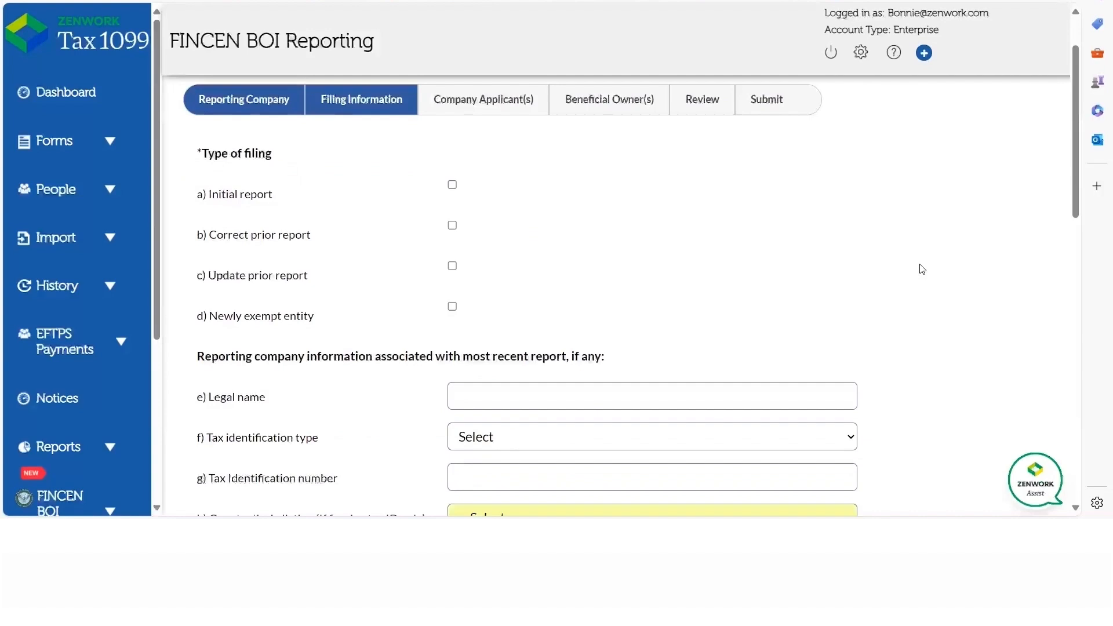
scroll(down, 3)
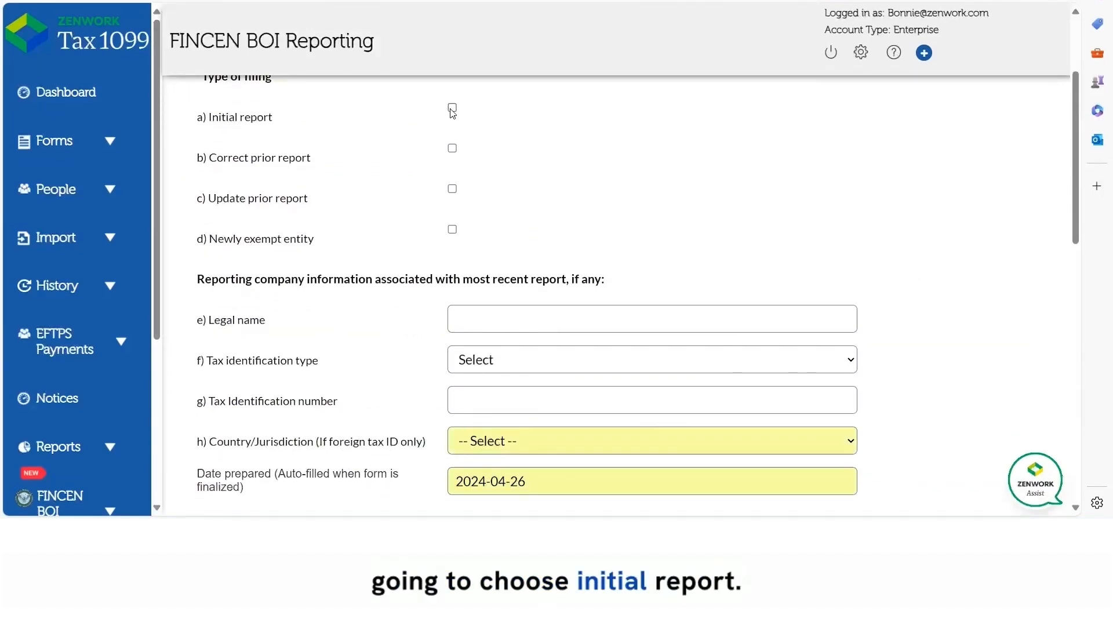
click(452, 110)
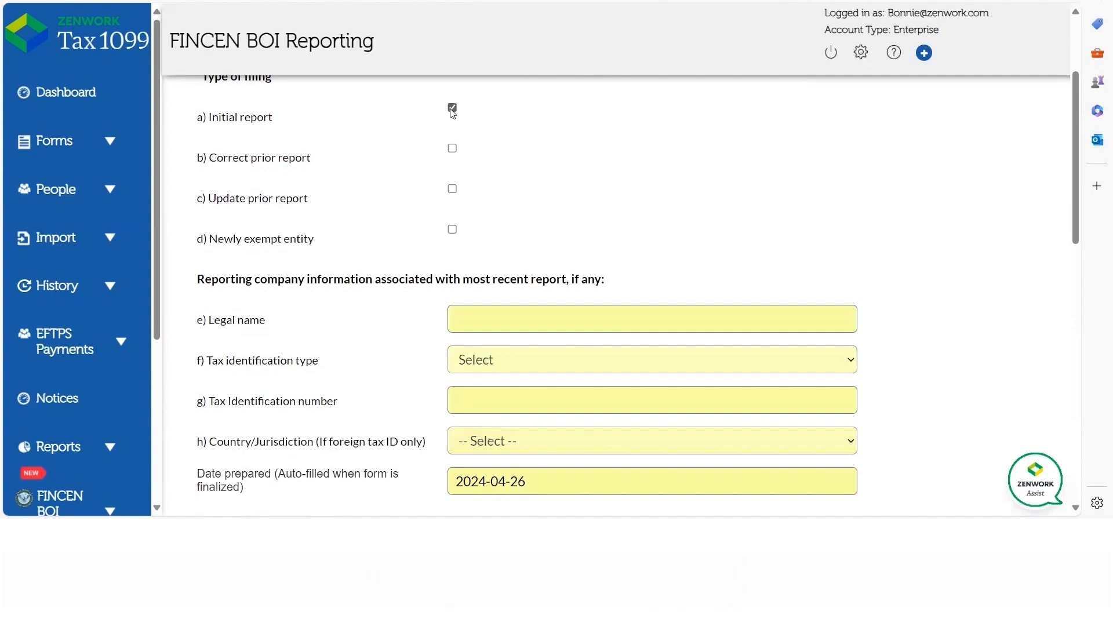
scroll(down, 3)
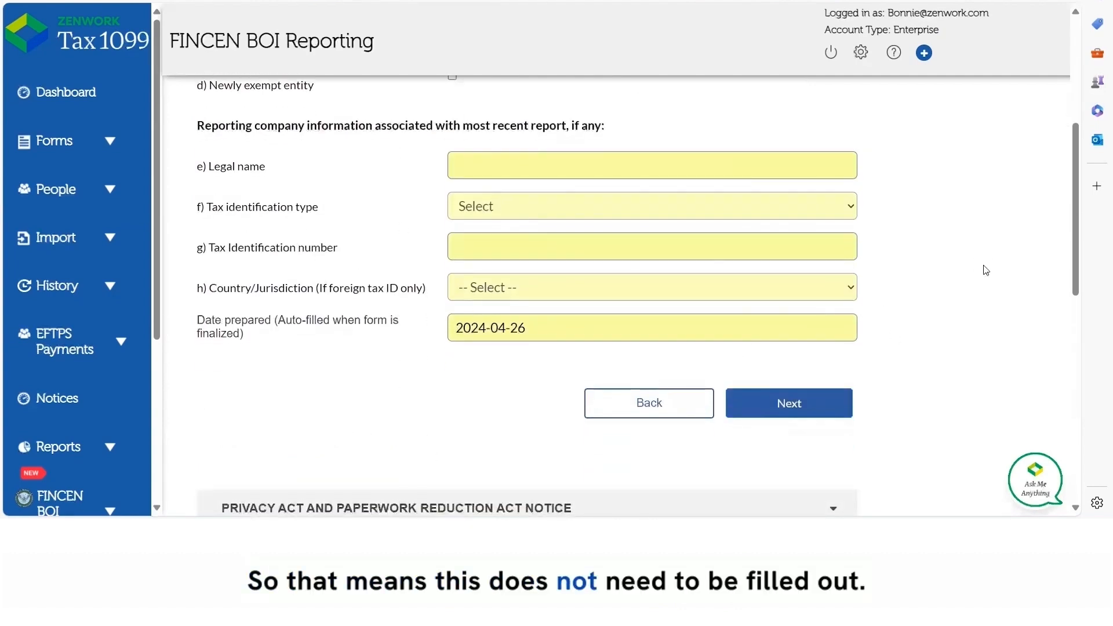
scroll(up, 3)
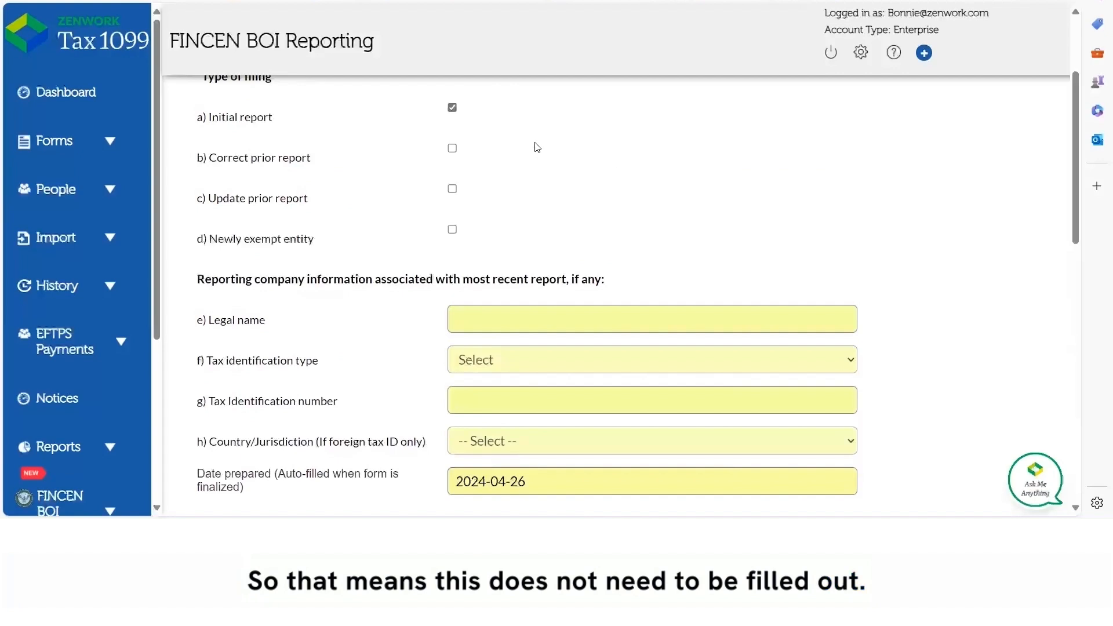
mouse_move(479, 194)
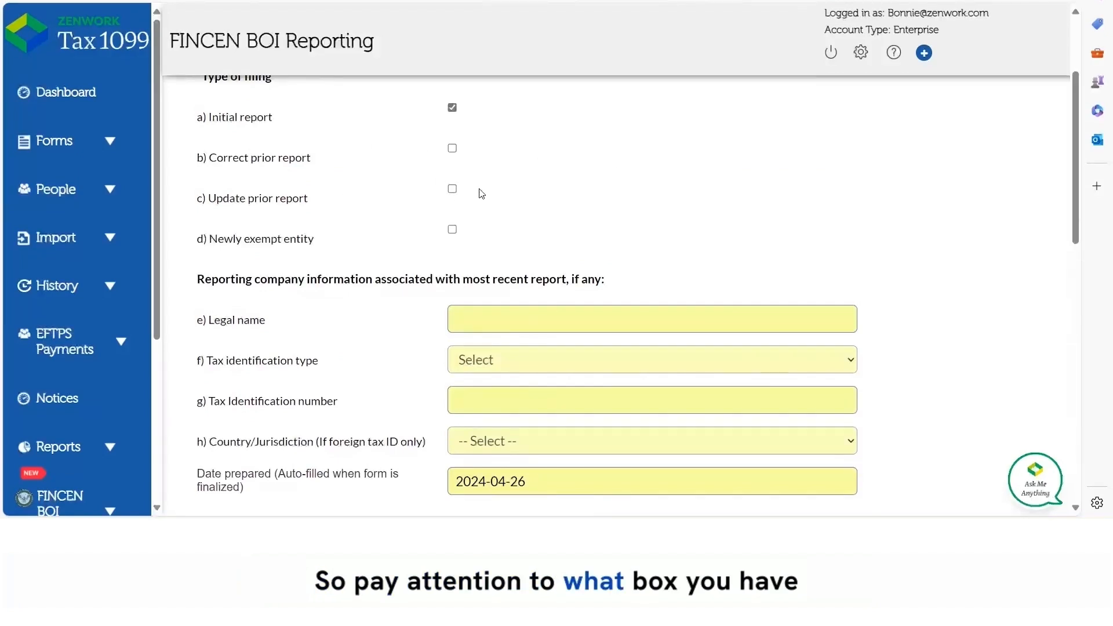
mouse_move(906, 271)
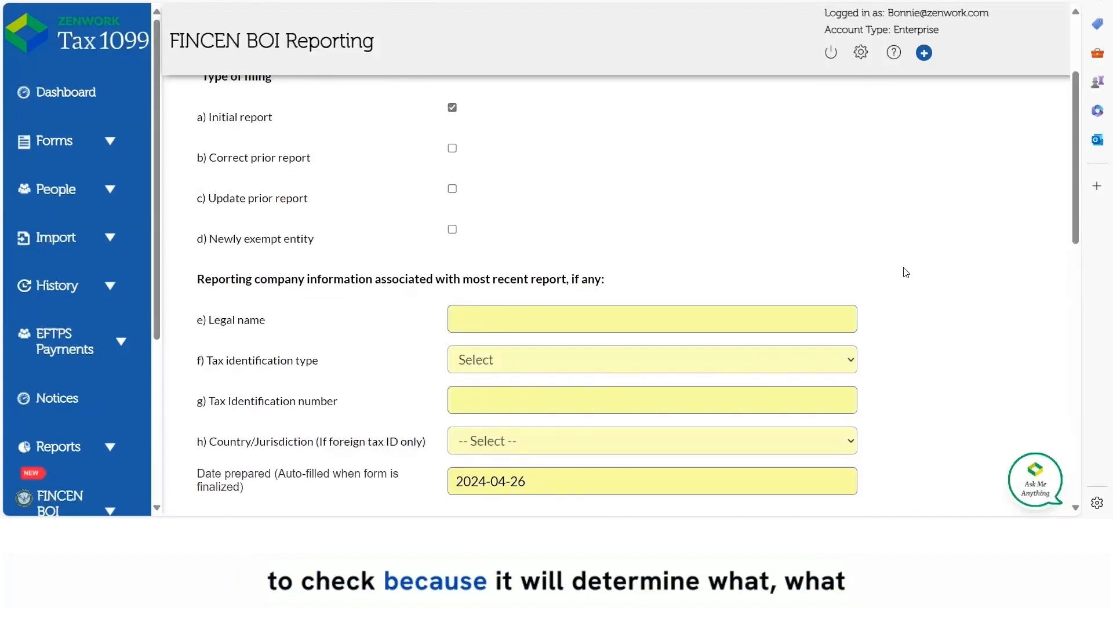
scroll(down, 3)
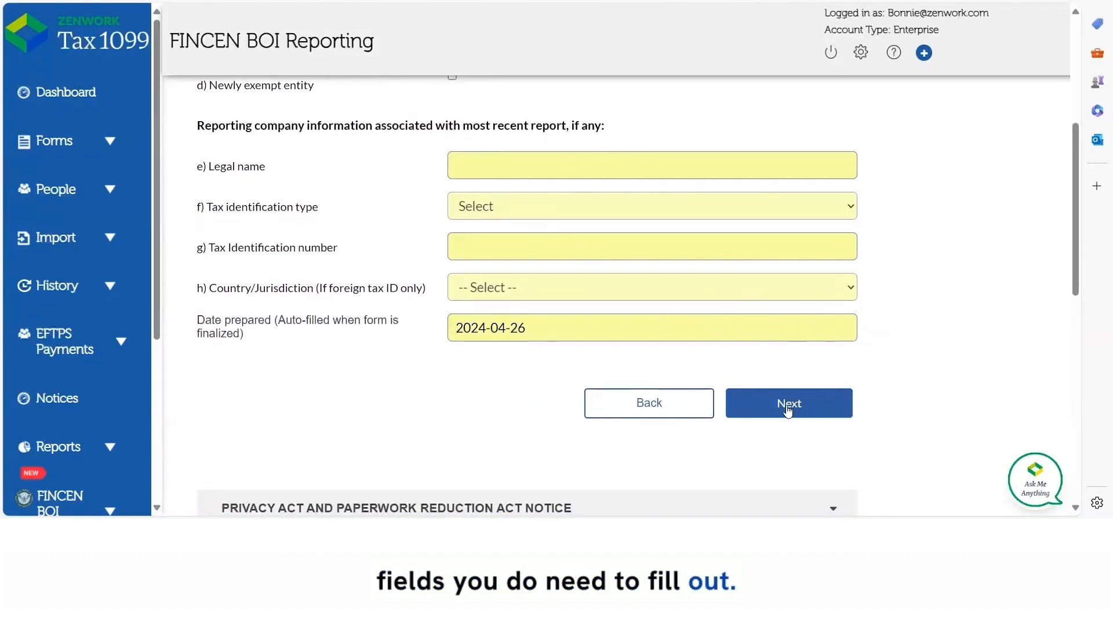
click(788, 403)
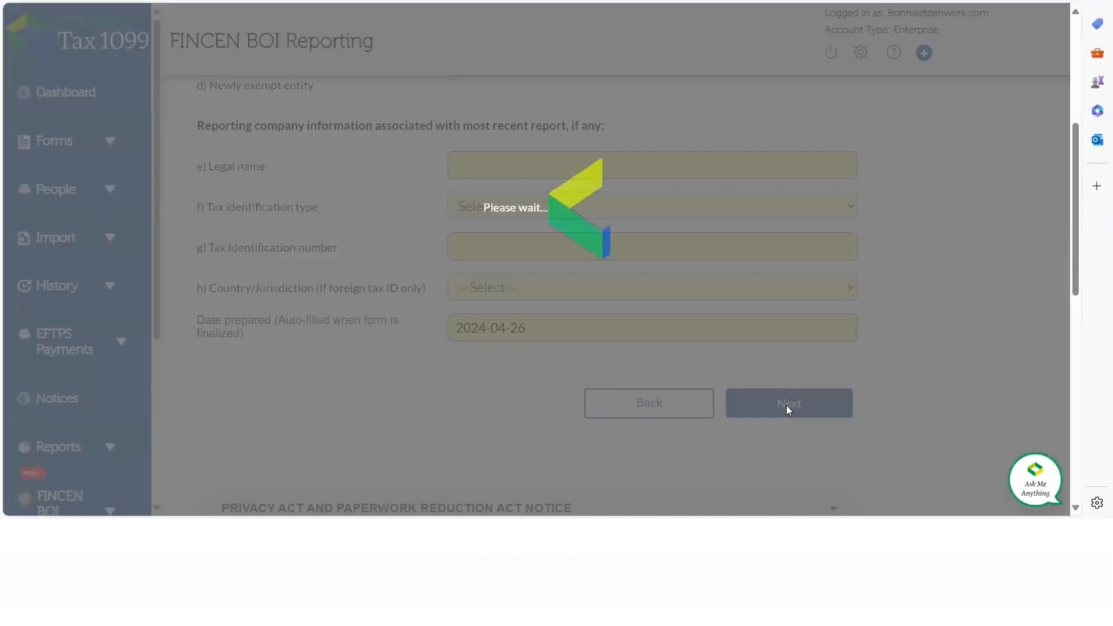
click(787, 402)
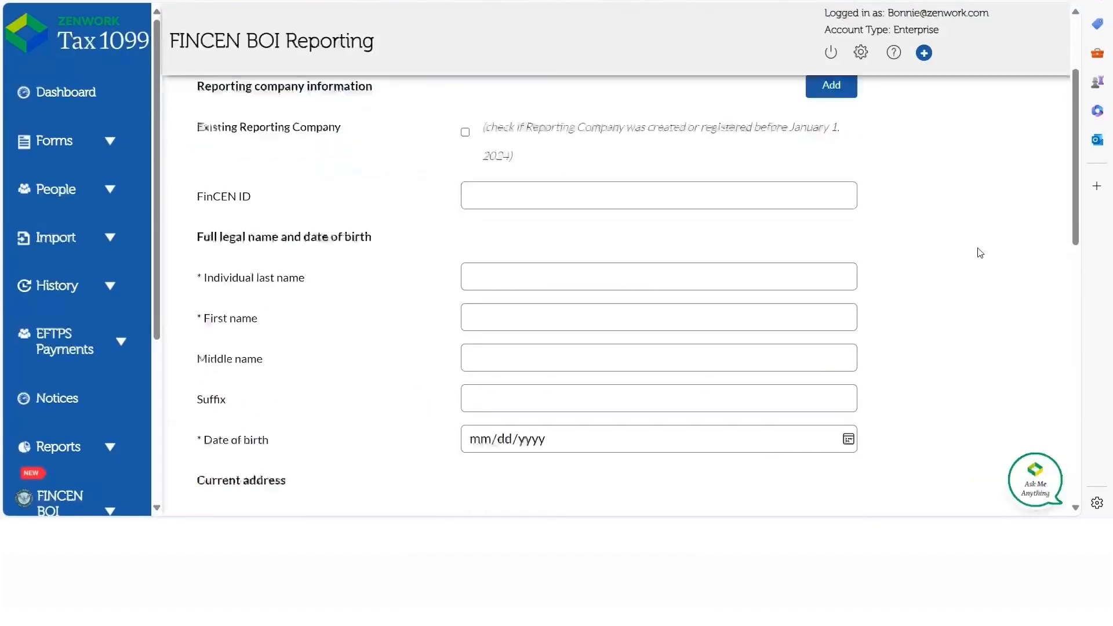
scroll(down, 3)
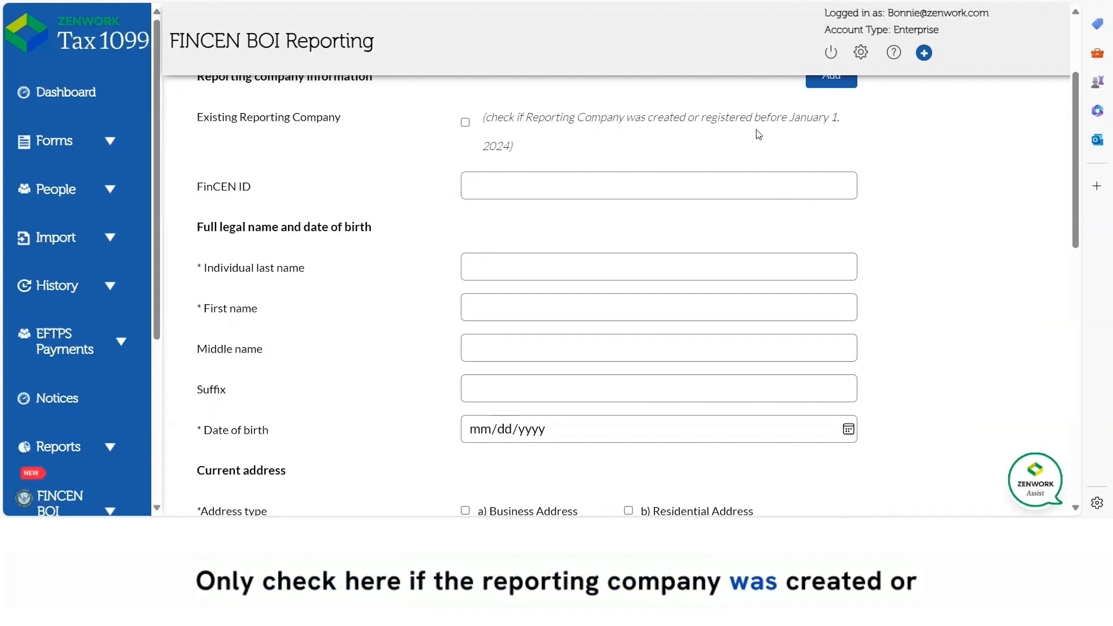
mouse_move(745, 148)
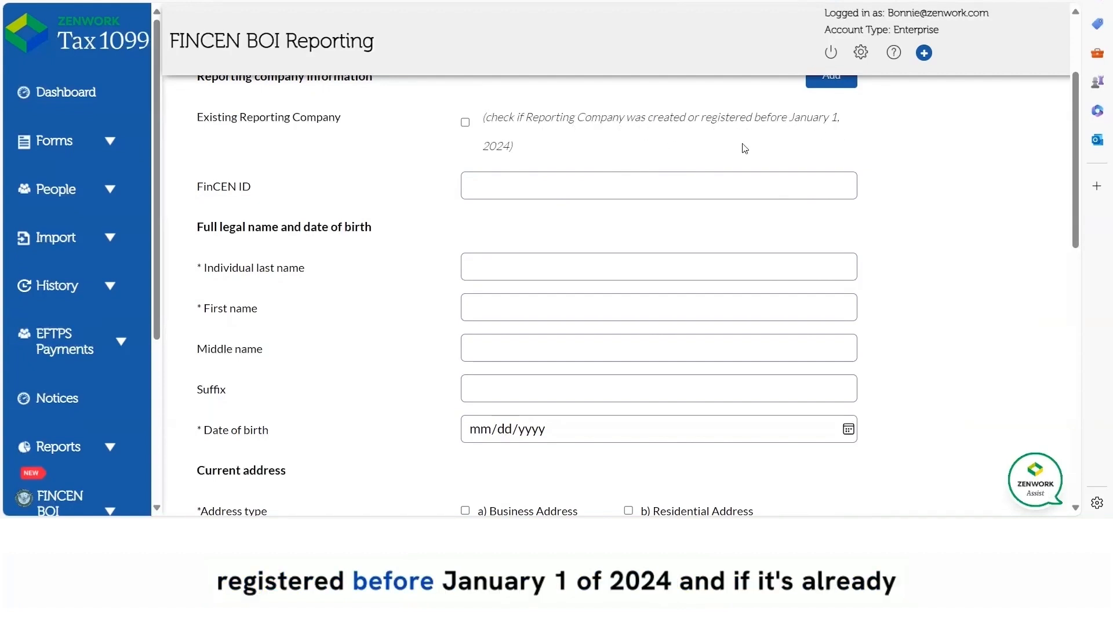
mouse_move(562, 146)
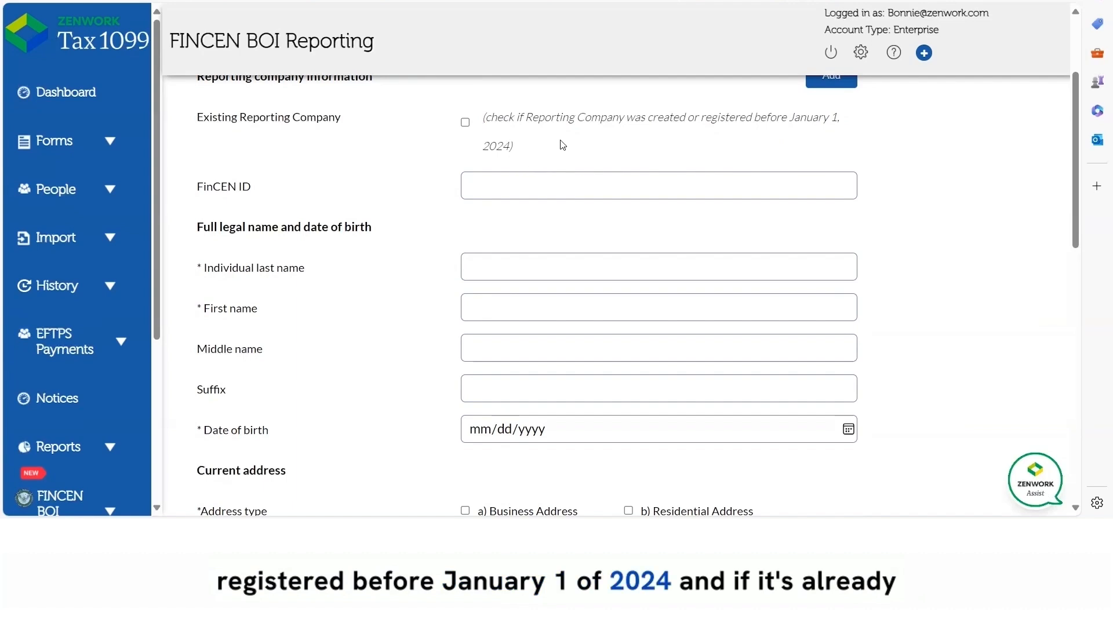
mouse_move(559, 142)
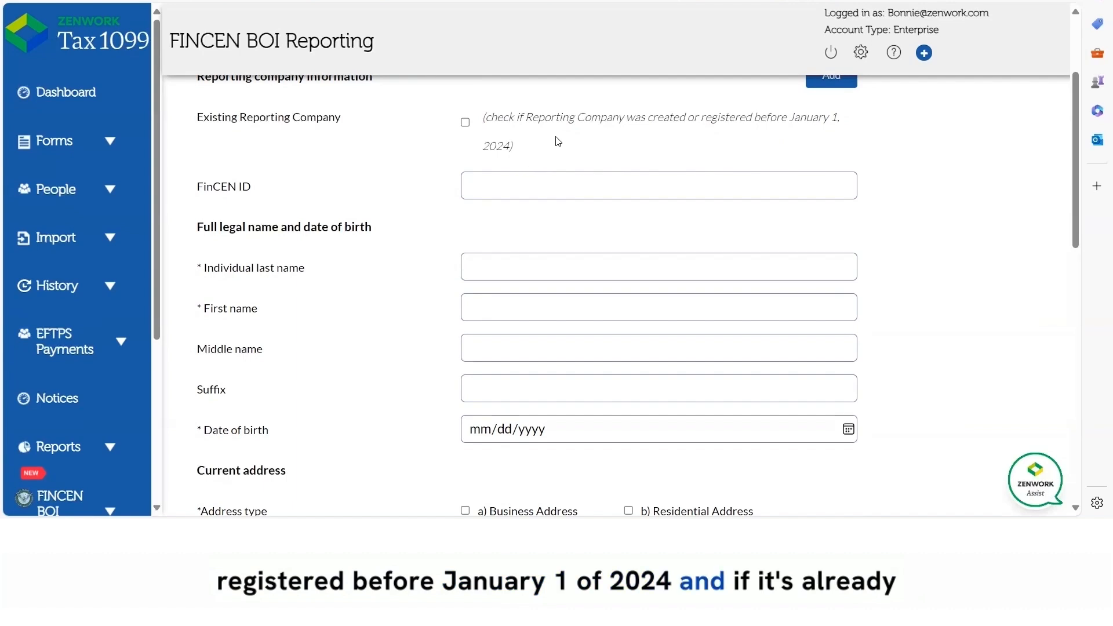
mouse_move(477, 131)
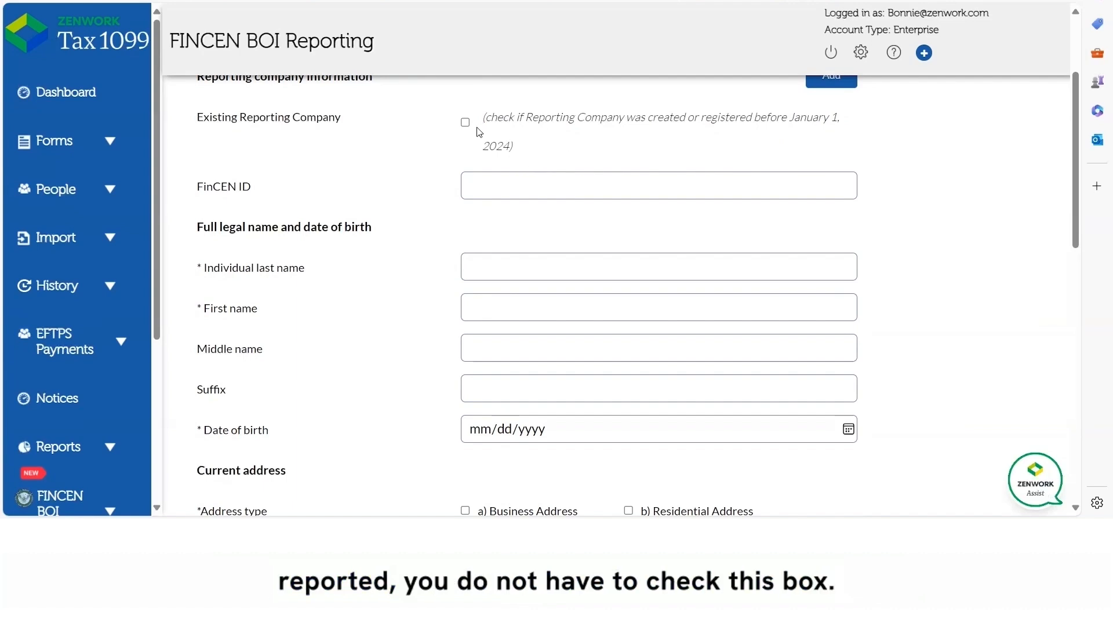
mouse_move(541, 157)
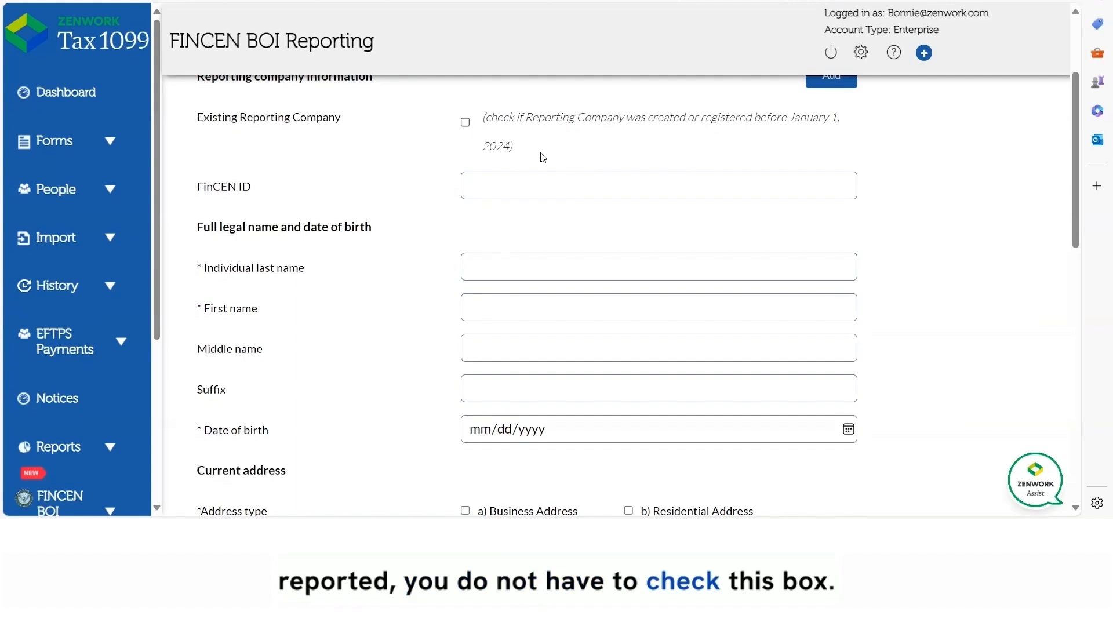
scroll(down, 3)
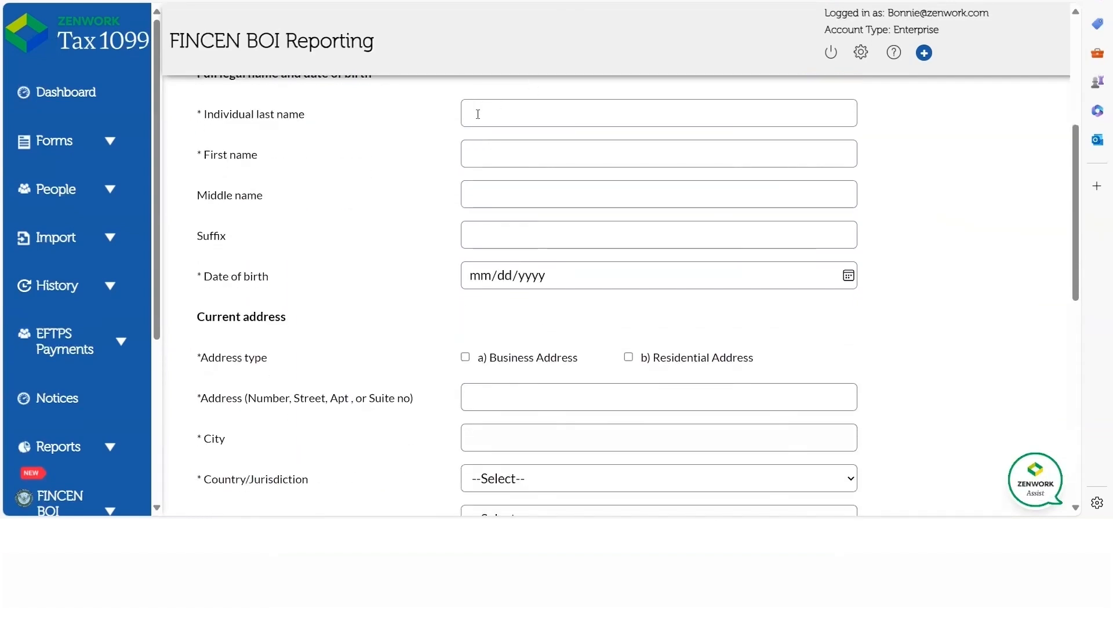
text(E)
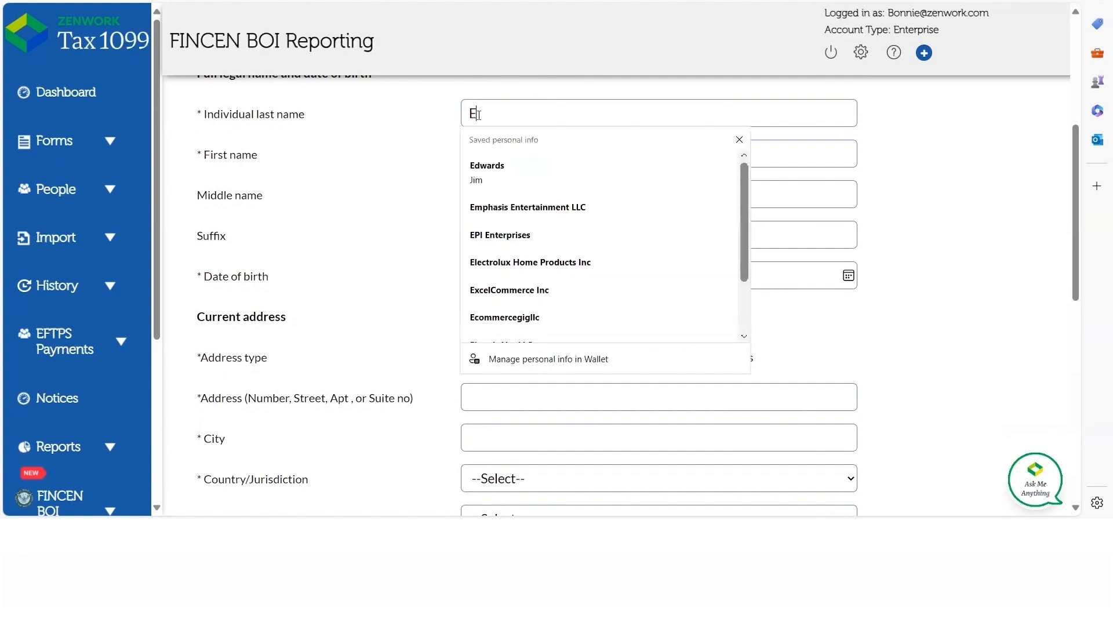
click(487, 166)
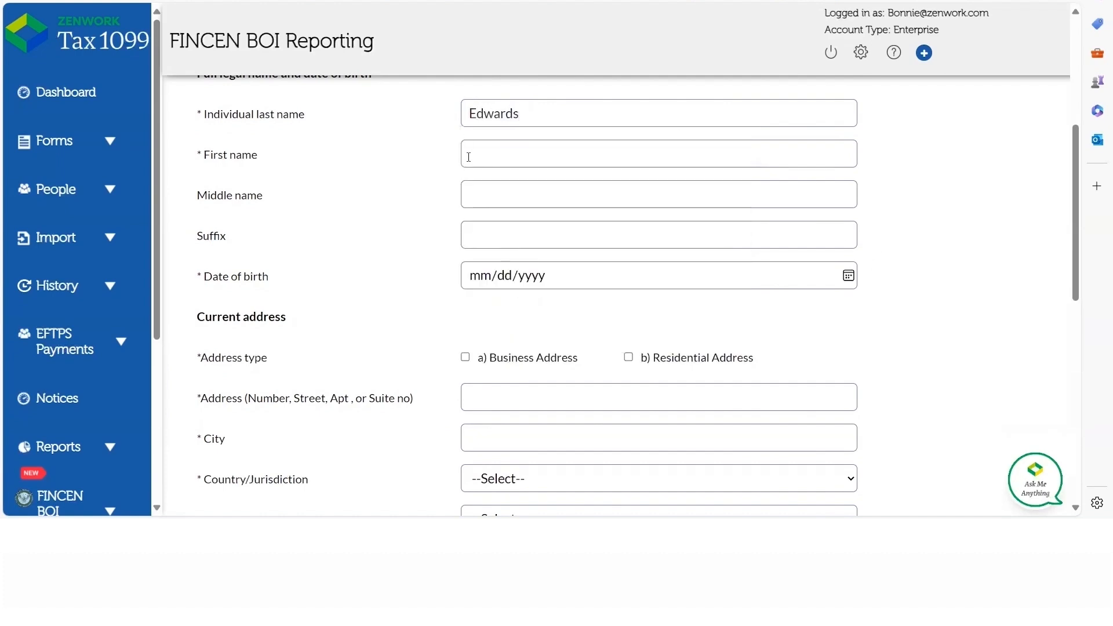
text(Bi)
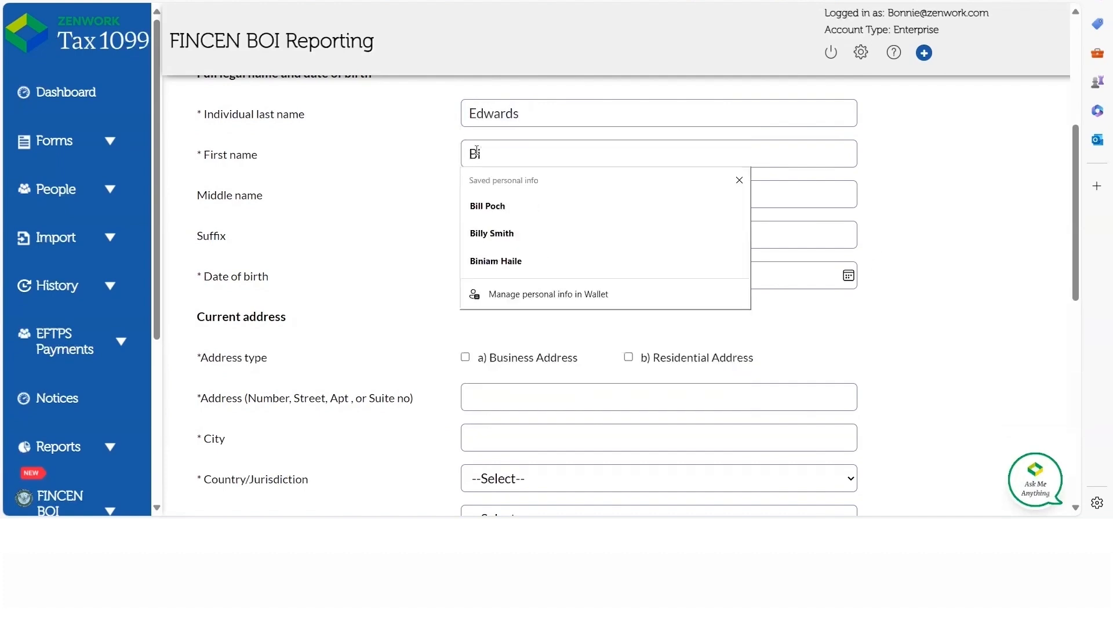
click(487, 206)
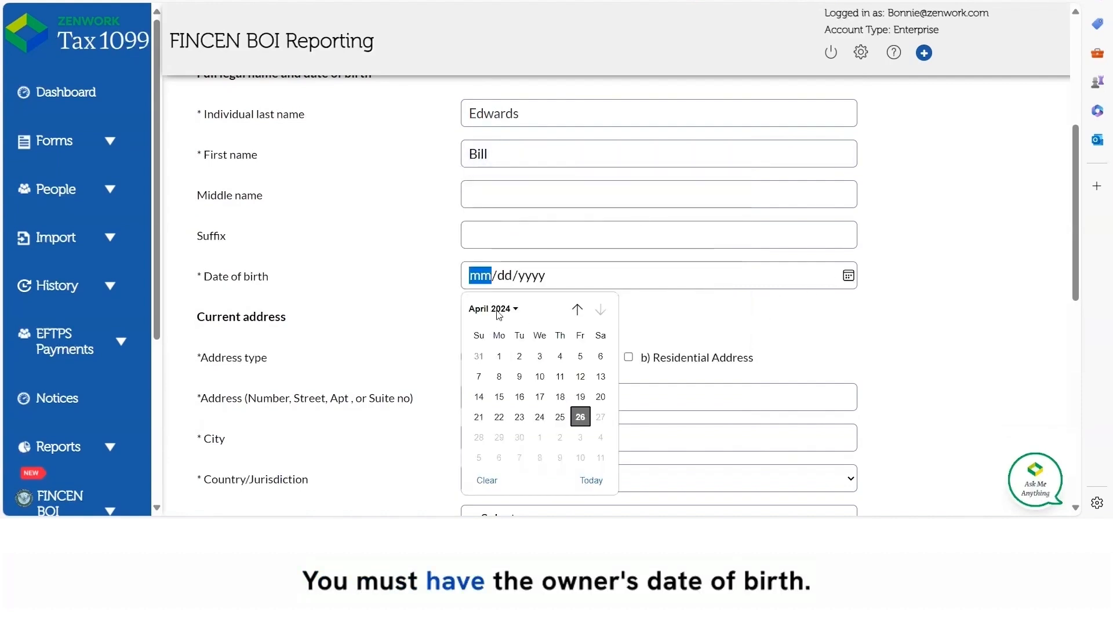
Step: Set the birth date's year to 1990 and month to January
click(489, 308)
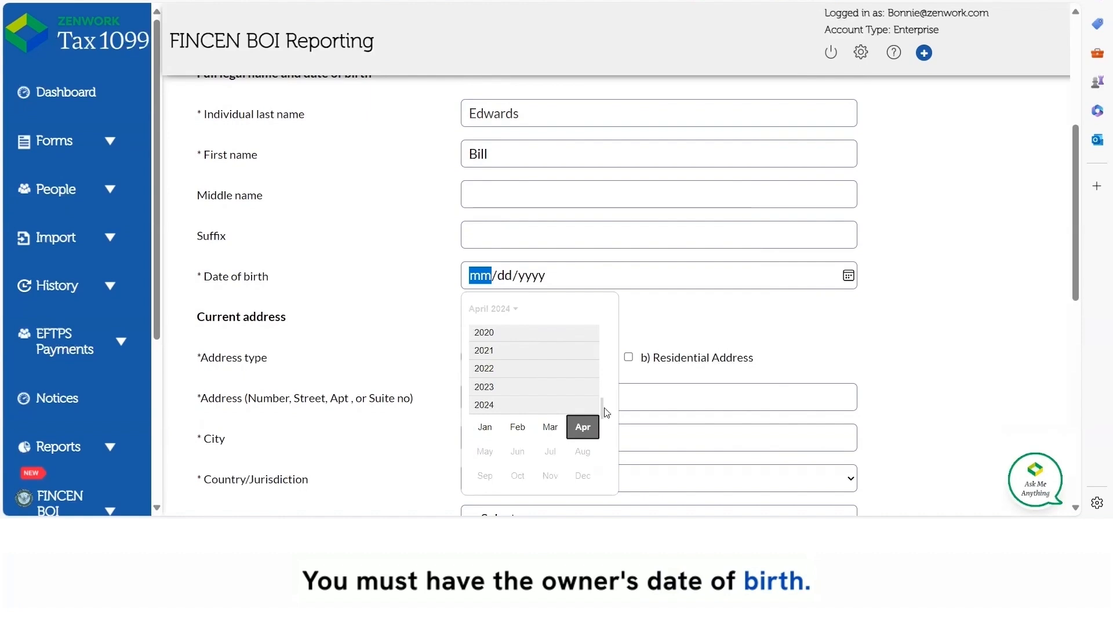
scroll(up, 3)
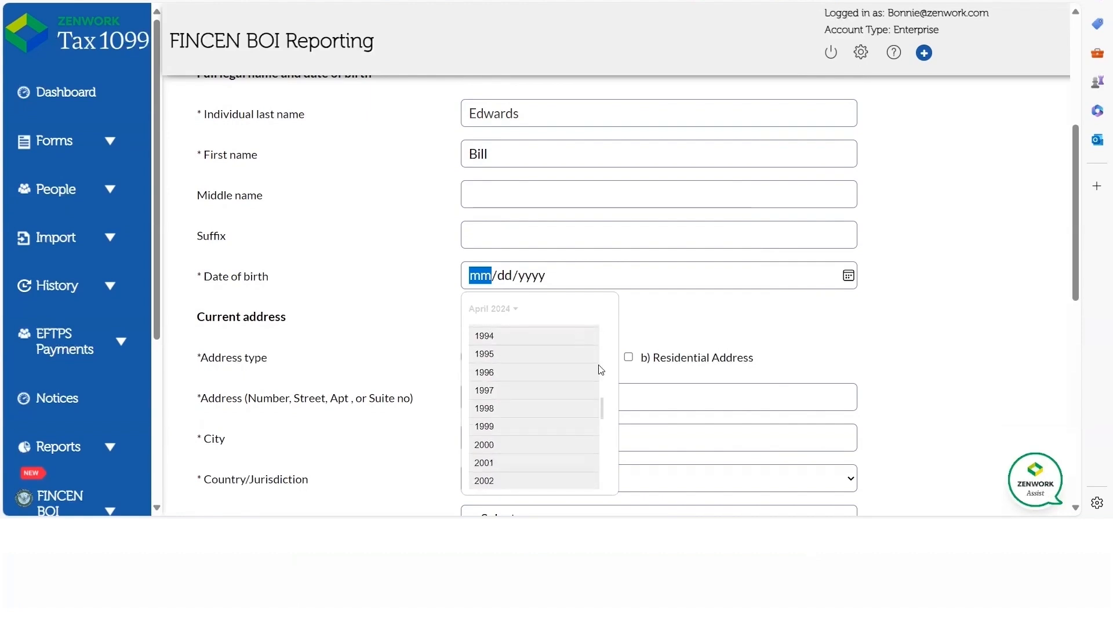
scroll(up, 3)
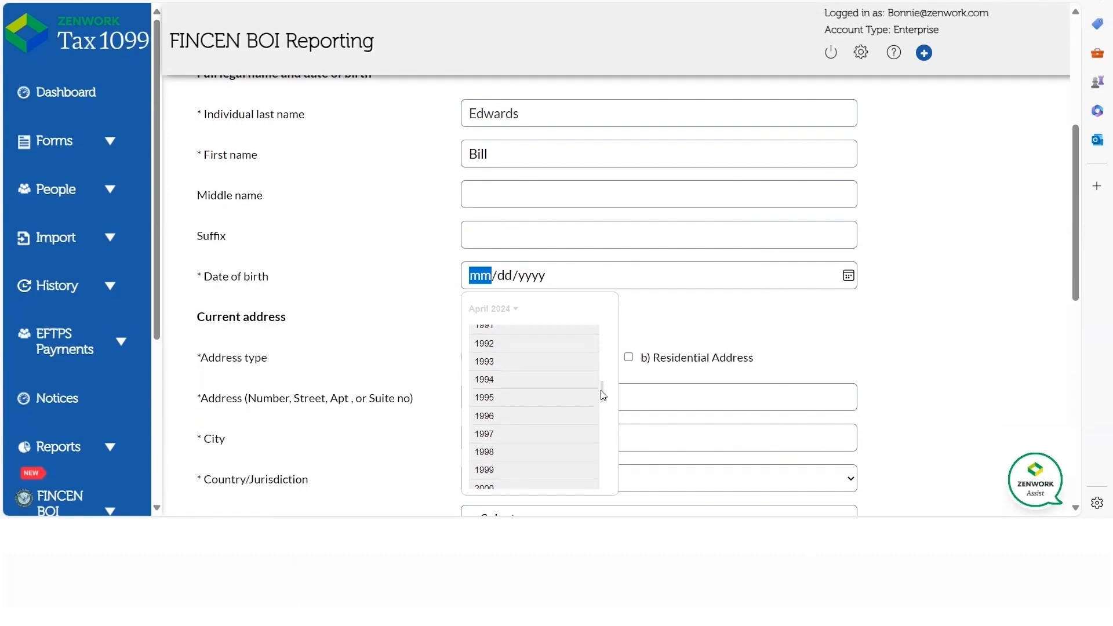
click(483, 333)
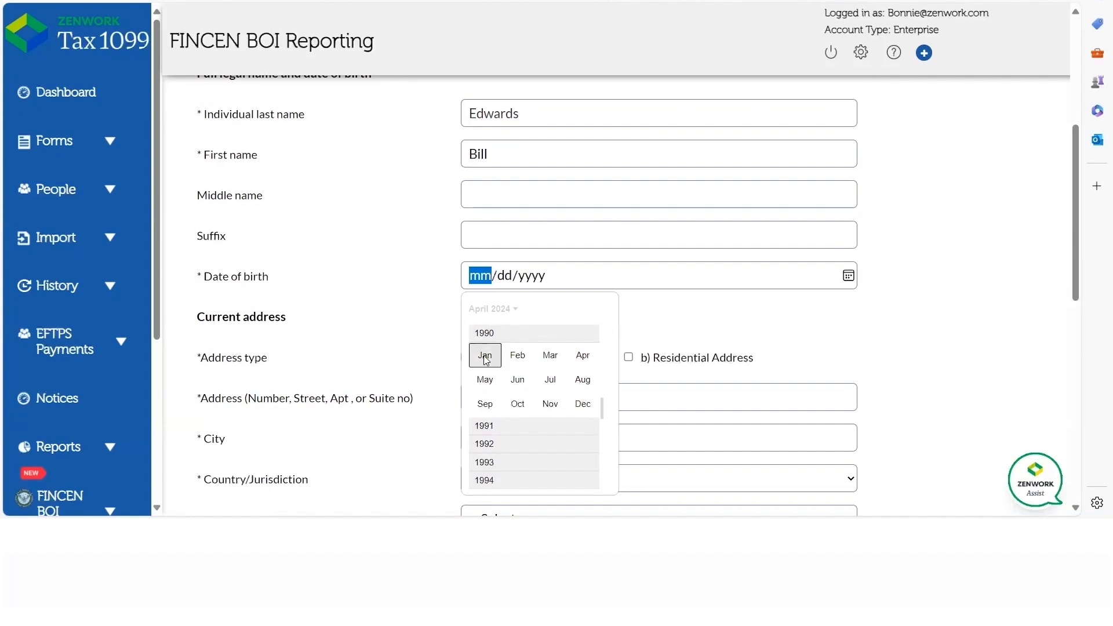
click(485, 354)
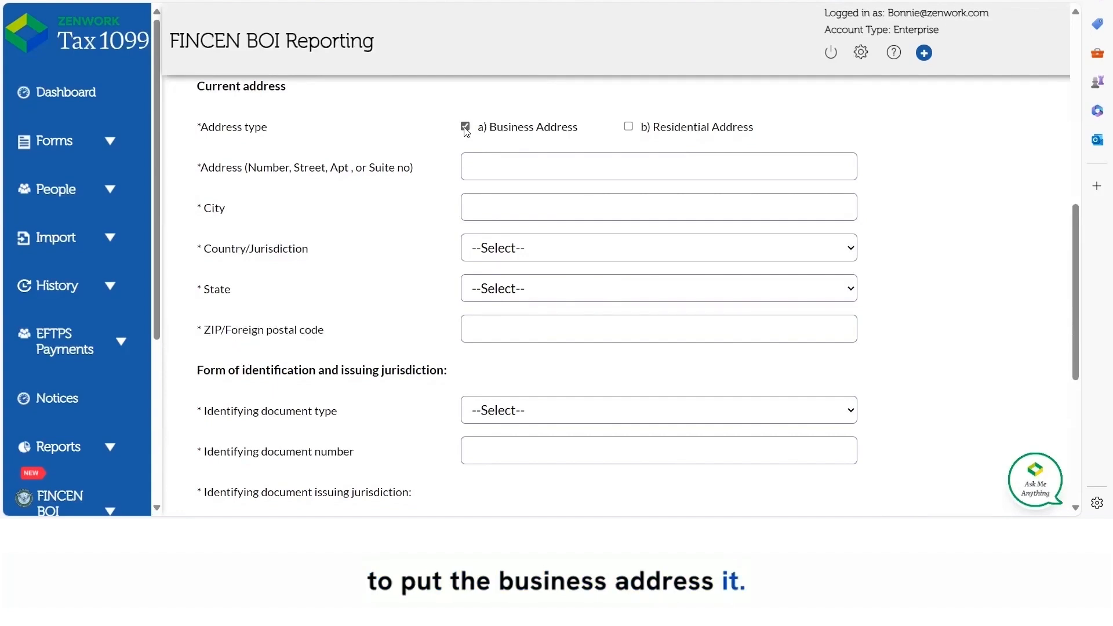
click(657, 165)
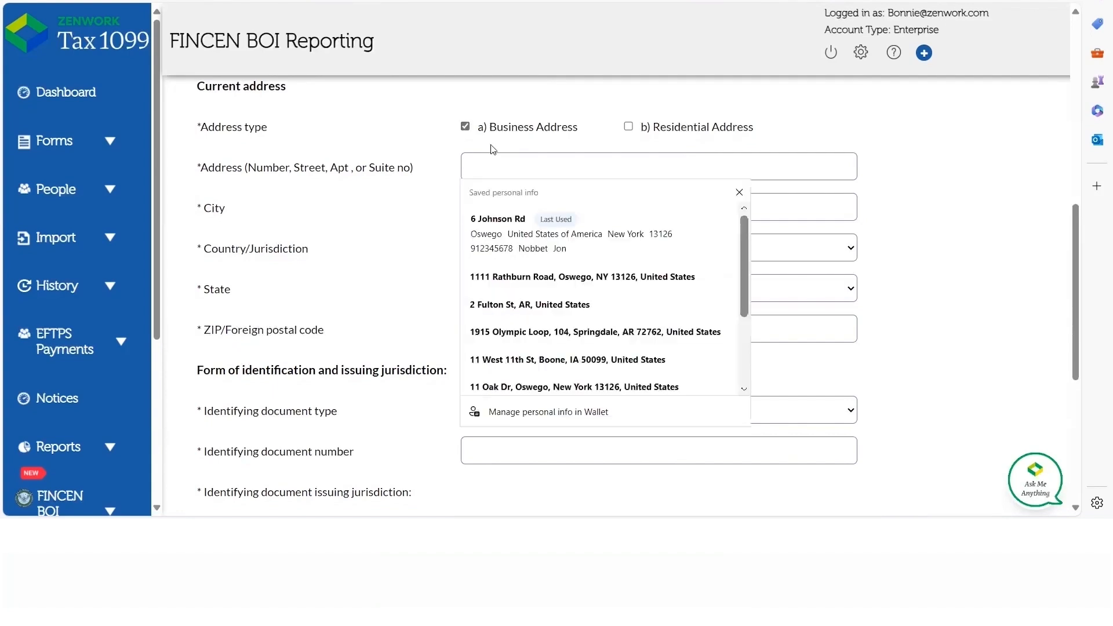
text(10)
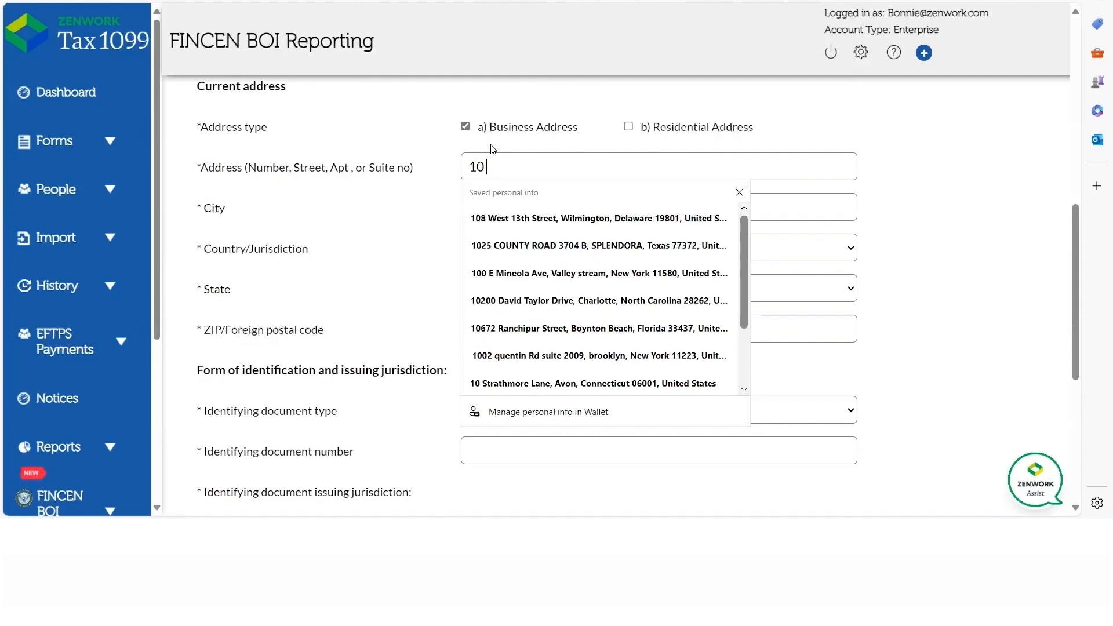
text(River)
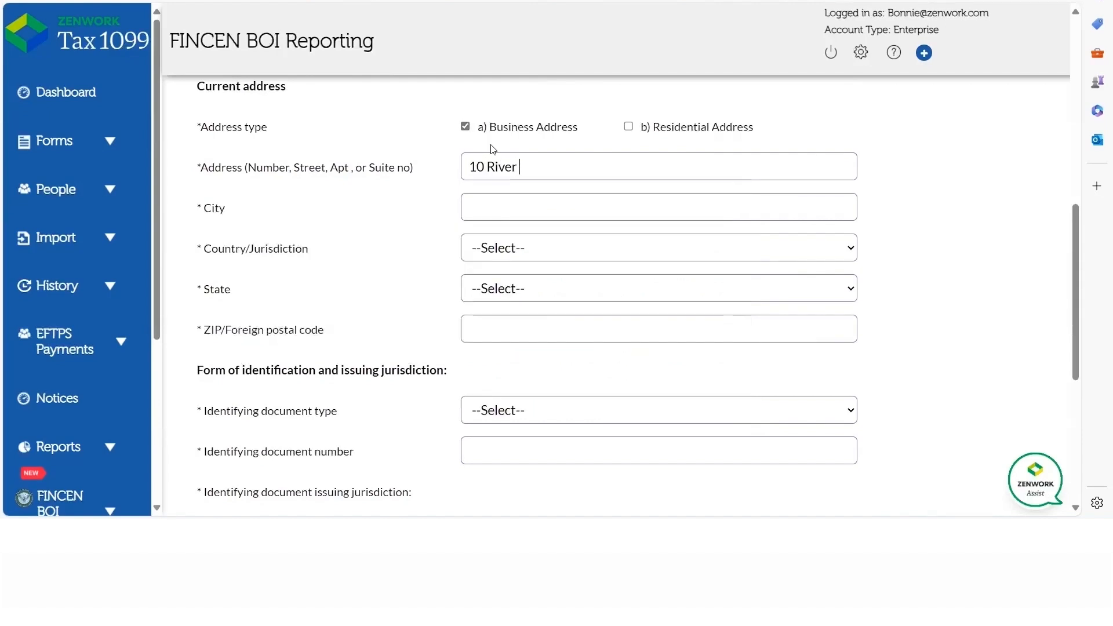
text(Rd)
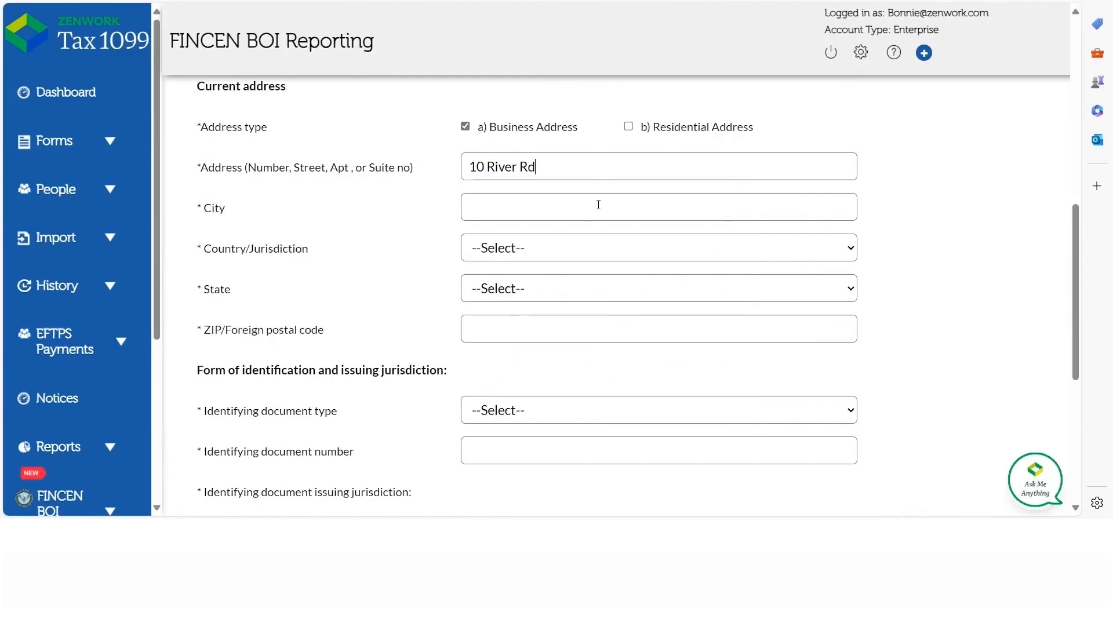
text(Oswego)
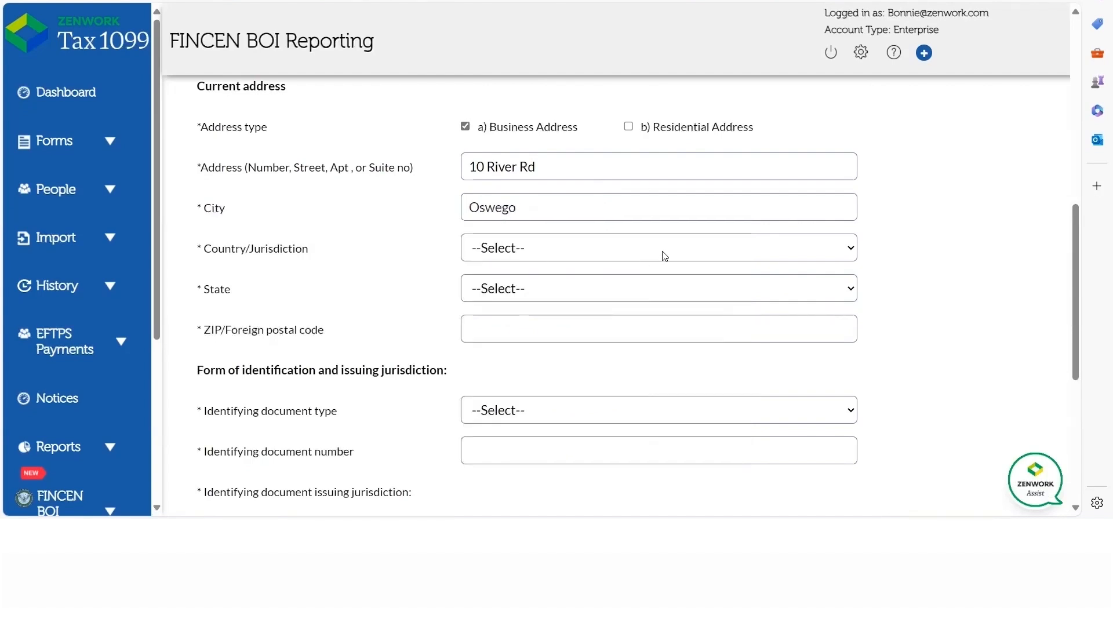
click(656, 247)
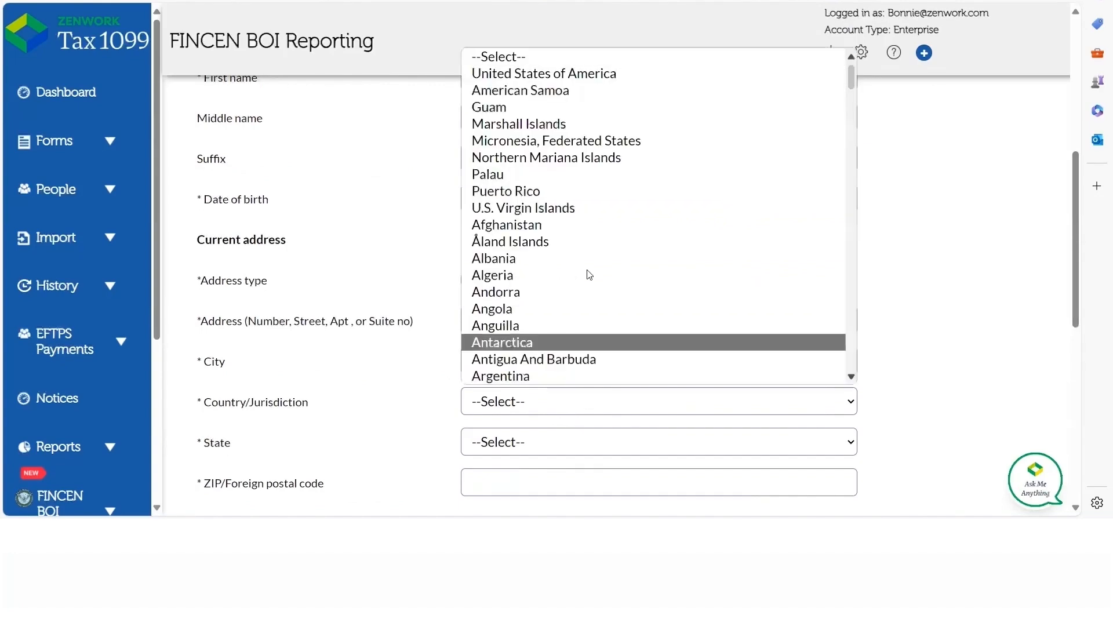
click(543, 73)
text(13126)
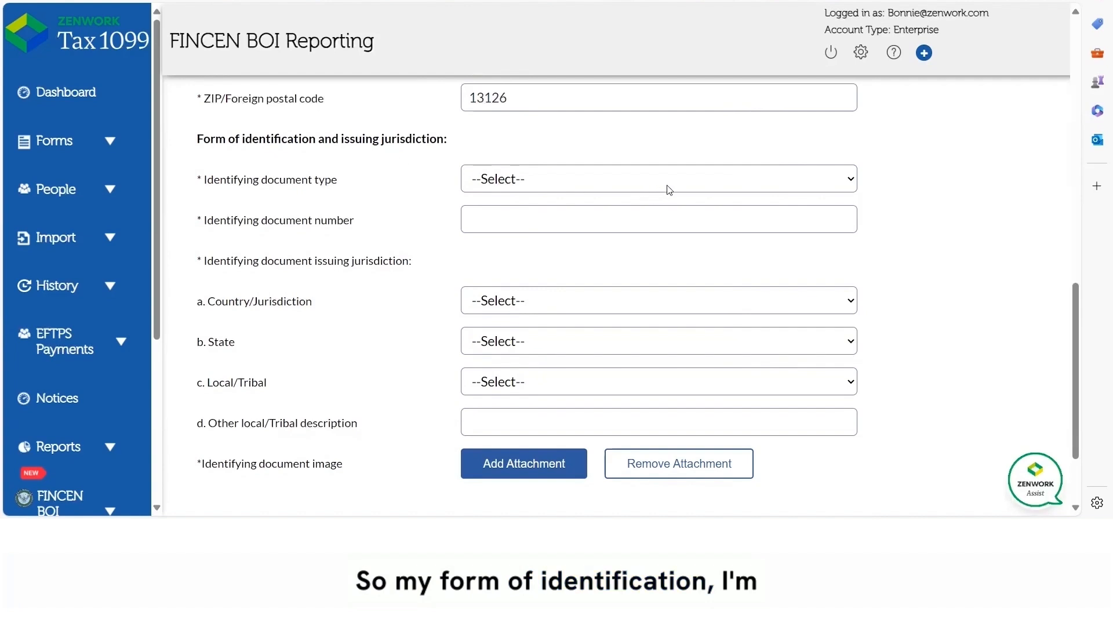
click(656, 179)
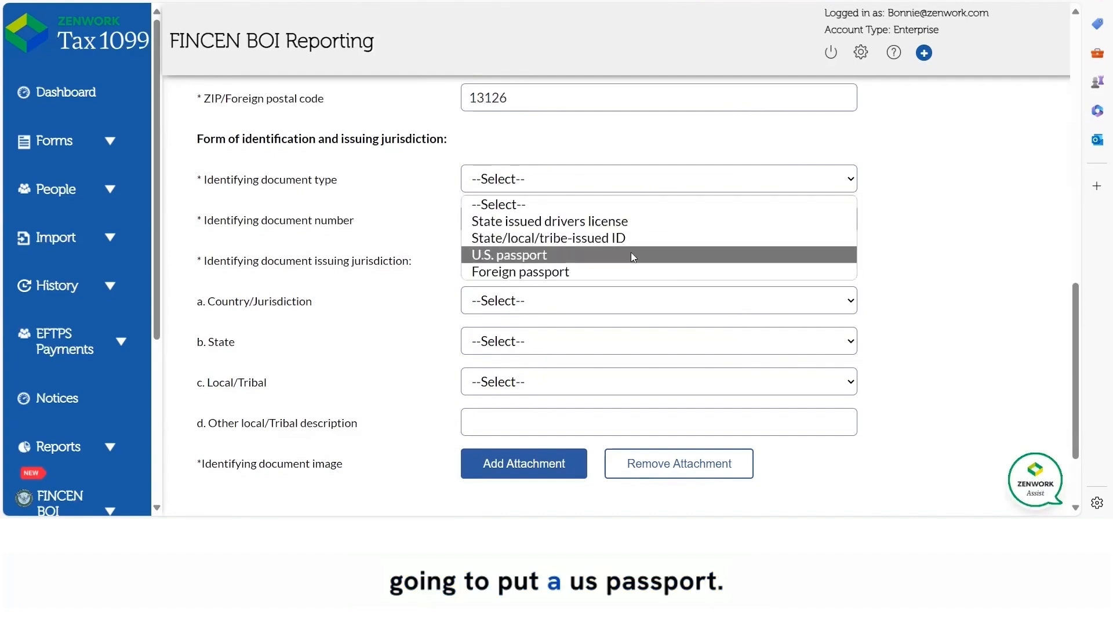
click(508, 255)
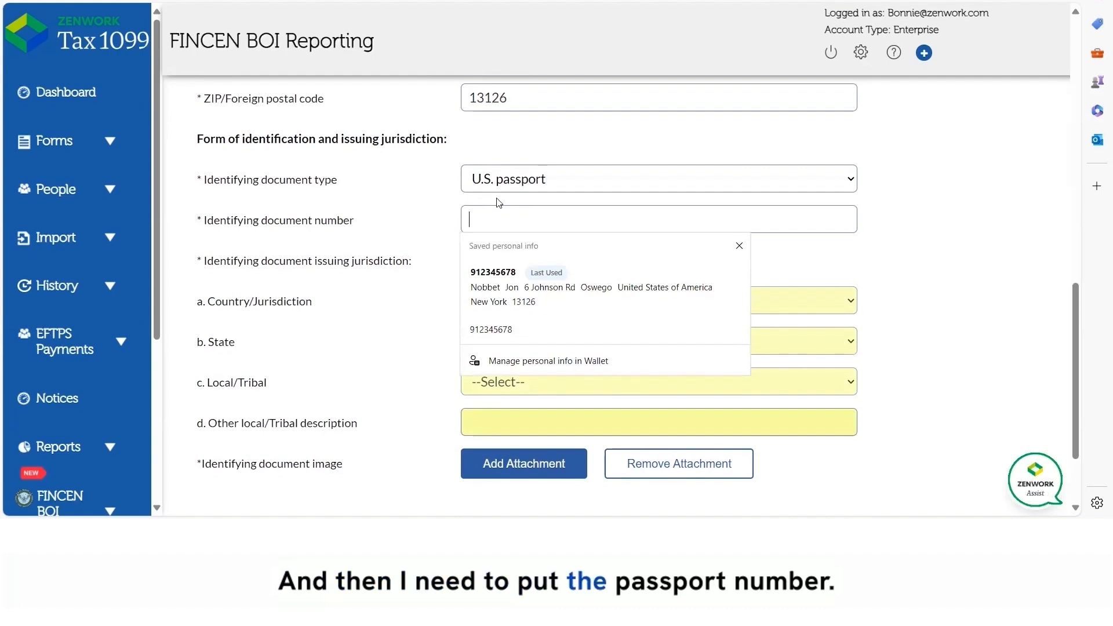
text(25)
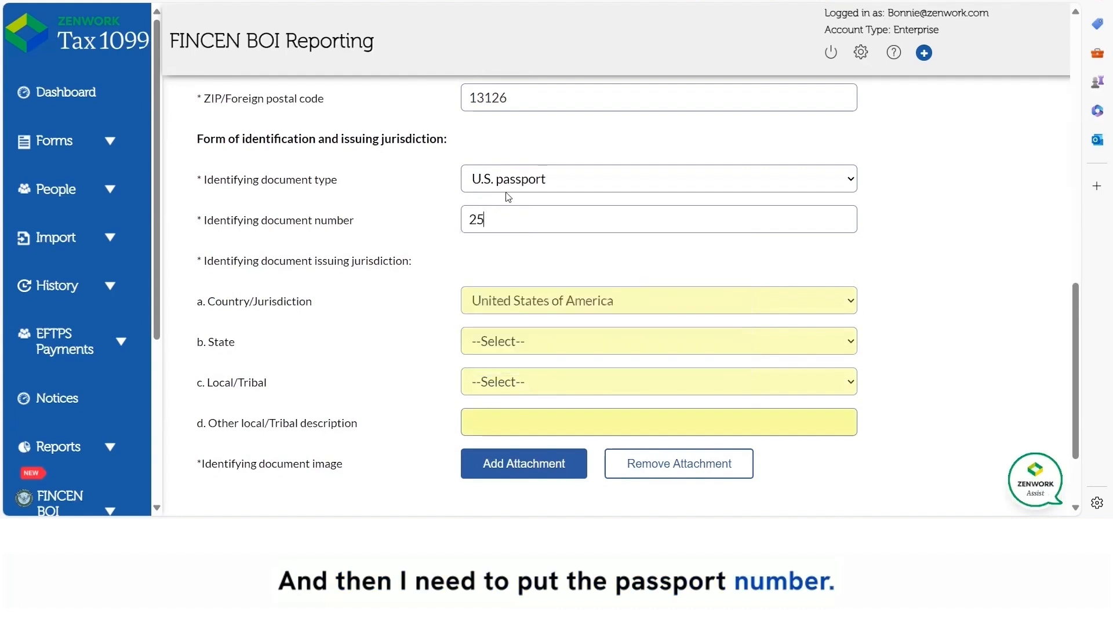
text(8369147)
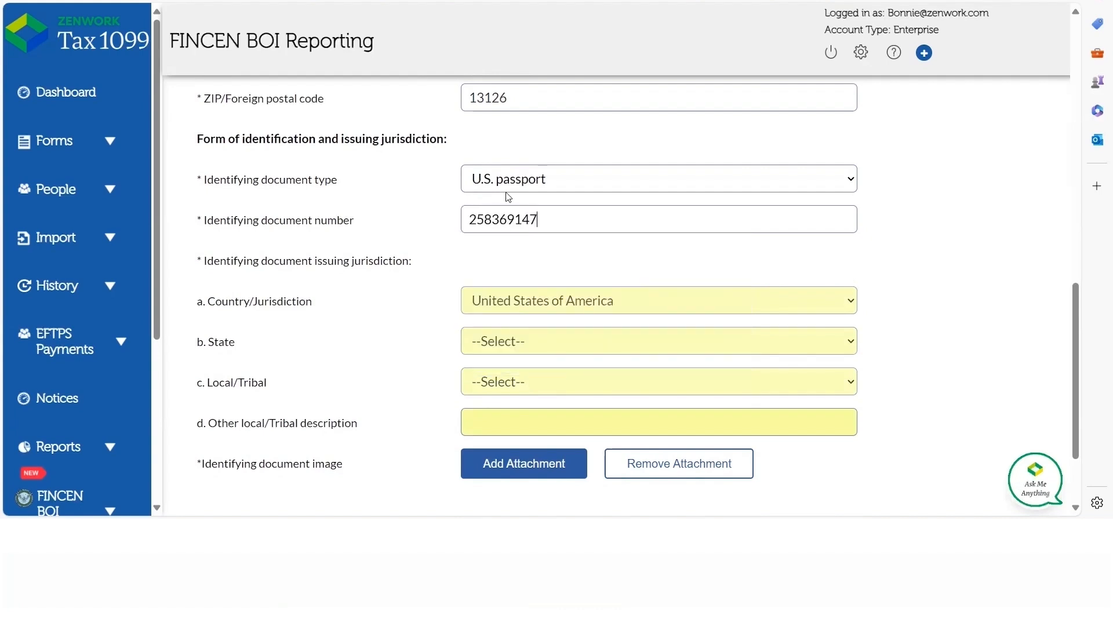
scroll(down, 3)
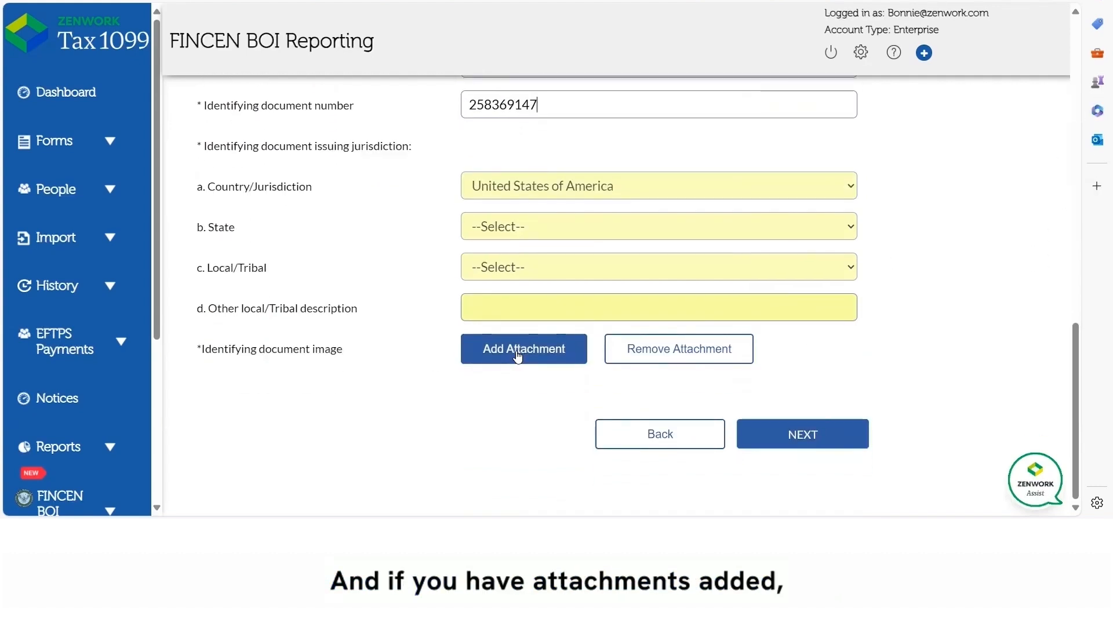
mouse_move(702, 352)
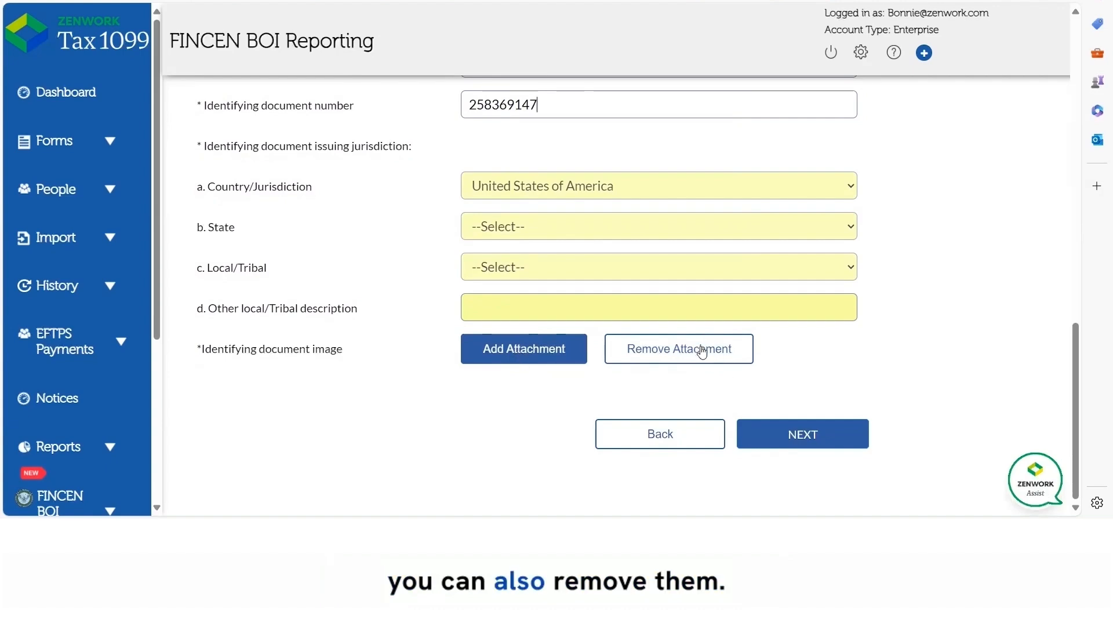
Step: Attach image (7).png from Downloads as the identifying document image
click(523, 349)
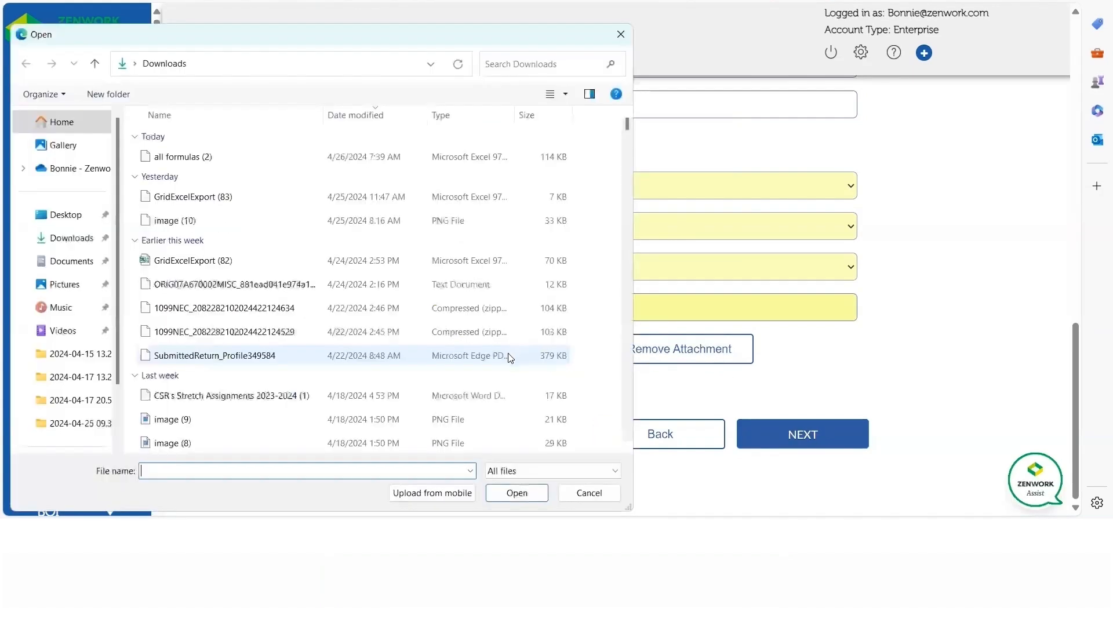
scroll(down, 3)
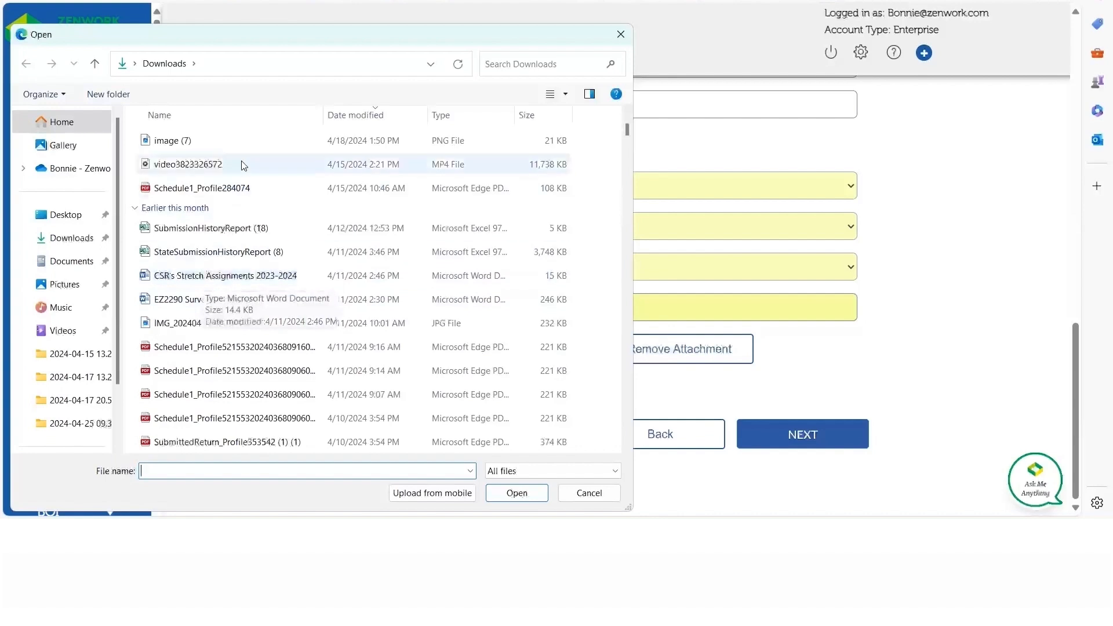
click(172, 140)
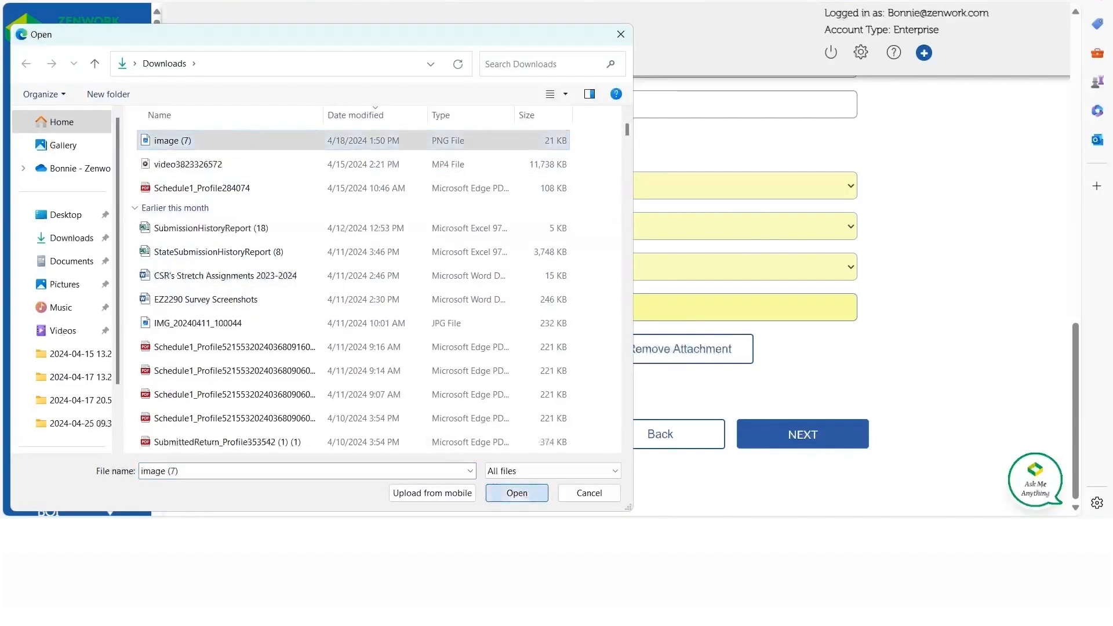
click(516, 493)
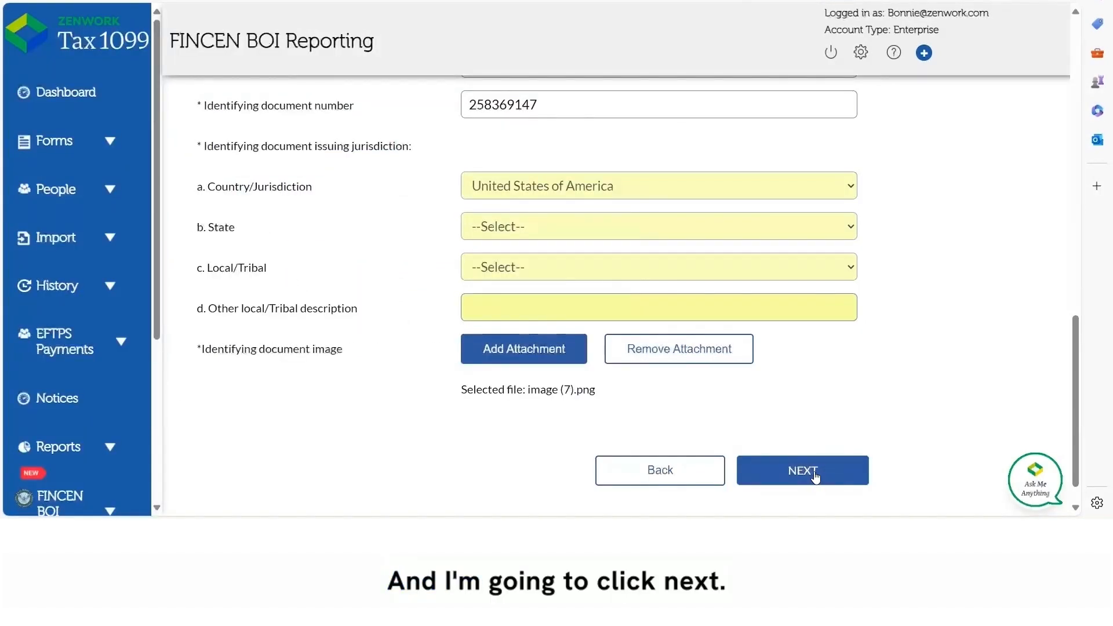
click(802, 470)
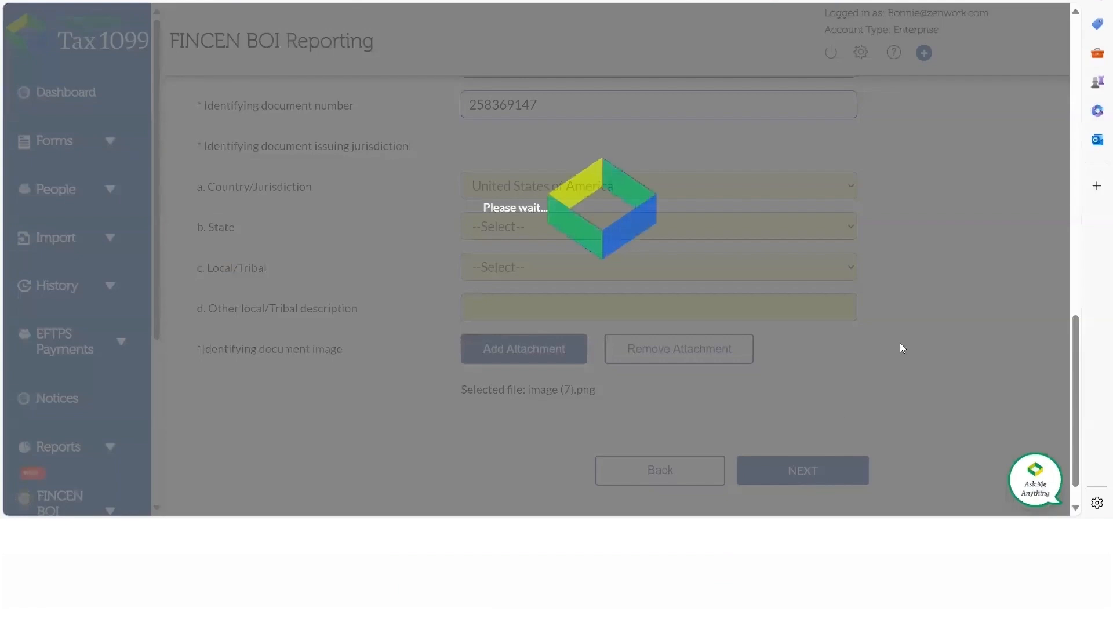
click(802, 469)
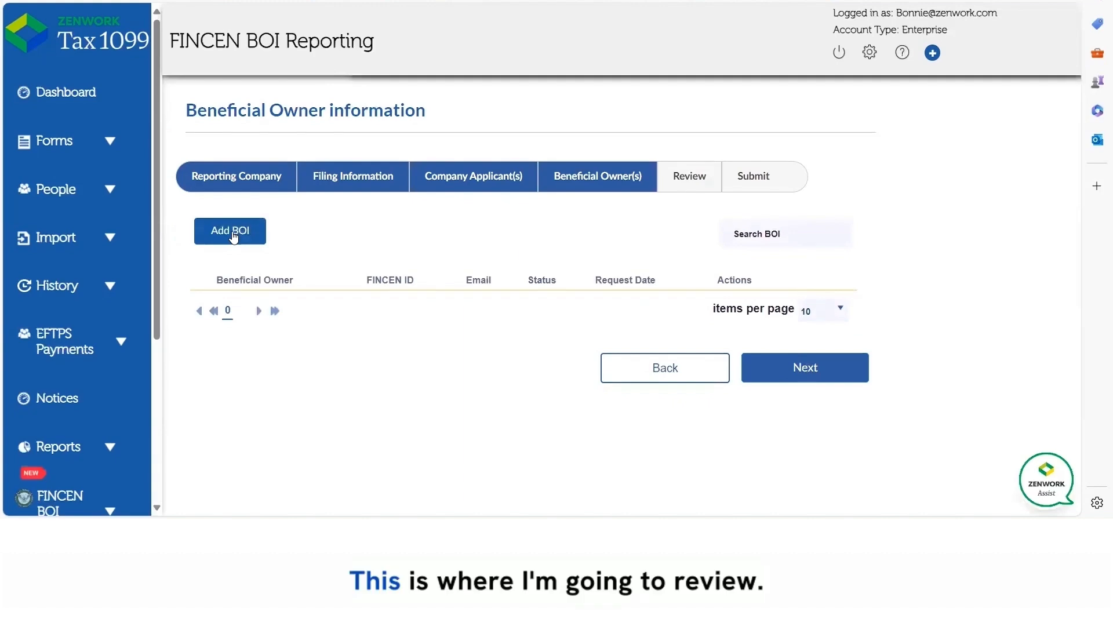
Step: Add a new beneficial owner with last name Billys Charters, autofilling first name Bill from saved data
click(229, 231)
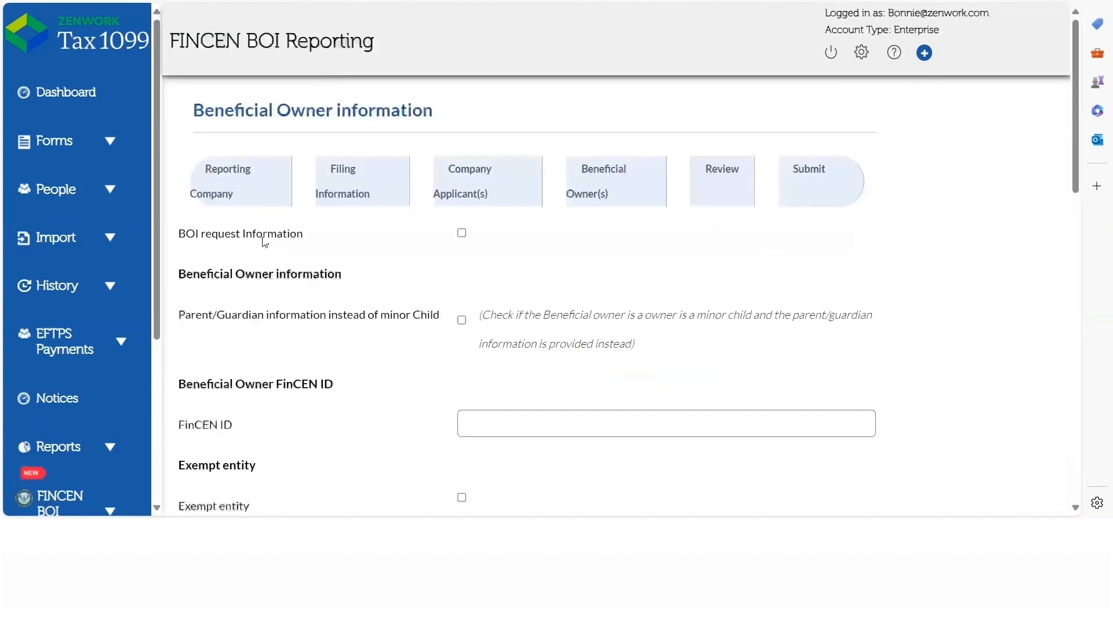
scroll(down, 3)
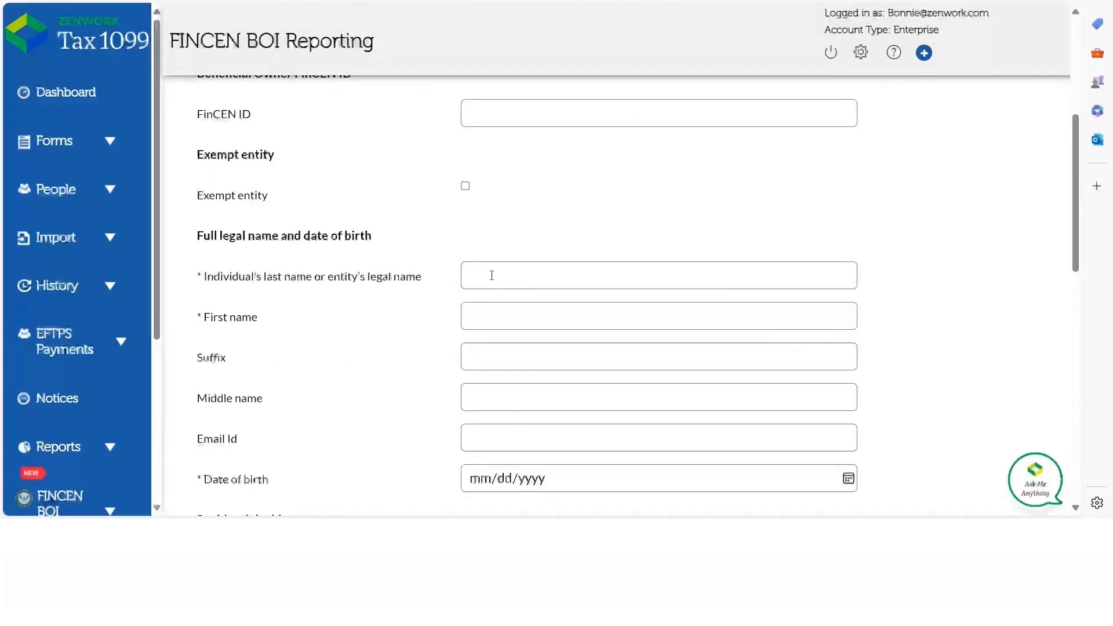
click(657, 276)
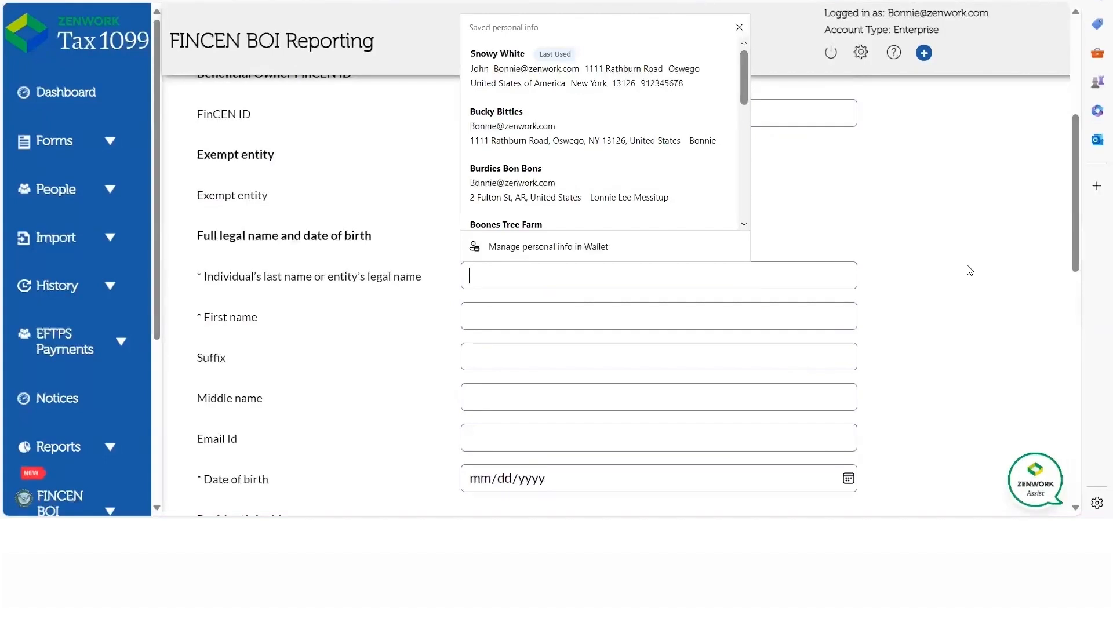
text(B)
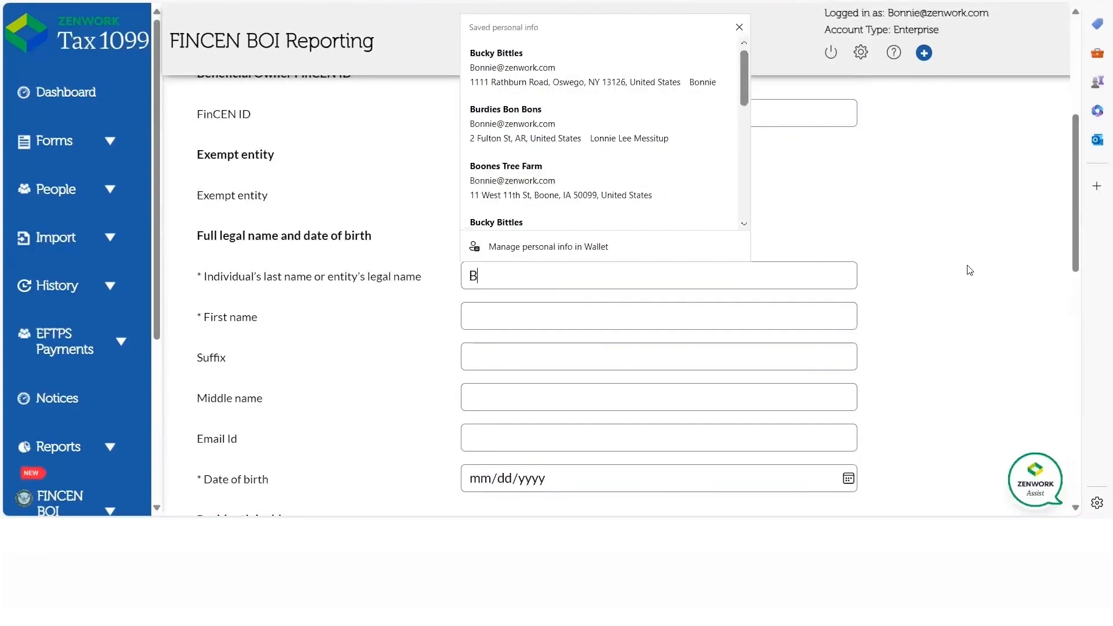
text(illys Charters)
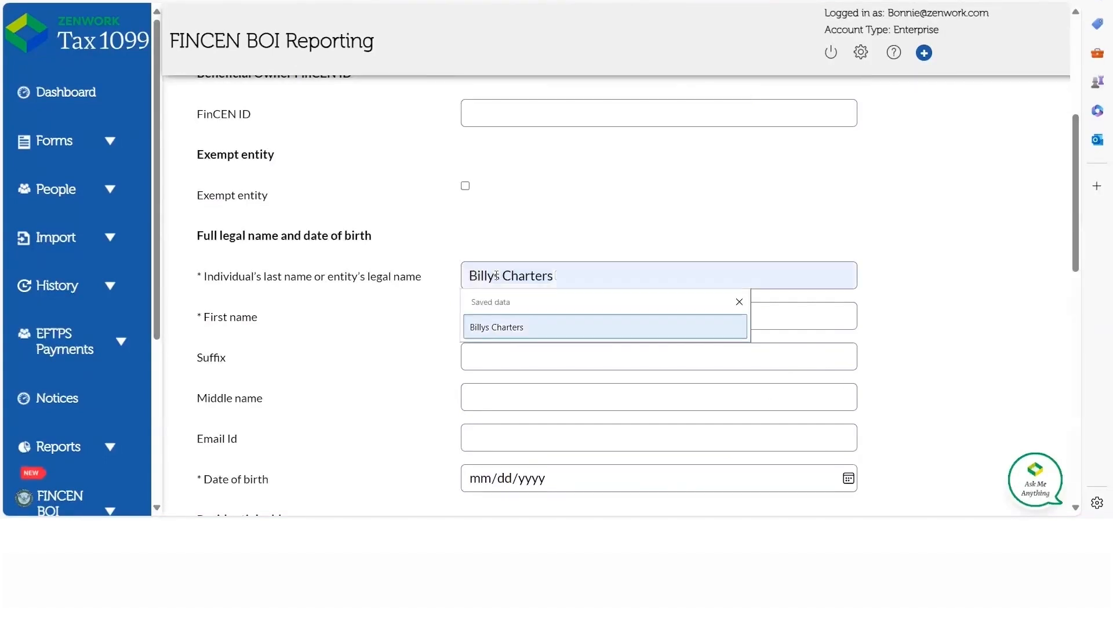
click(656, 316)
text(Bill)
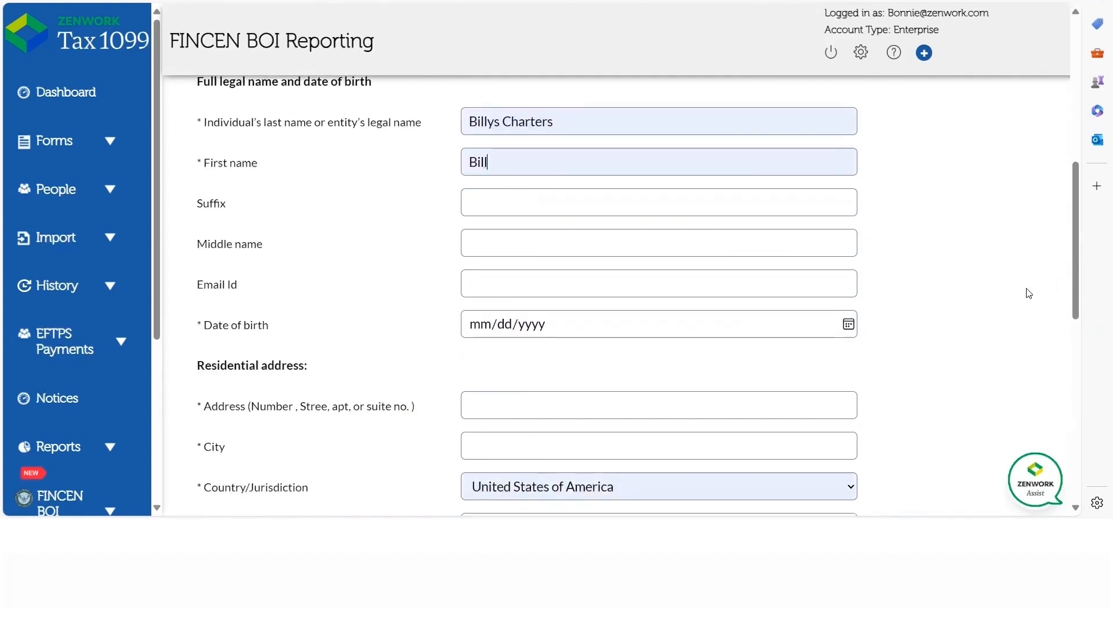
Step: Set the owner's date of birth to January 20, 1990
scroll(down, 3)
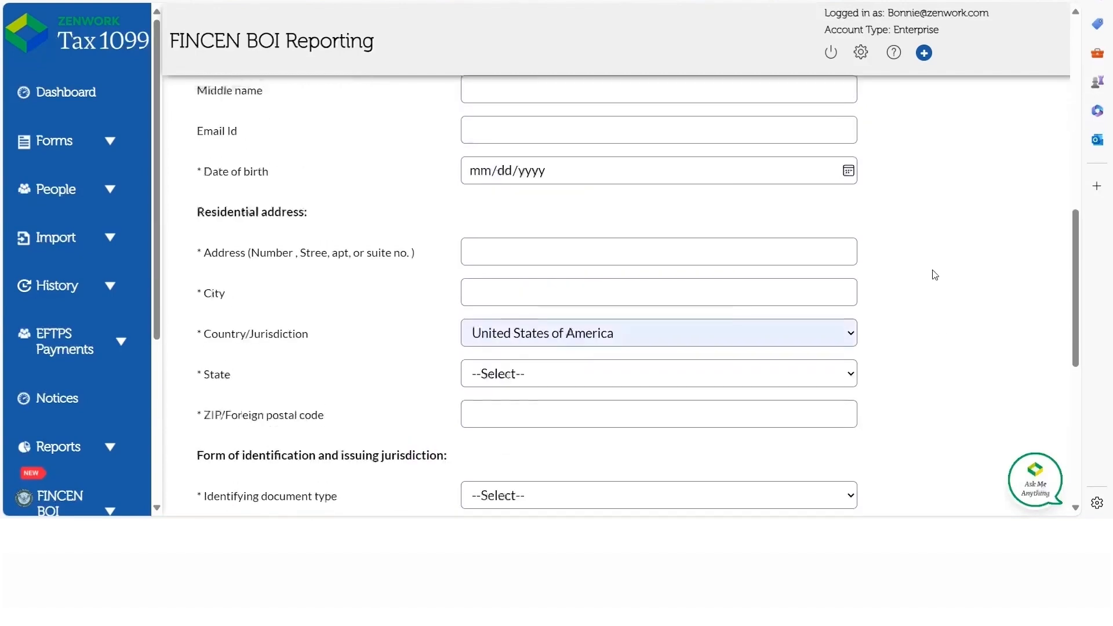
mouse_move(847, 171)
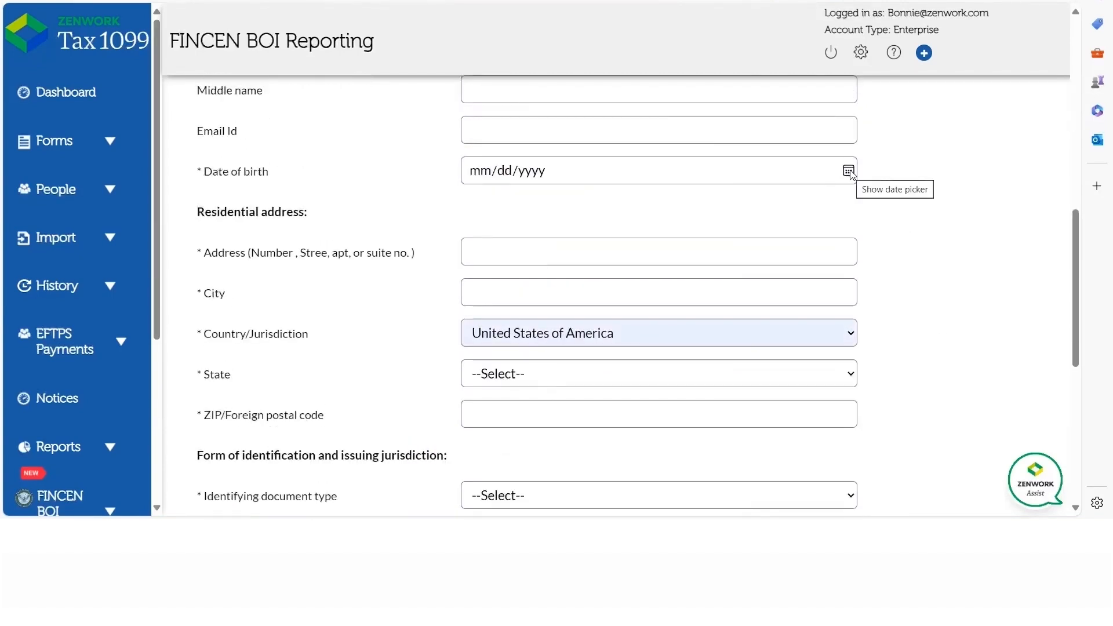
click(846, 170)
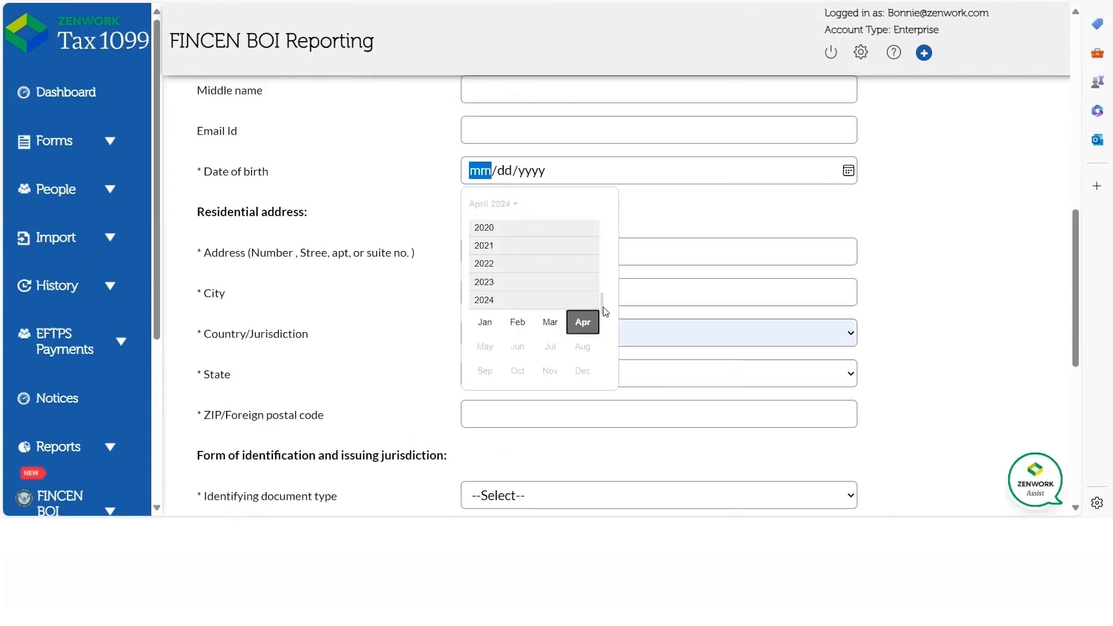
scroll(up, 3)
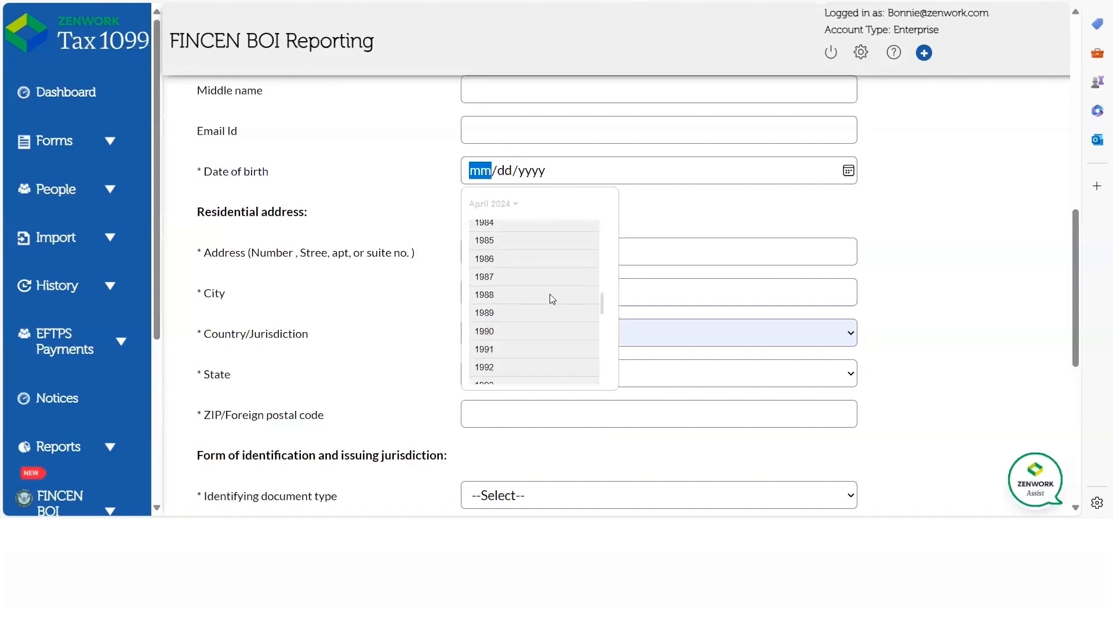
click(484, 330)
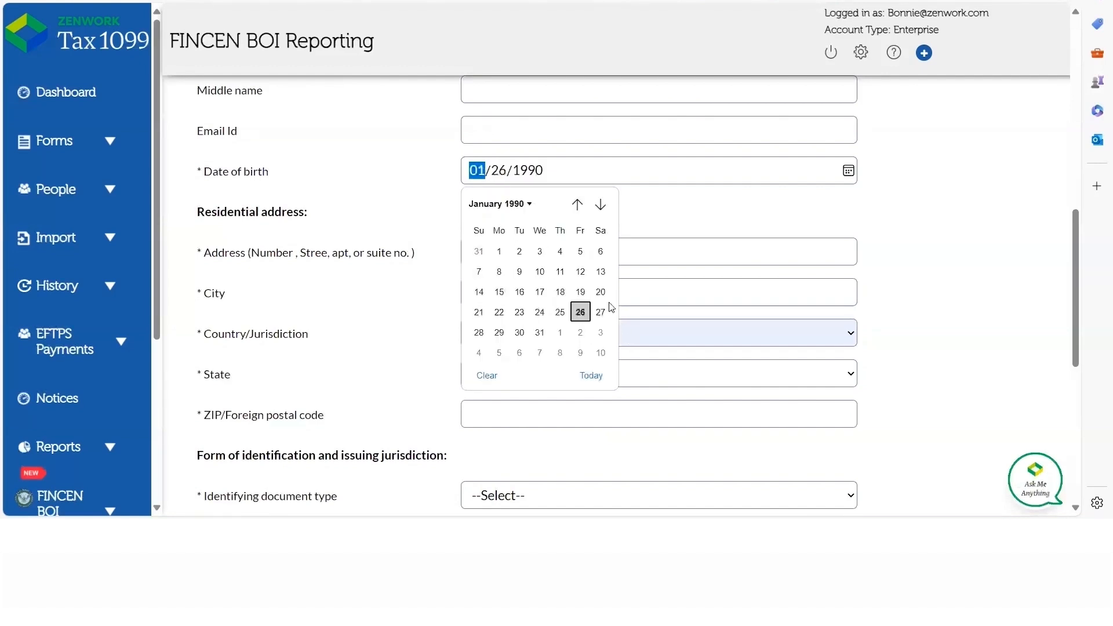
click(601, 292)
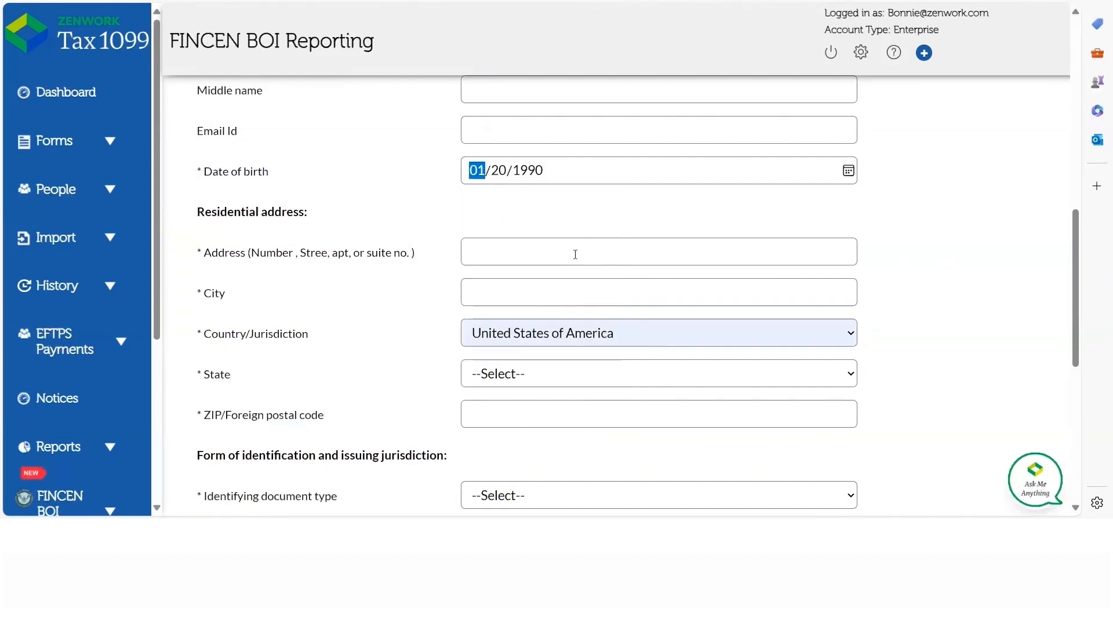
Step: Fill the residential address from the saved suggestion, with State New York and ZIP 13126
click(657, 252)
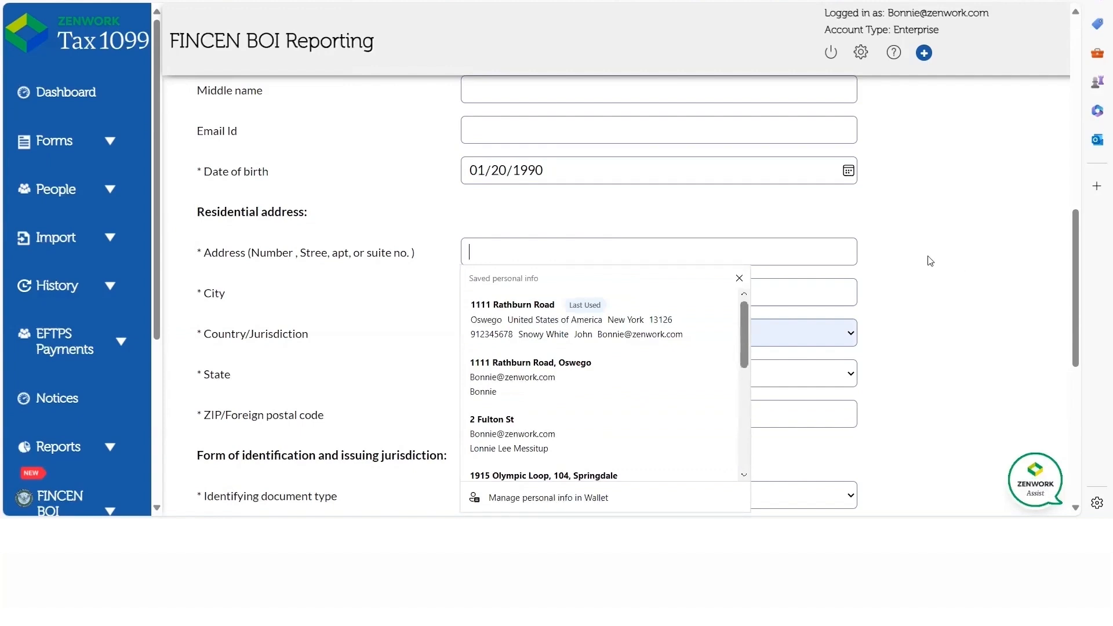
text(11)
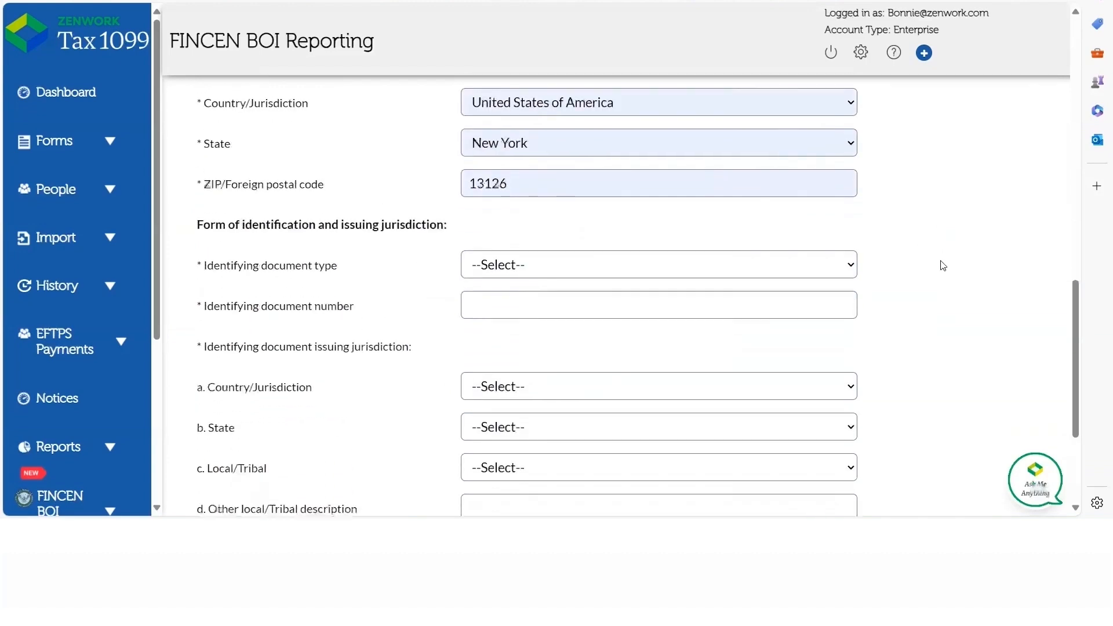
scroll(down, 3)
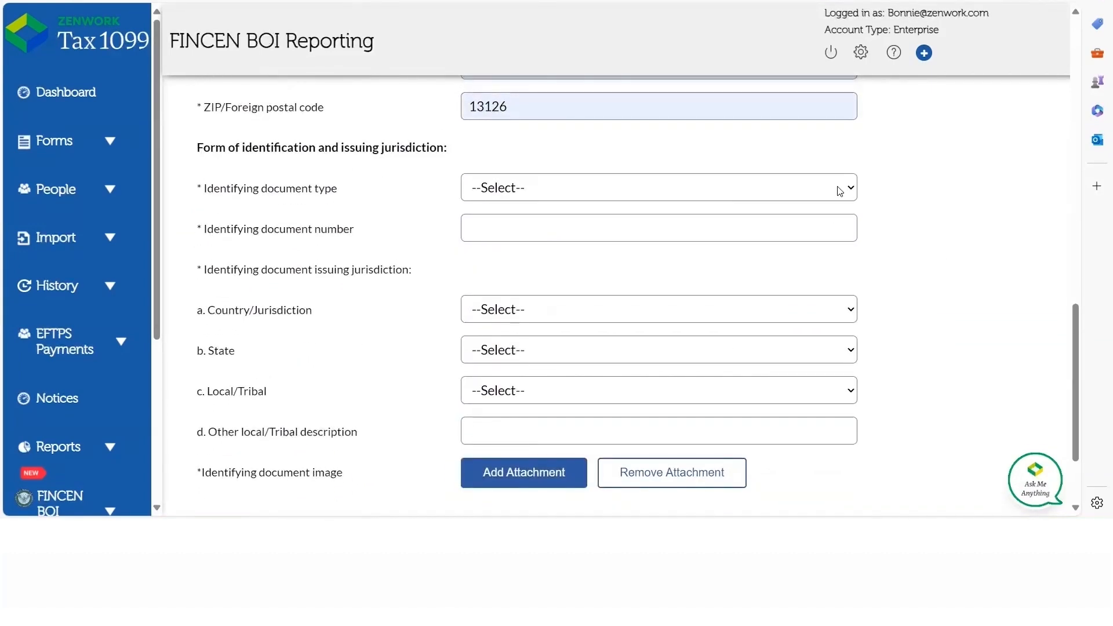
Step: Set the ID to a U.S. passport, number 912345678, and dismiss the missing-attachment alert
click(657, 188)
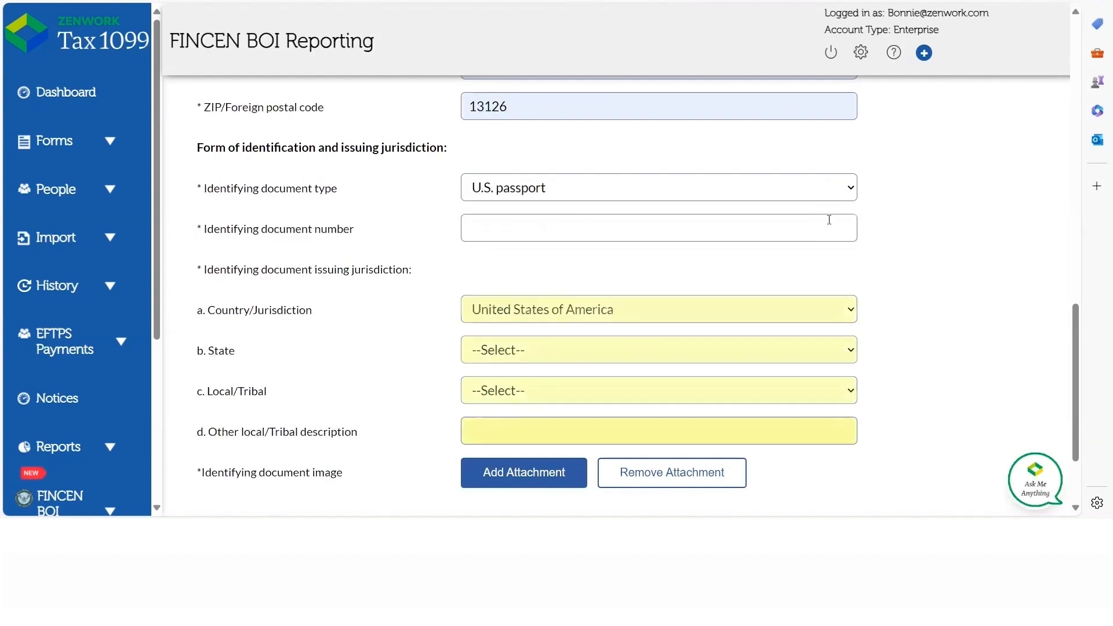
click(657, 227)
text(912345678)
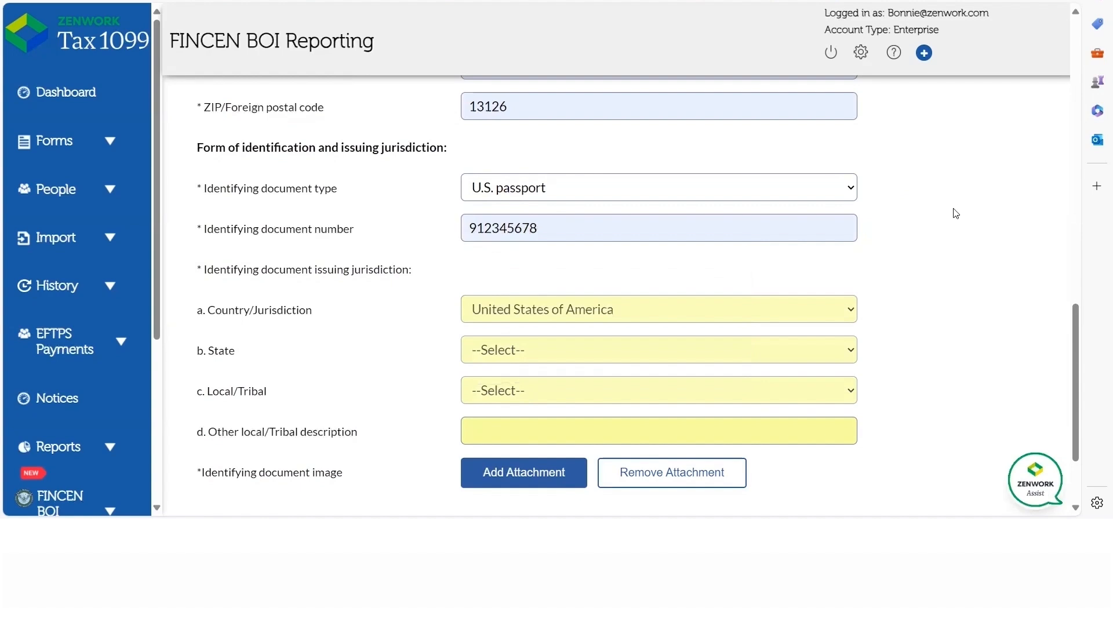
click(789, 422)
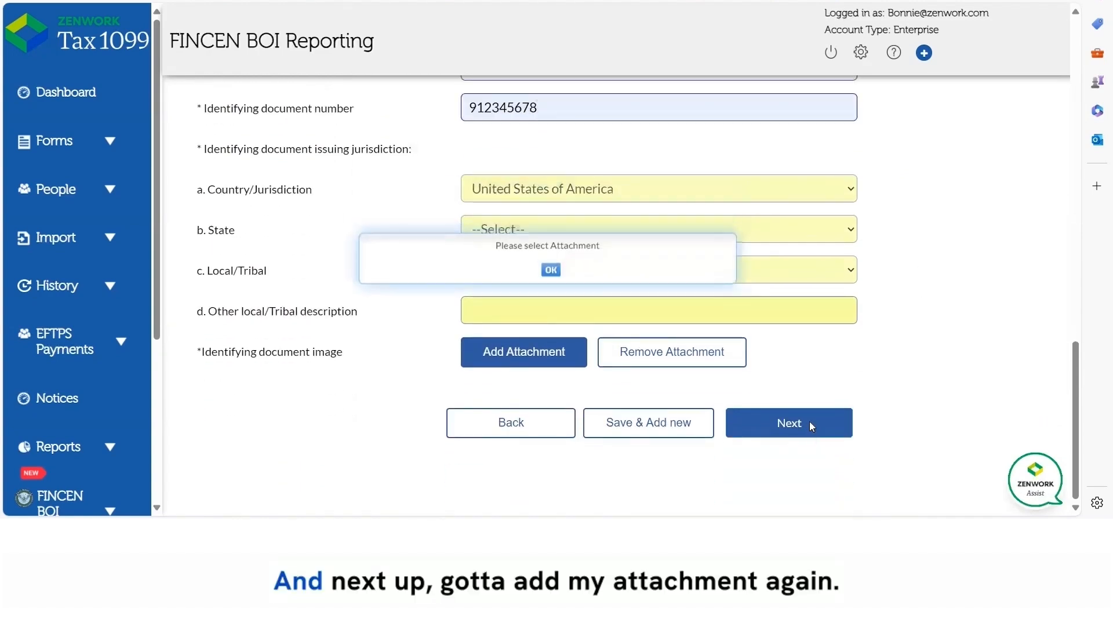
click(550, 270)
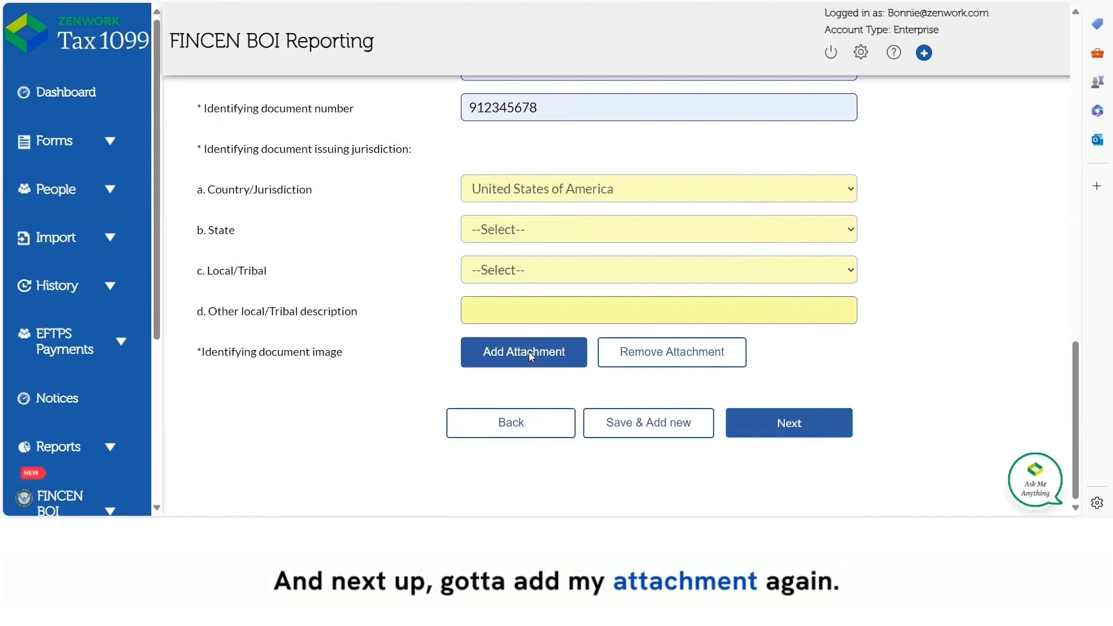
Step: Attach image (7).png as the ID document and save the beneficial owner
click(523, 352)
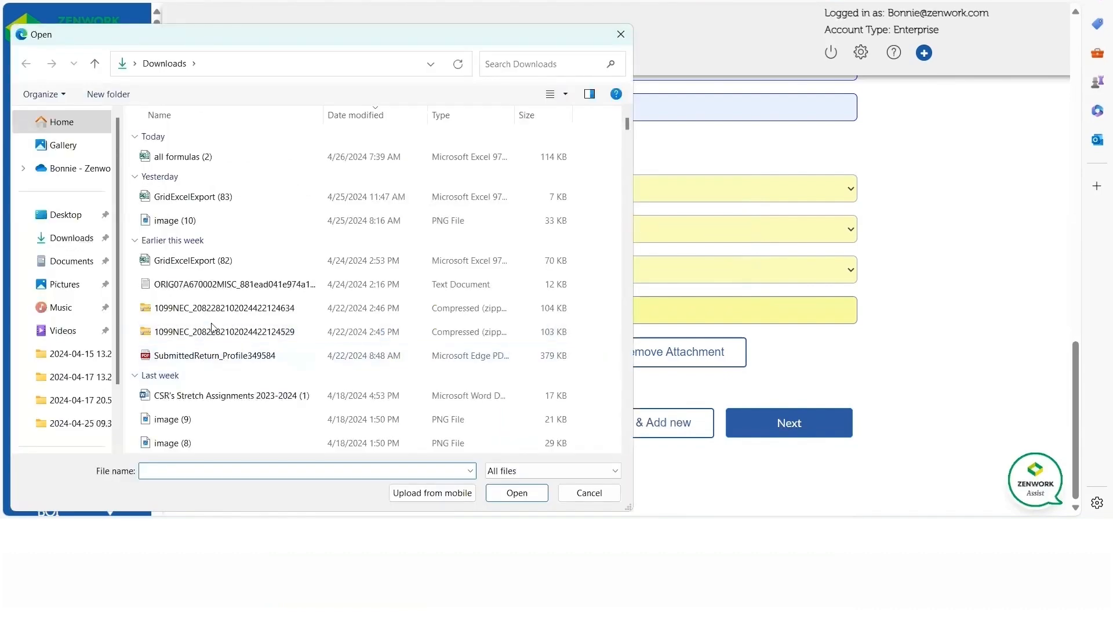
click(172, 283)
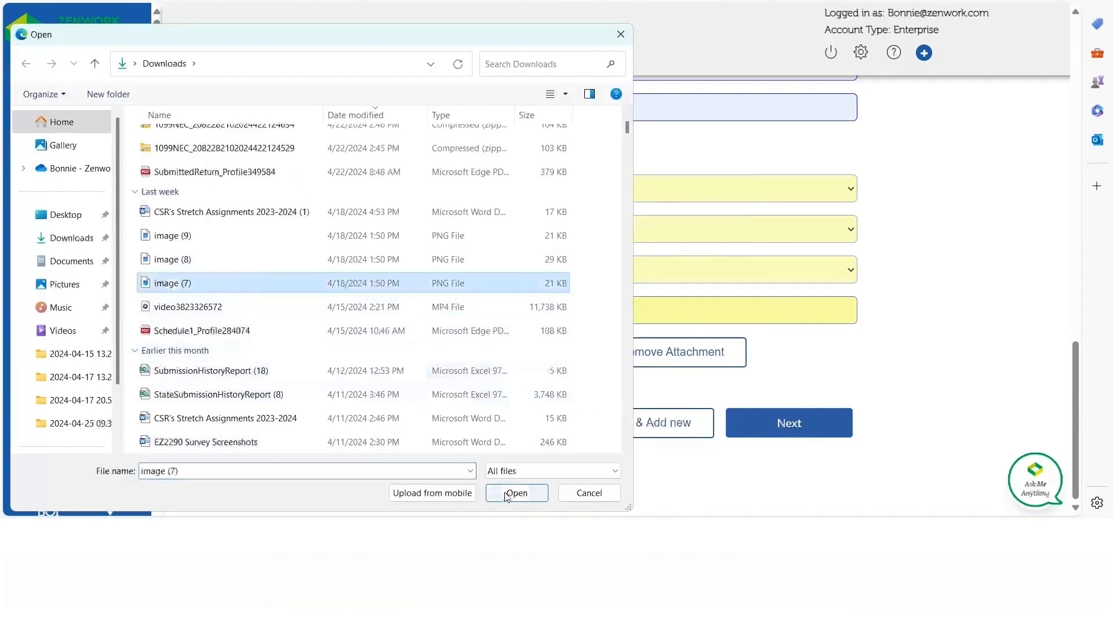
click(516, 493)
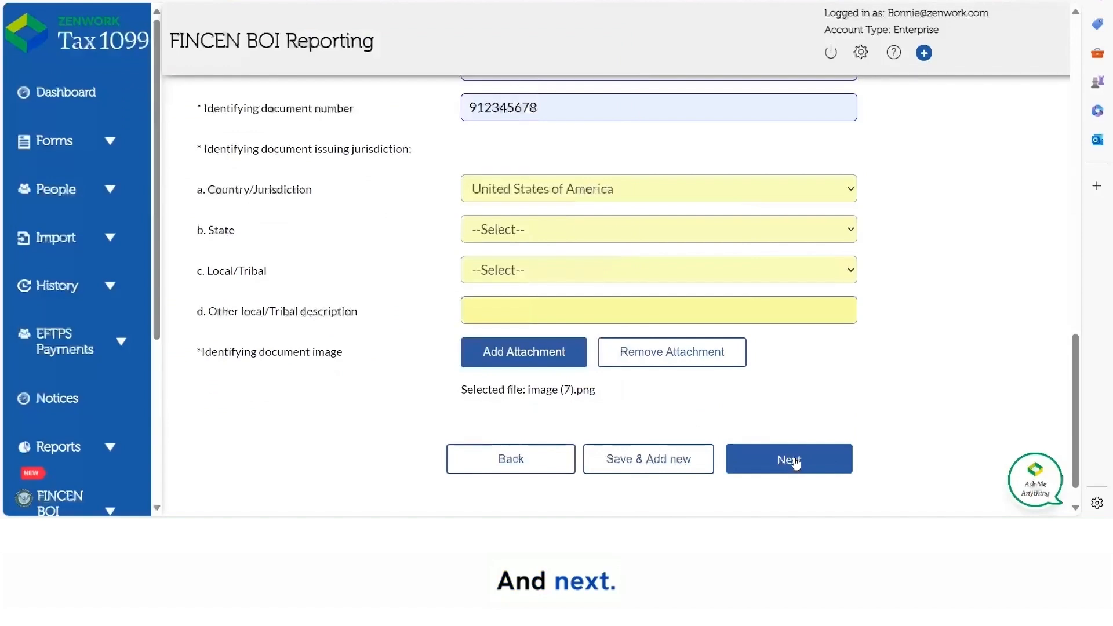
click(789, 459)
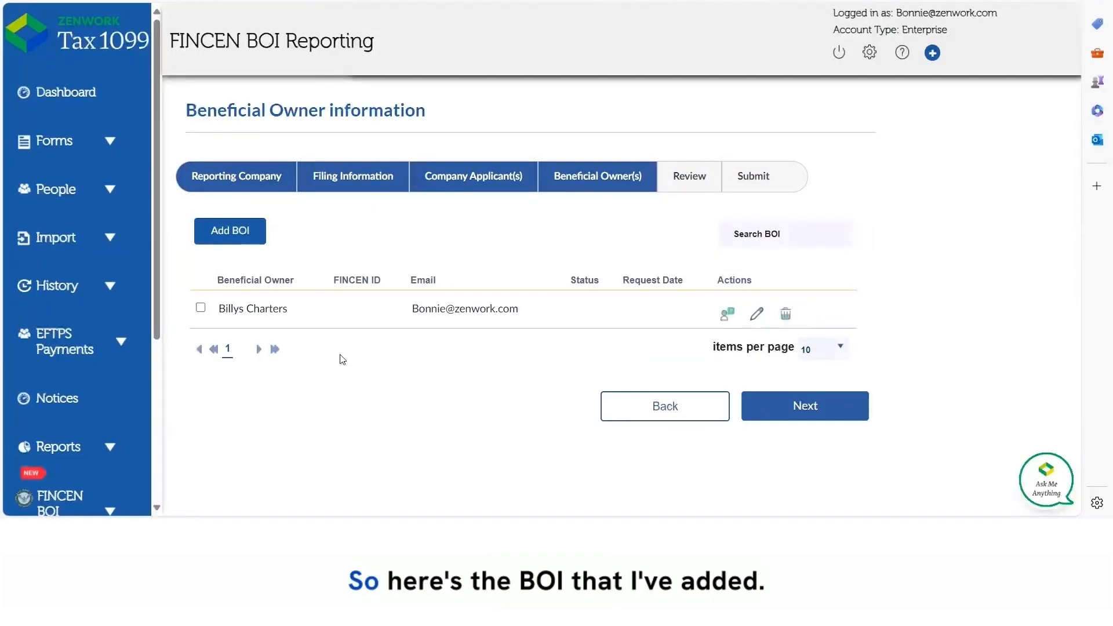
mouse_move(214, 328)
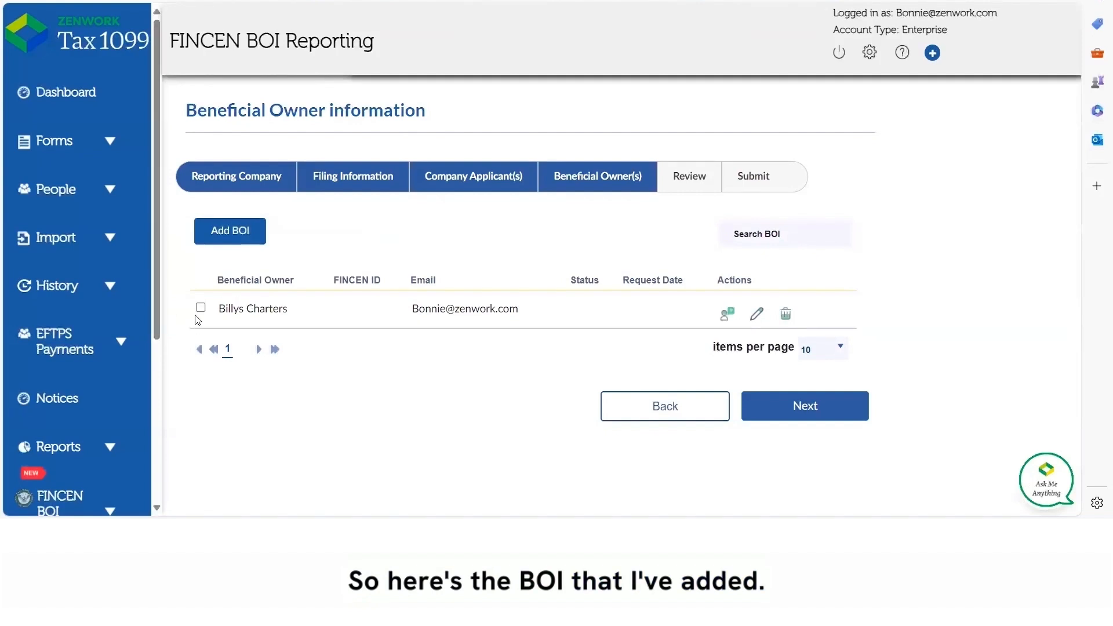
Step: Tick Billys Charters as the beneficial owner and continue to the review page
click(200, 307)
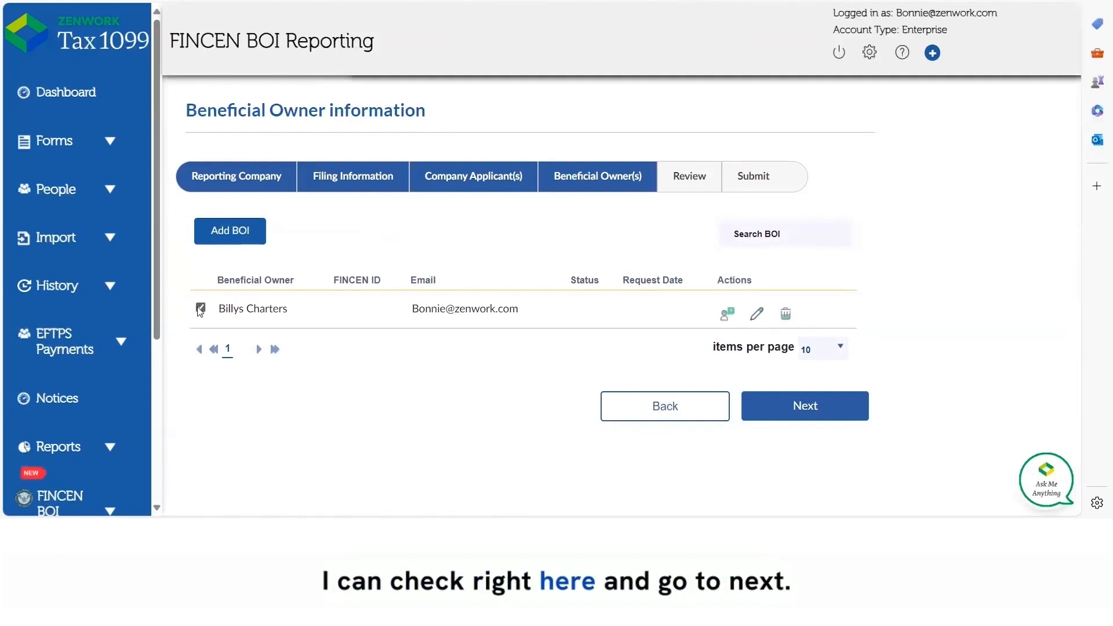
click(200, 309)
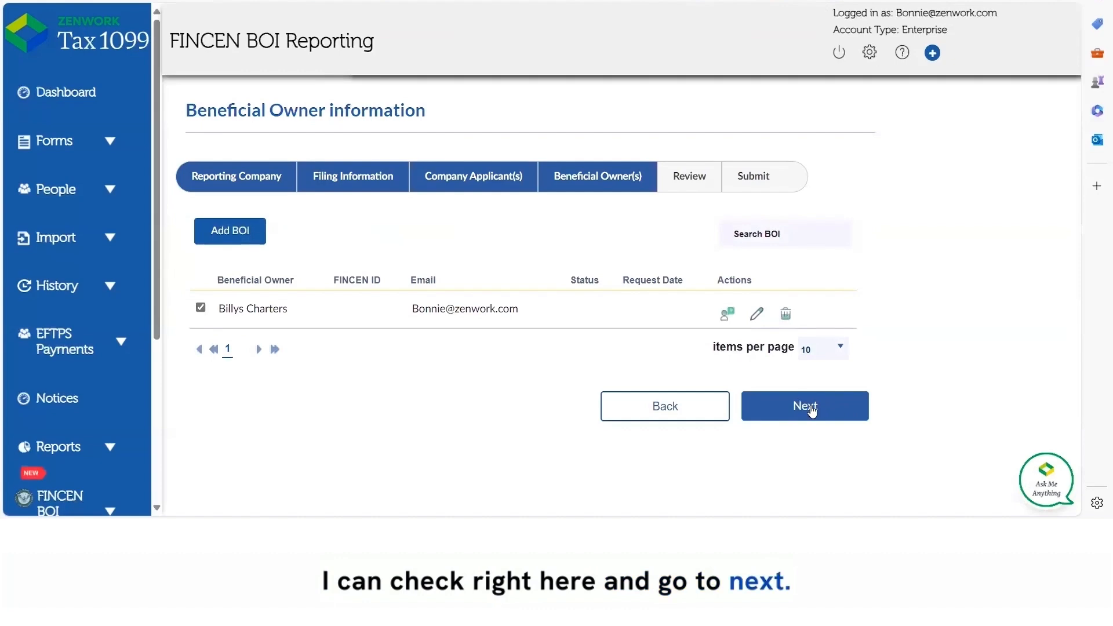
click(805, 406)
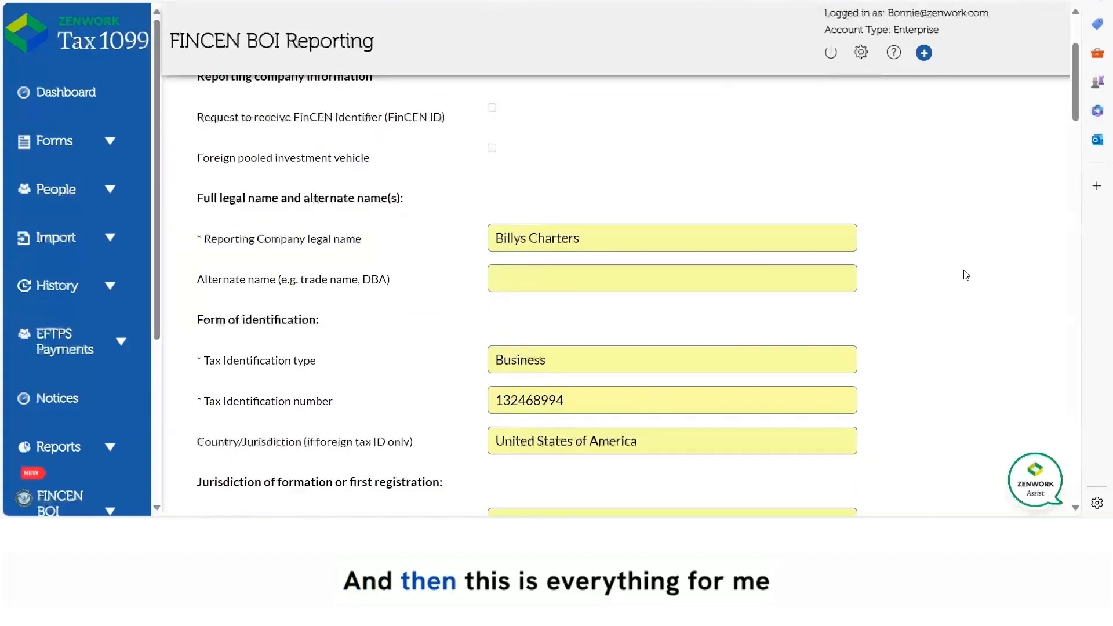
Step: Scroll through the review of the report and continue to the submit information step
scroll(up, 3)
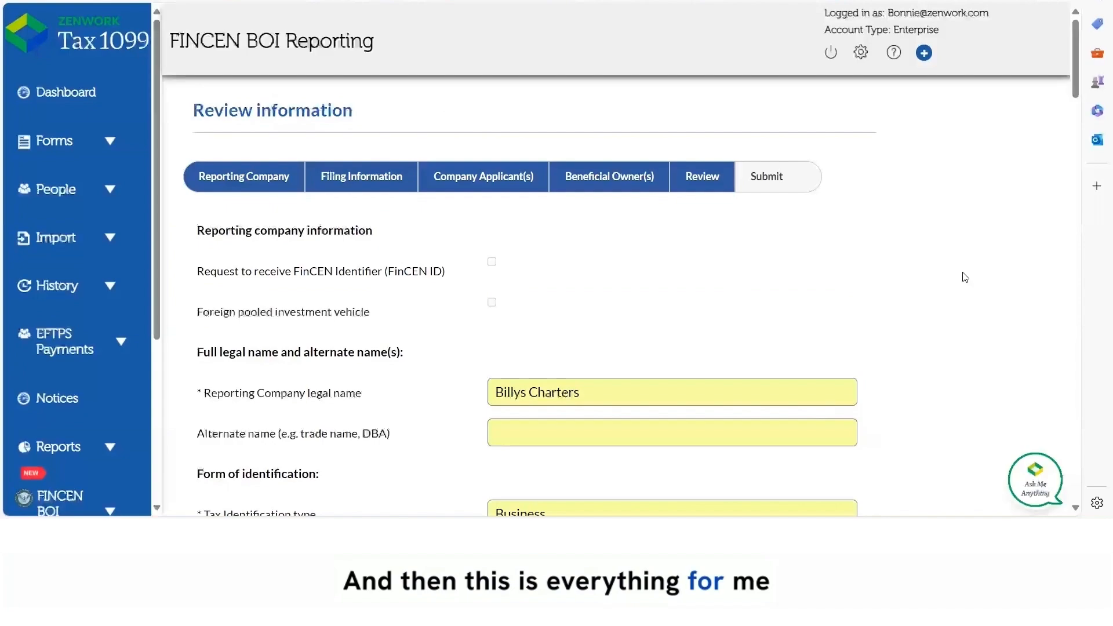
scroll(down, 3)
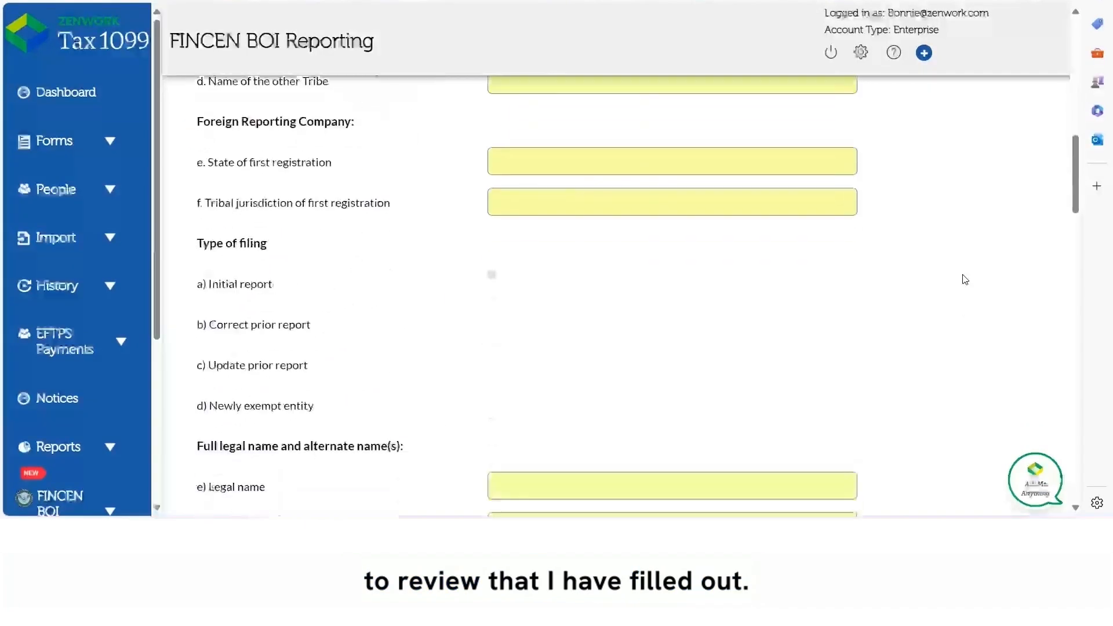
scroll(down, 3)
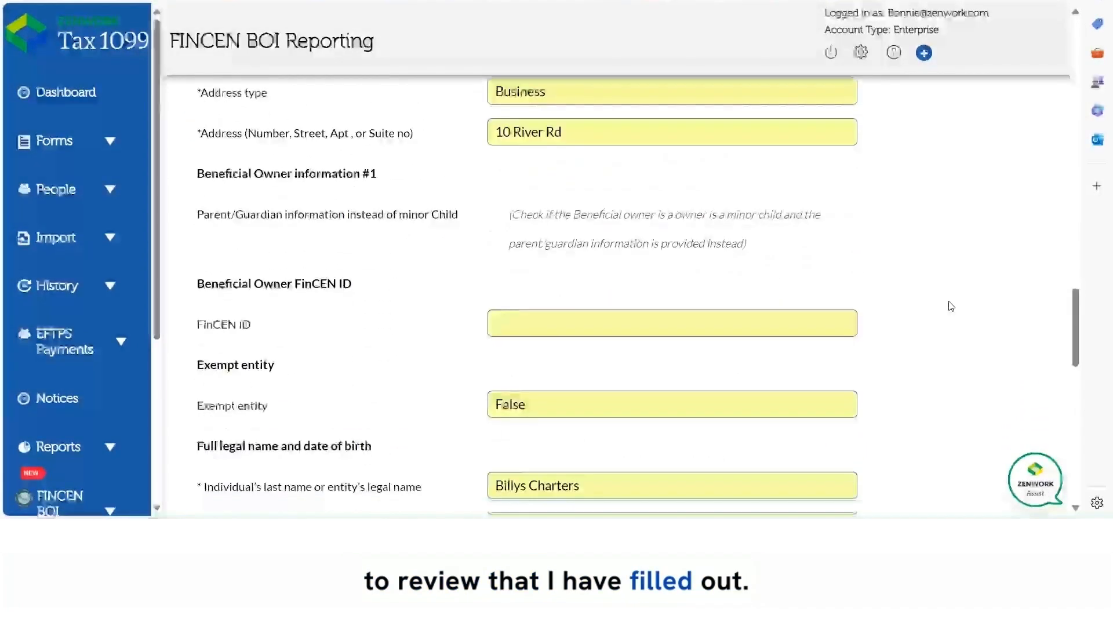
scroll(down, 3)
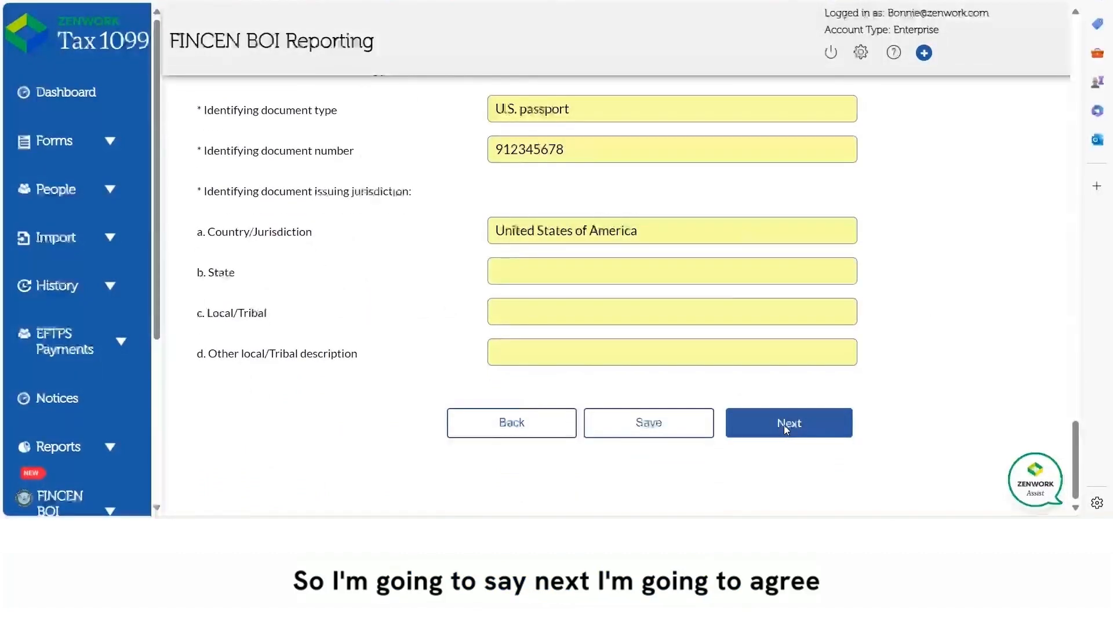
click(789, 422)
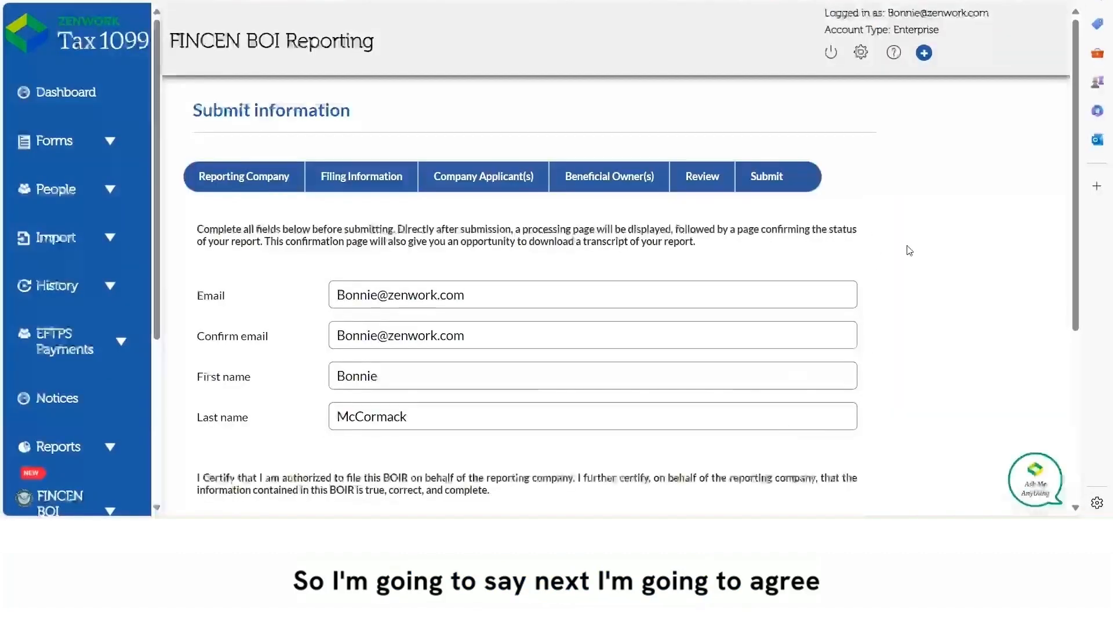
Step: Agree to the certification statement and submit, returning to the Manage BOI list
scroll(down, 3)
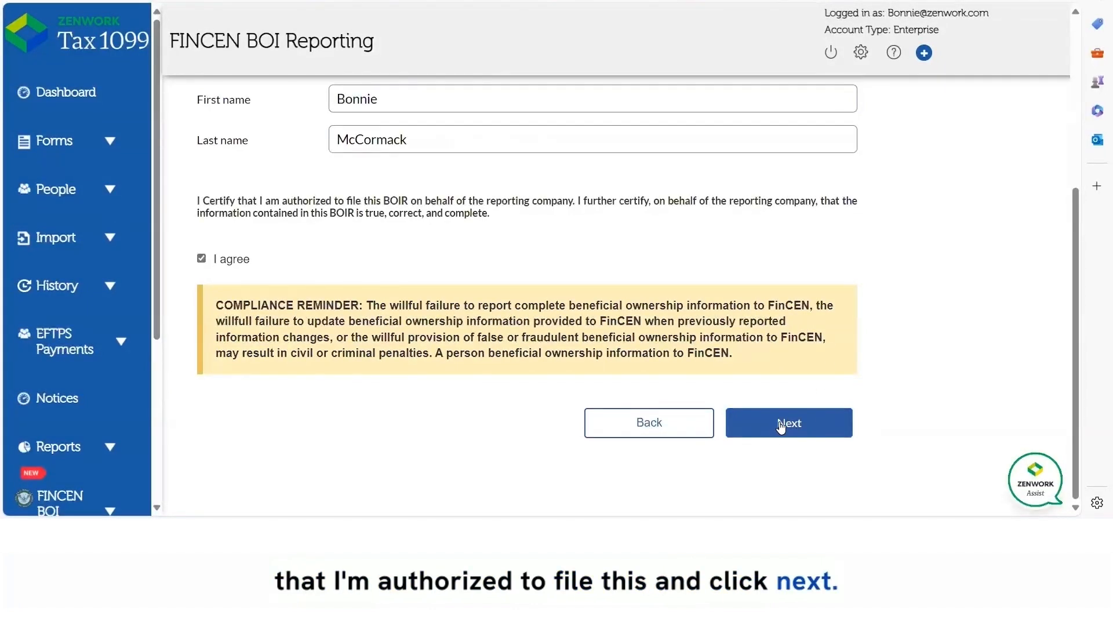
click(789, 422)
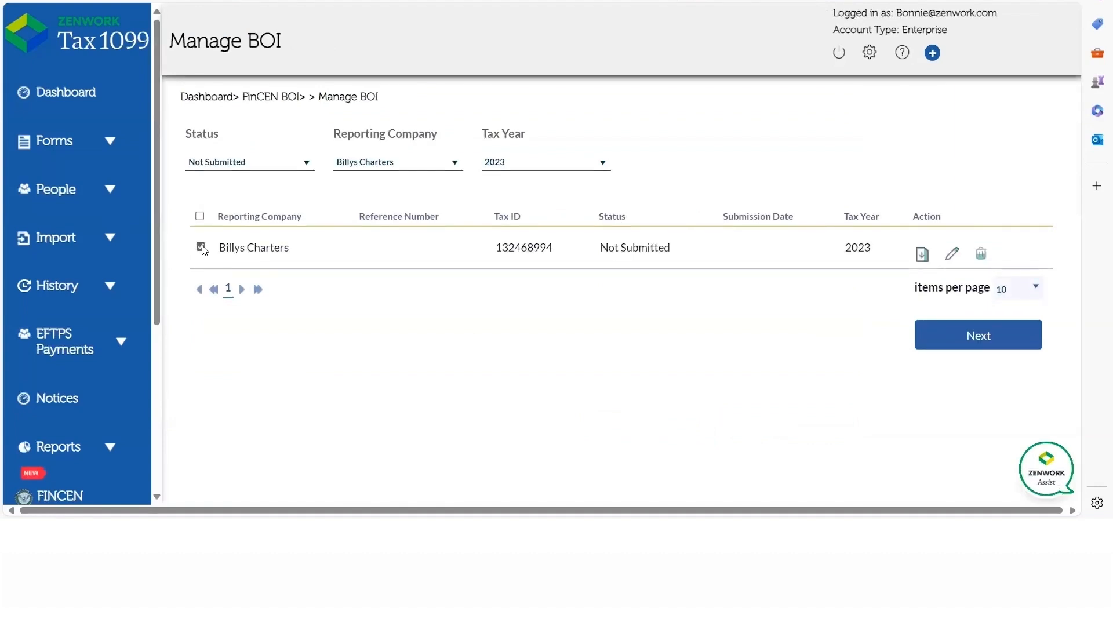
Step: Select the Billys Charters report and choose the $45.00 single-form payment plan
click(977, 334)
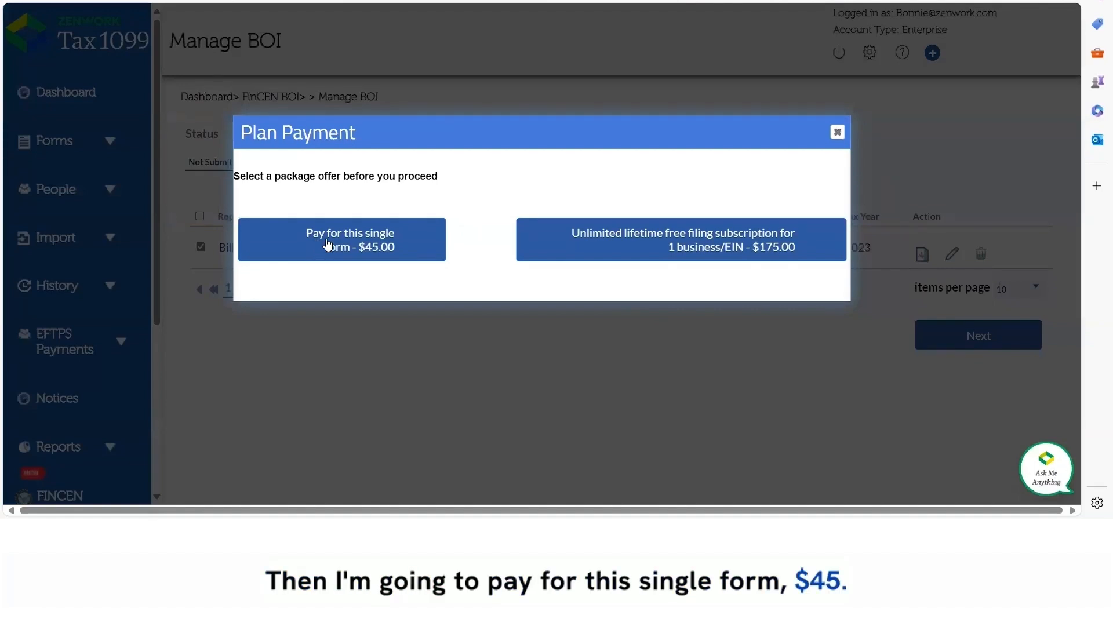
click(341, 239)
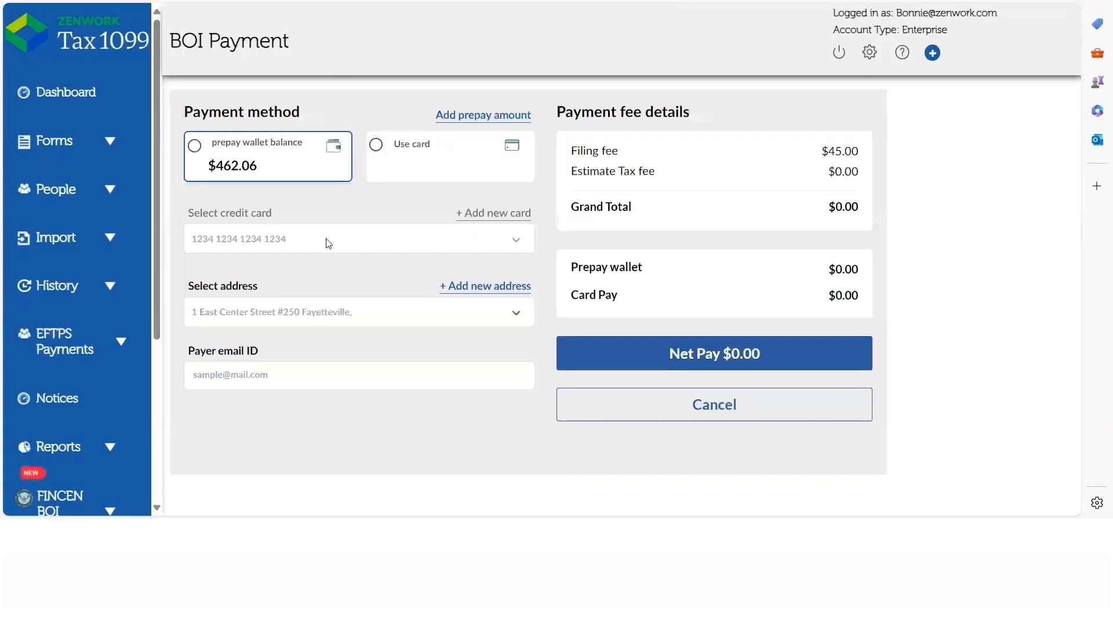
Step: Choose the prepay wallet balance ($462.06) to cover the $45.00 filing fee
click(195, 146)
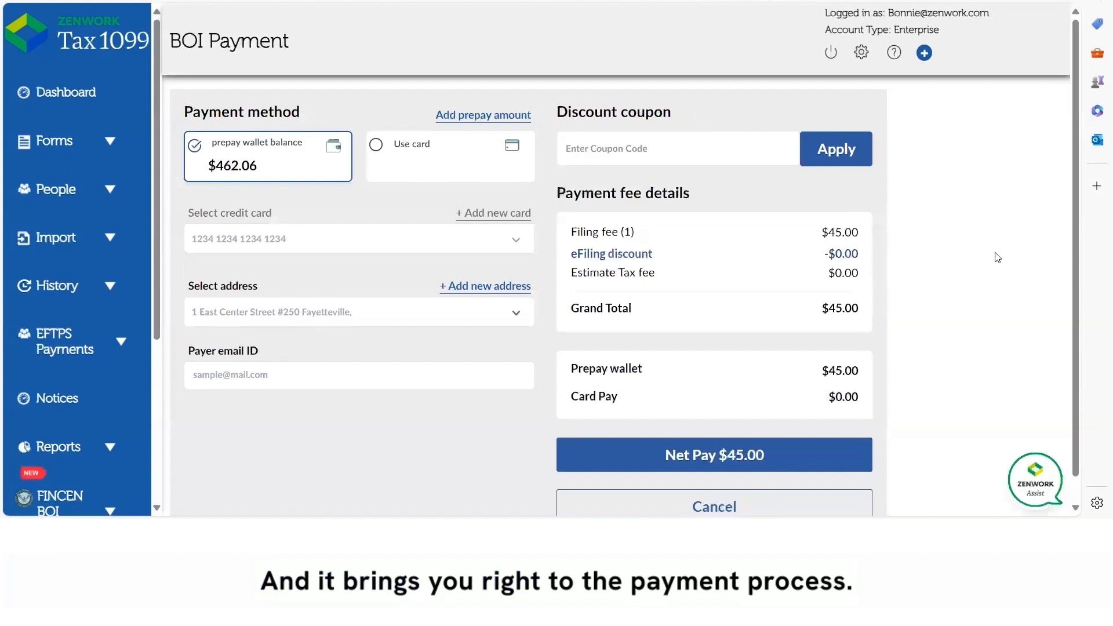
mouse_move(986, 239)
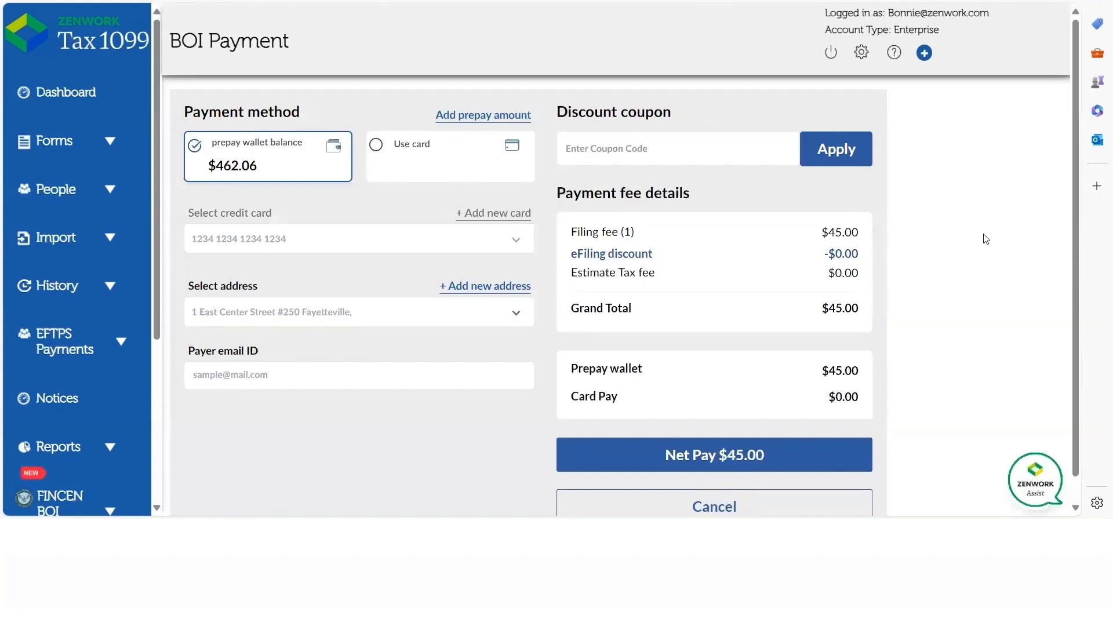